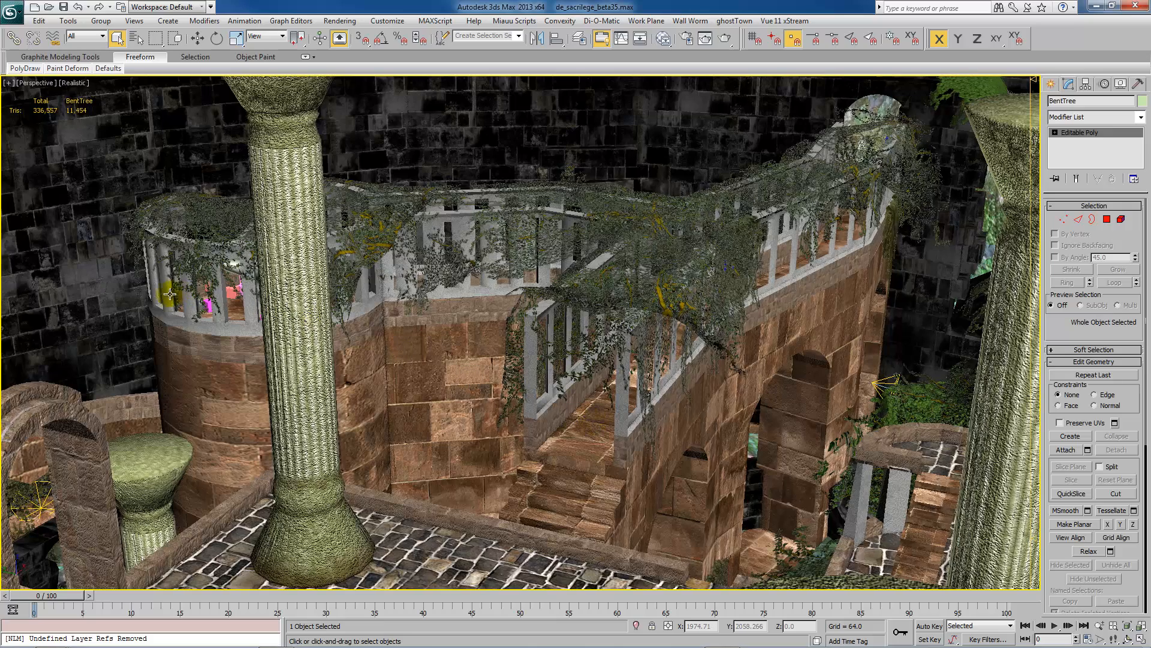
{"action": "mouse_move", "coordinate": [664, 308]}
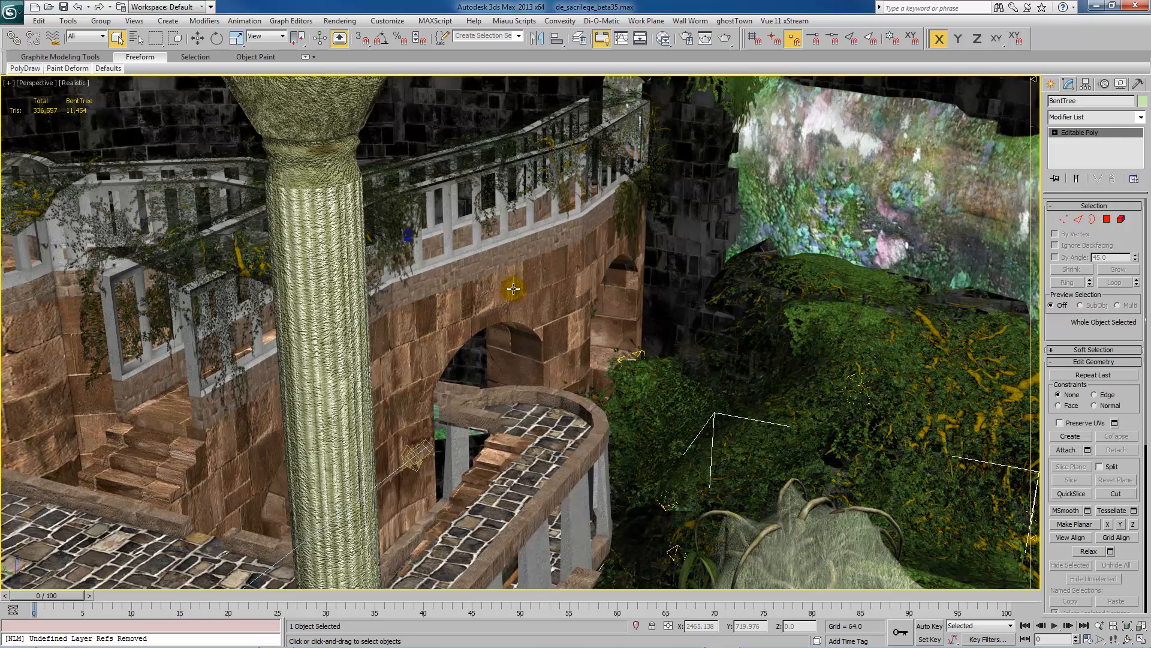
{"action": "mouse_move", "coordinate": [688, 350]}
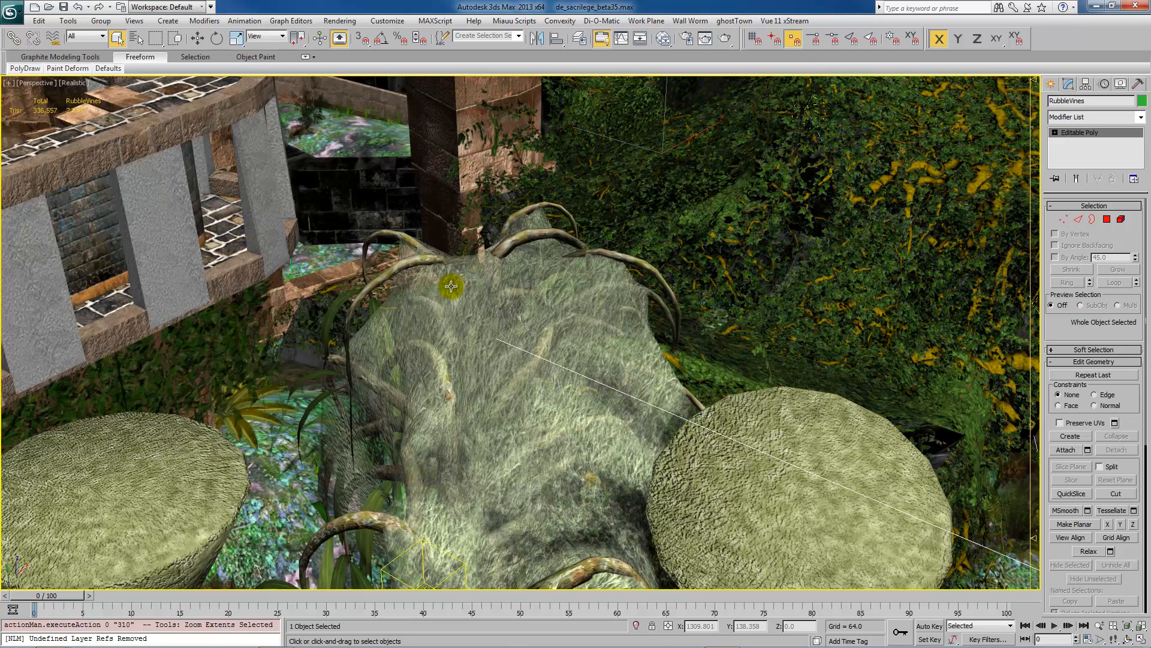
Frame the entire de_sacrilege level in the viewport with Zoom Extents
{"action": "left_click", "coordinate": [689, 20]}
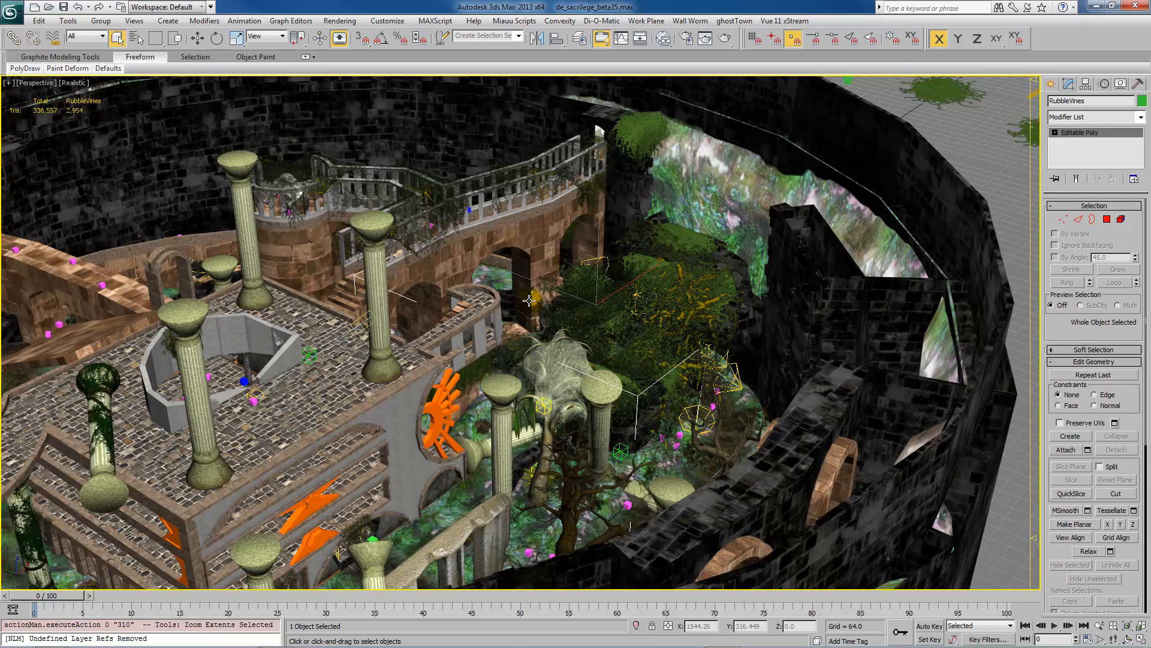
Run WW RES Maker from Wall Worm Utilities and generate the RES file for de_sacrilege_beta35
{"action": "left_click", "coordinate": [689, 20]}
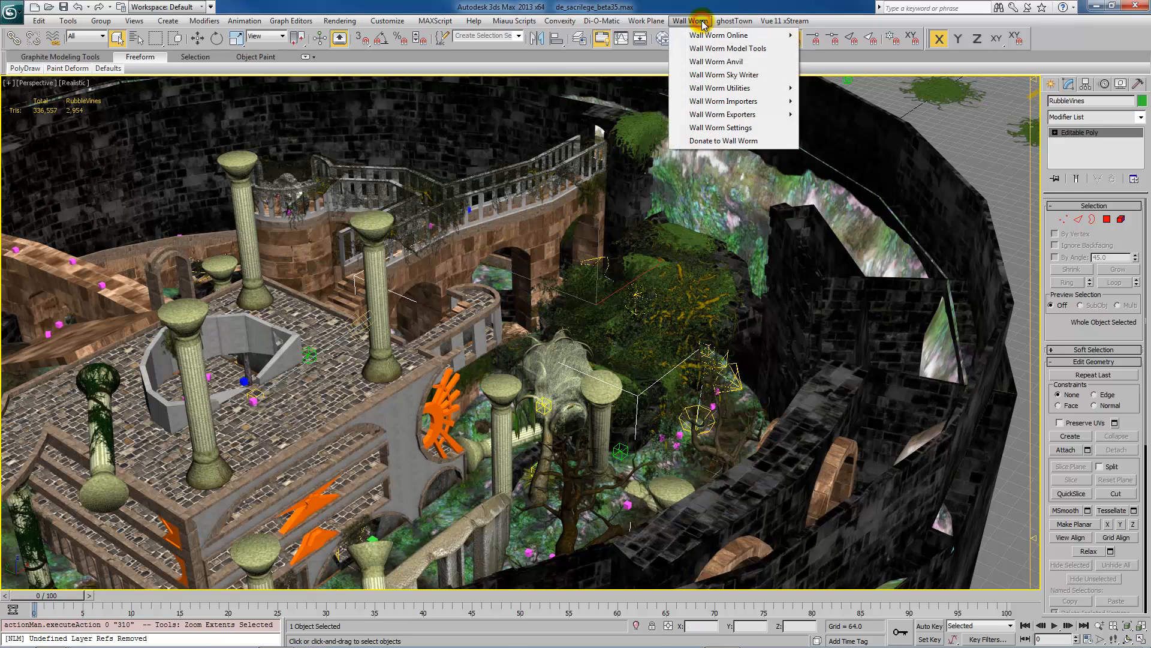
{"action": "mouse_move", "coordinate": [723, 88]}
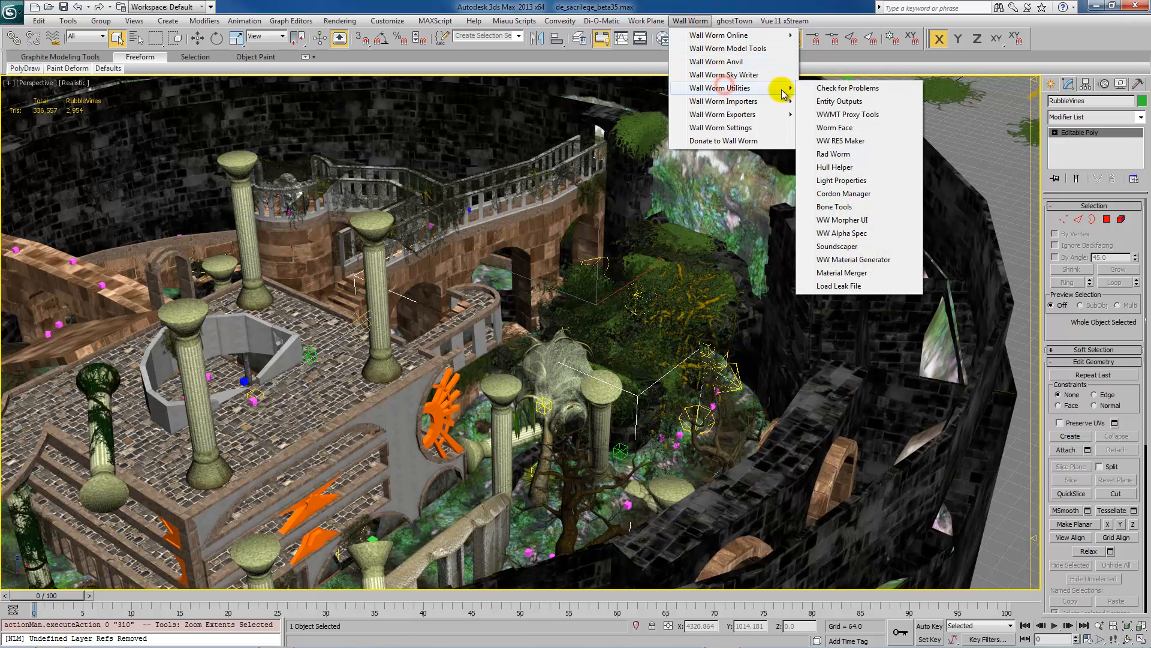
{"action": "left_click", "coordinate": [840, 141]}
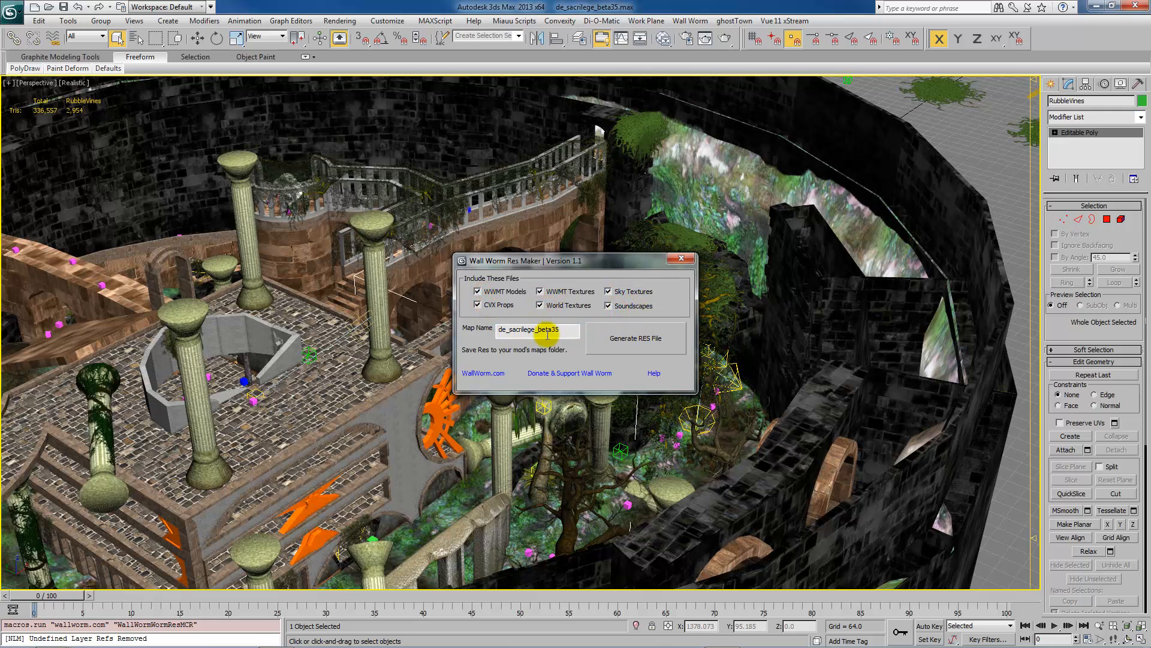
{"action": "left_click", "coordinate": [634, 338]}
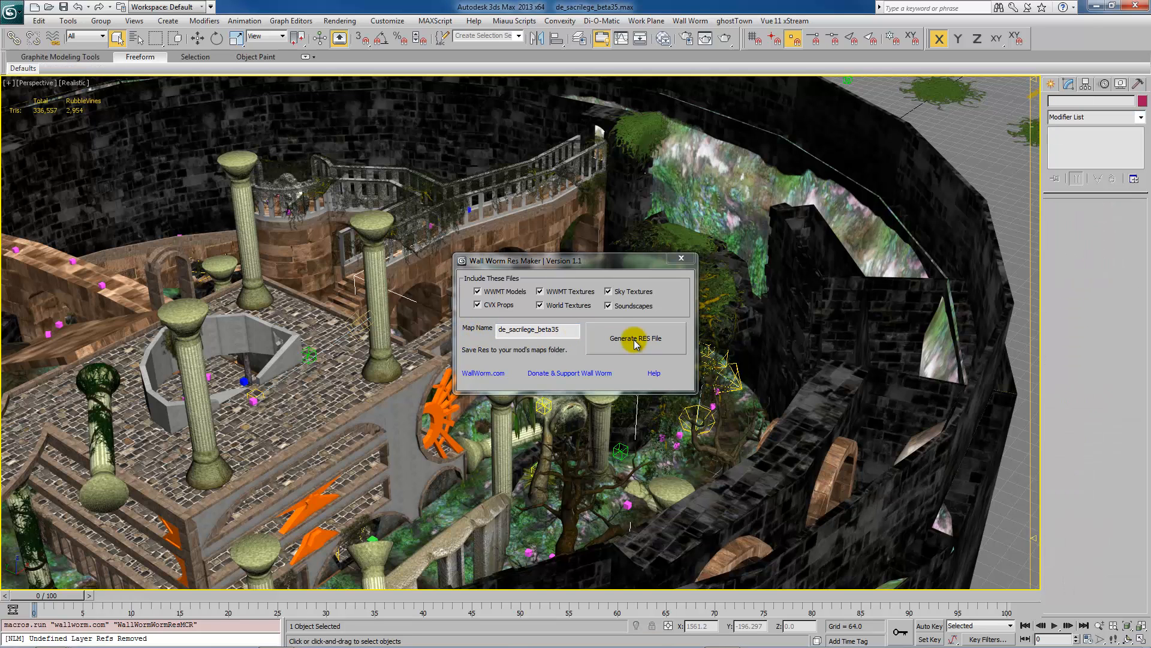
{"action": "left_click", "coordinate": [636, 338]}
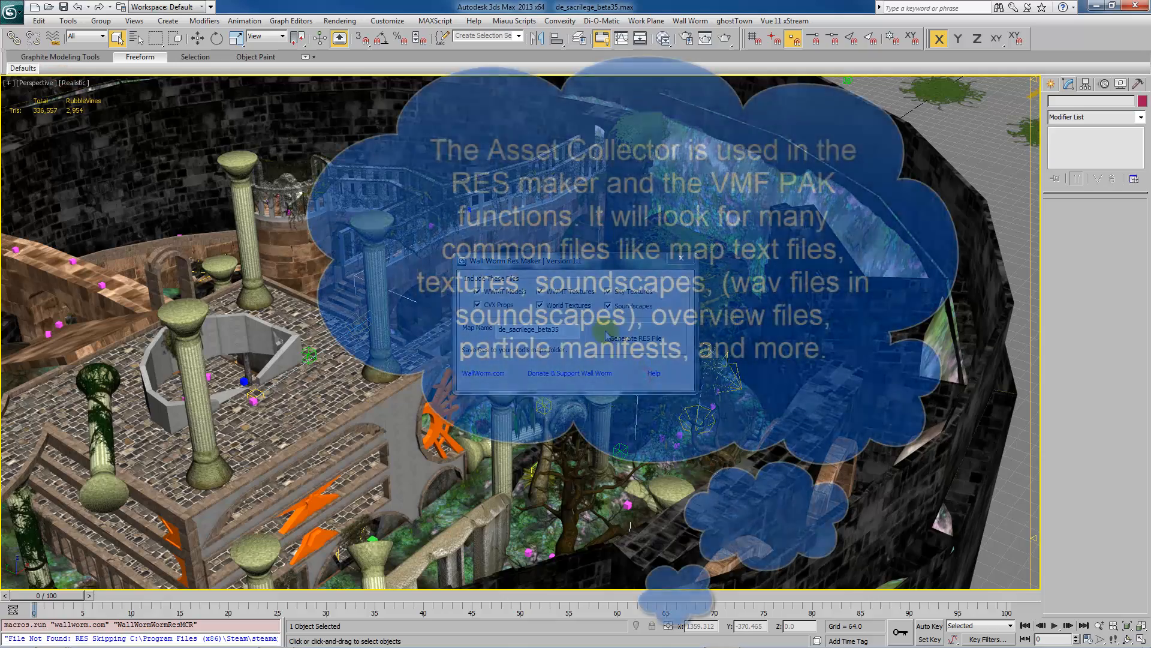
{"action": "left_click", "coordinate": [633, 338]}
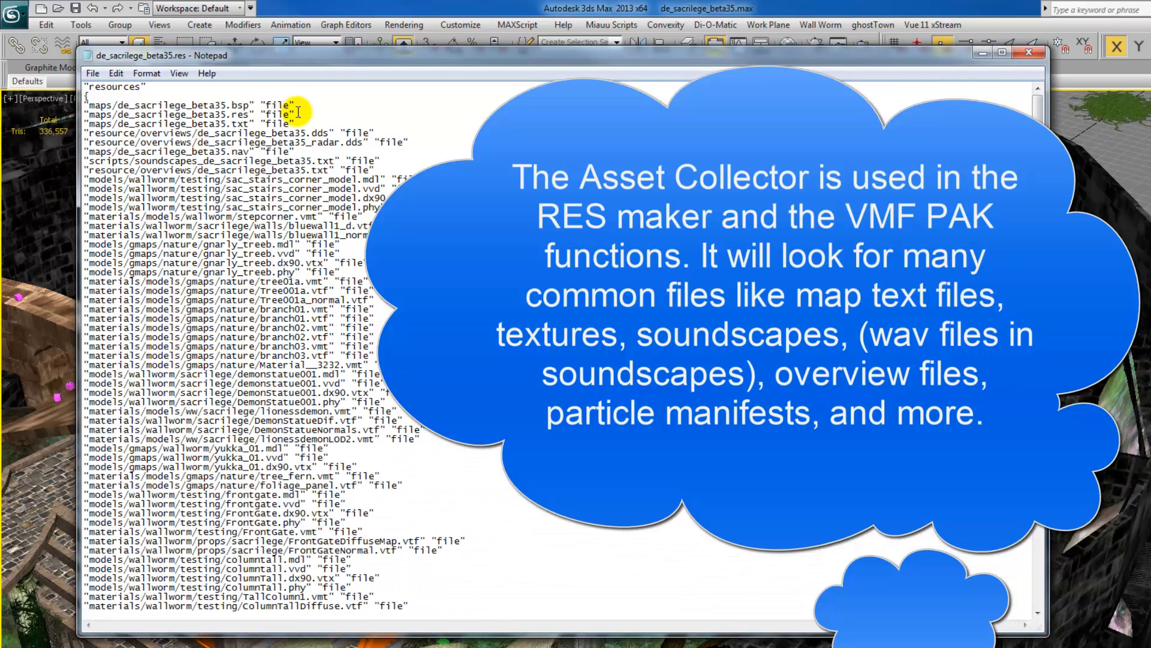
Scroll through de_sacrilege_beta35.res in Notepad down to the sound entries
{"action": "scroll", "scroll_direction": "down", "scroll_amount": 3}
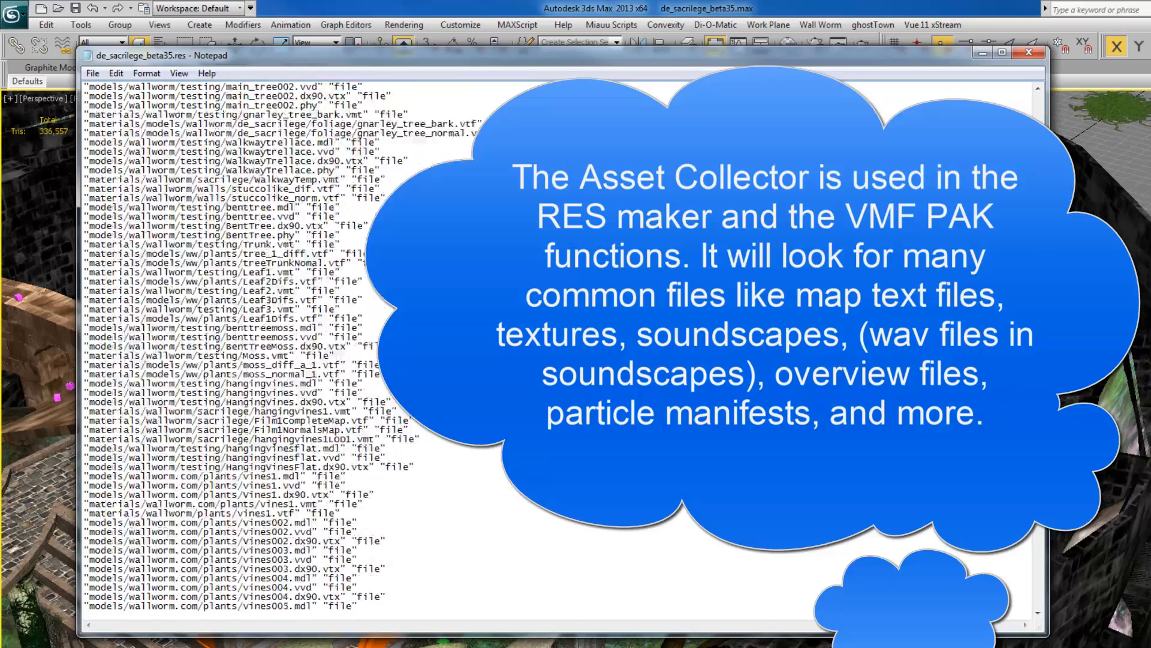
{"action": "scroll", "scroll_direction": "down", "scroll_amount": 3}
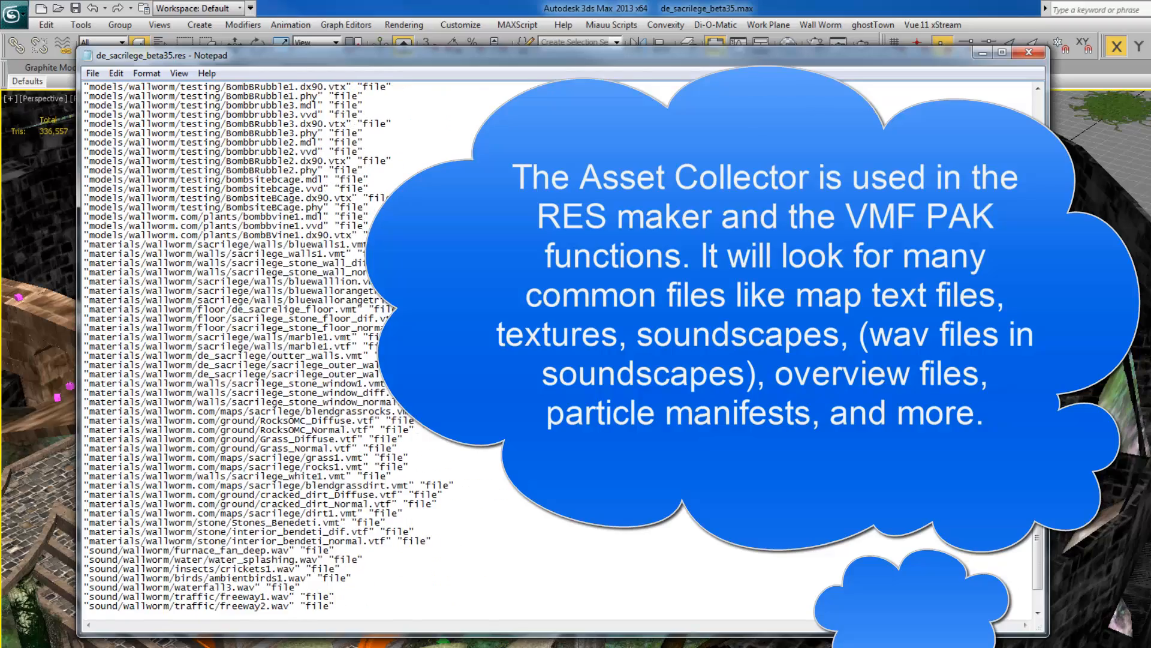
{"action": "scroll", "scroll_direction": "down", "scroll_amount": 3}
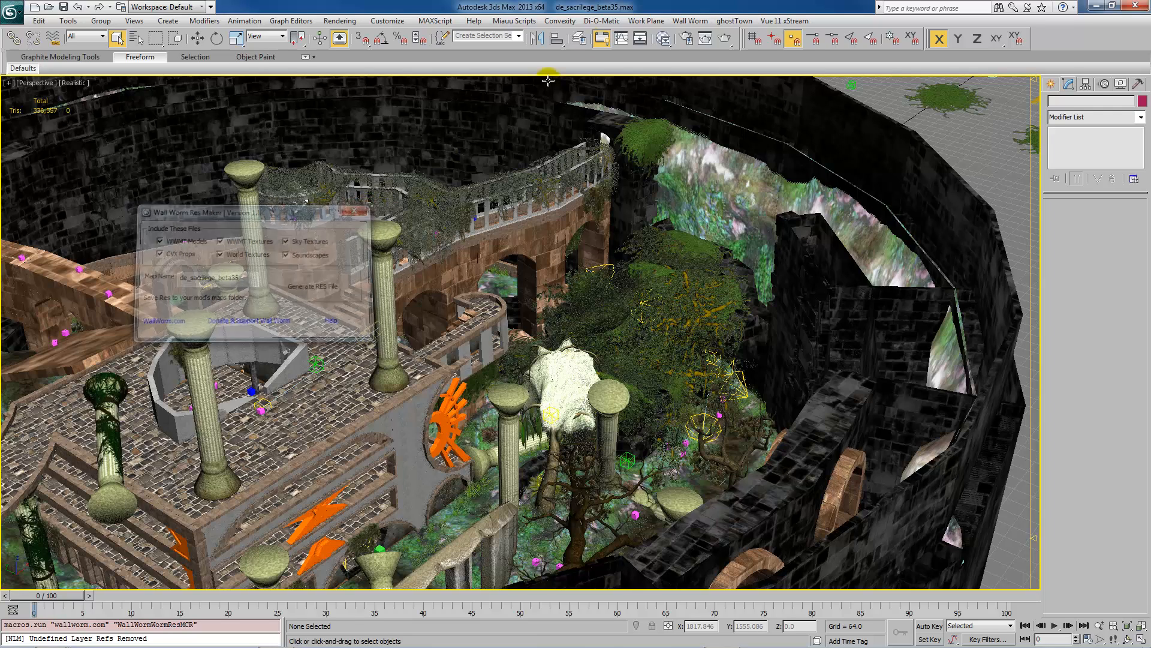
Bring up Wall Worm's Export Scene as VMF window with its PAK Assets Into BSP options
{"action": "left_click", "coordinate": [688, 20]}
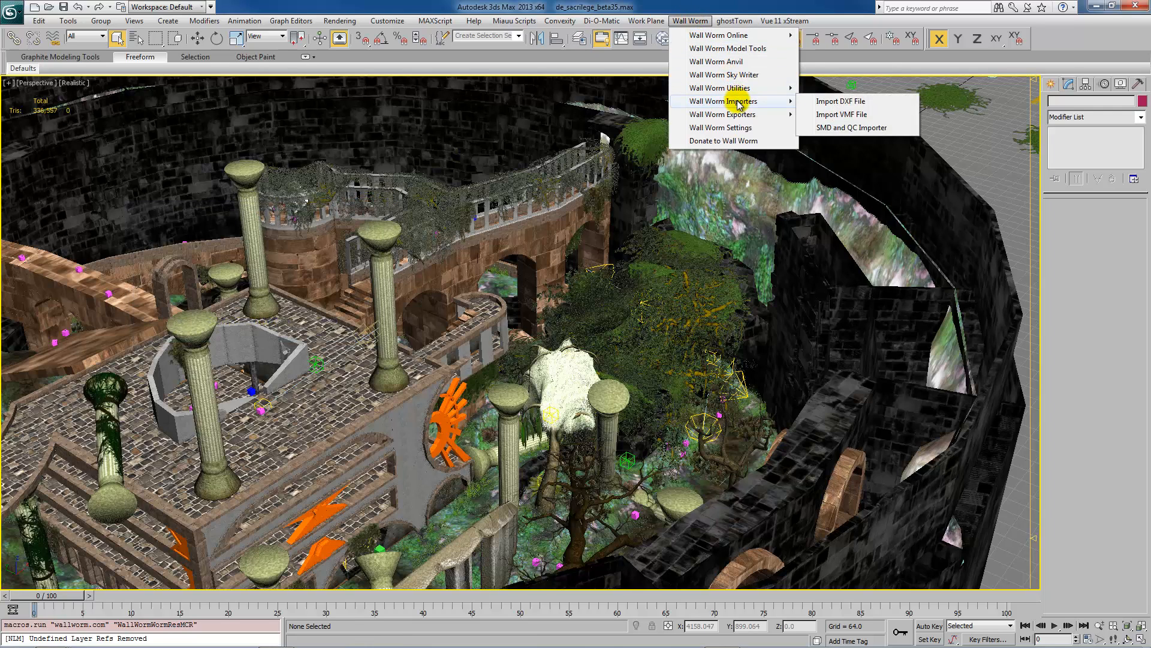
{"action": "mouse_move", "coordinate": [722, 114]}
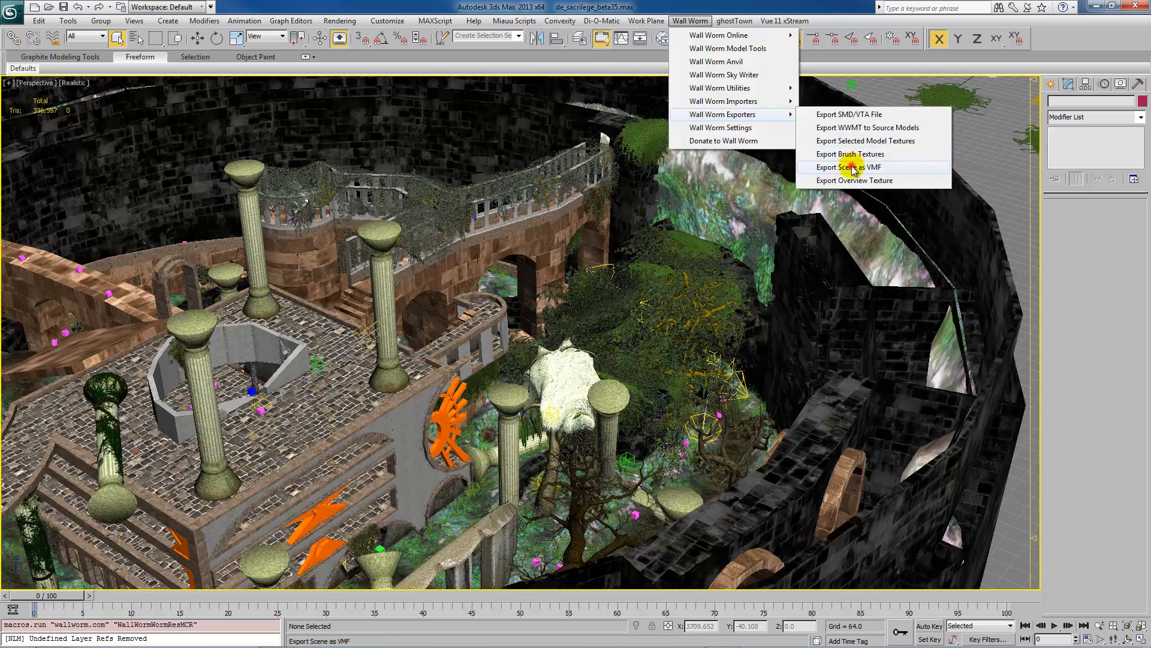
{"action": "left_click", "coordinate": [849, 167]}
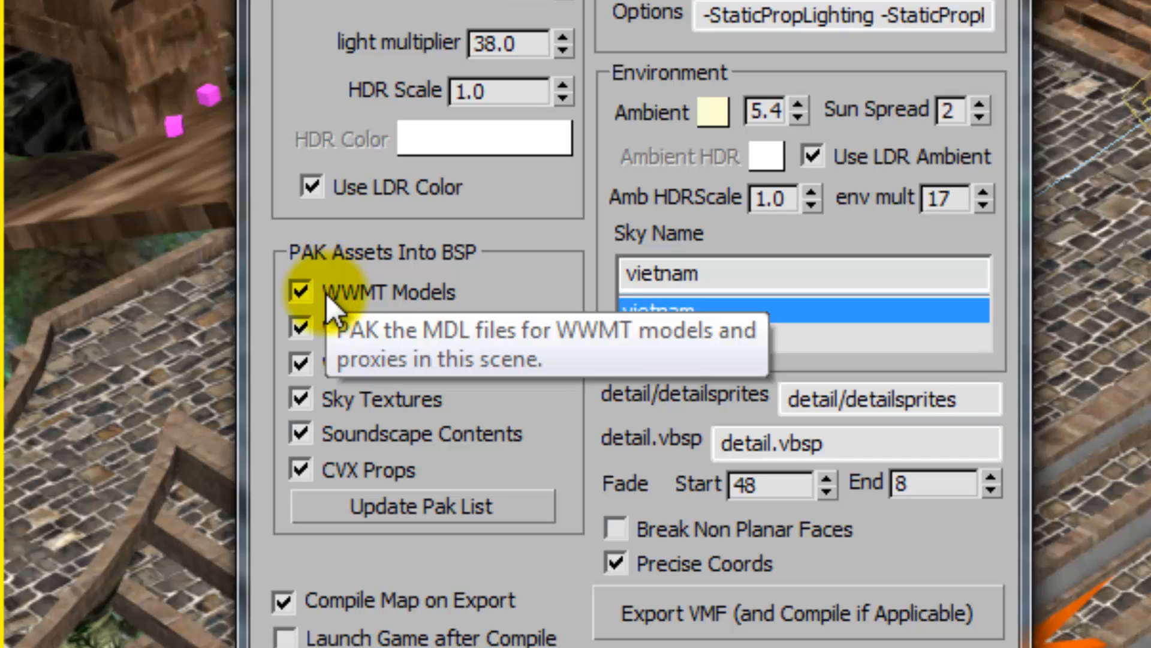
{"action": "mouse_move", "coordinate": [397, 279]}
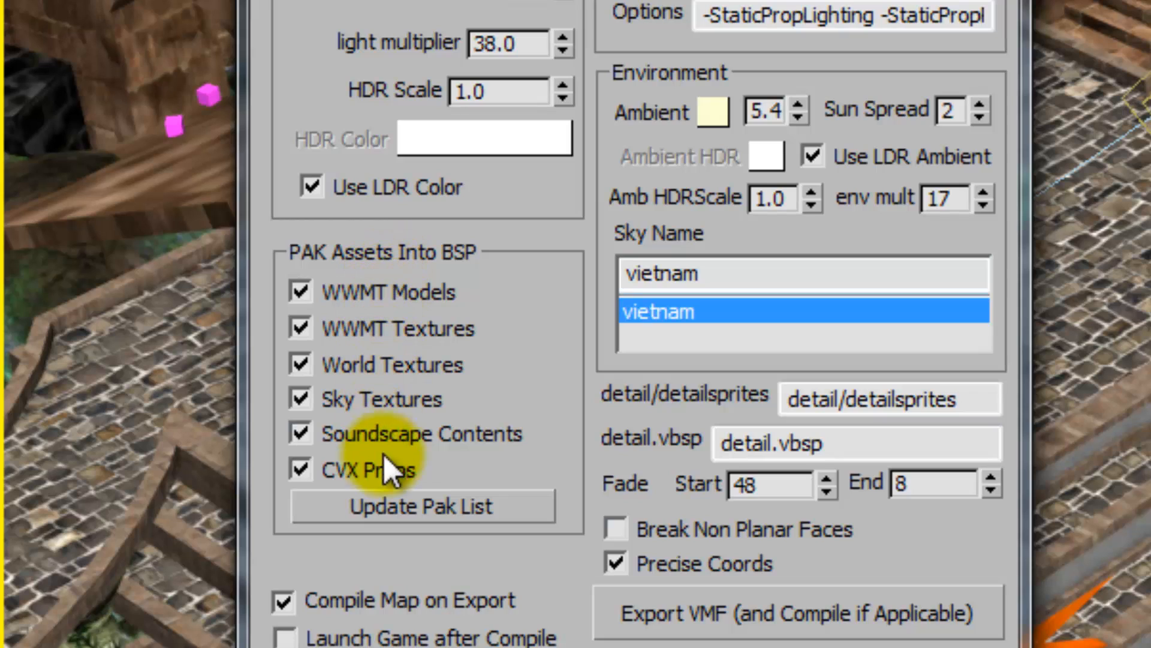
{"action": "mouse_move", "coordinate": [580, 547]}
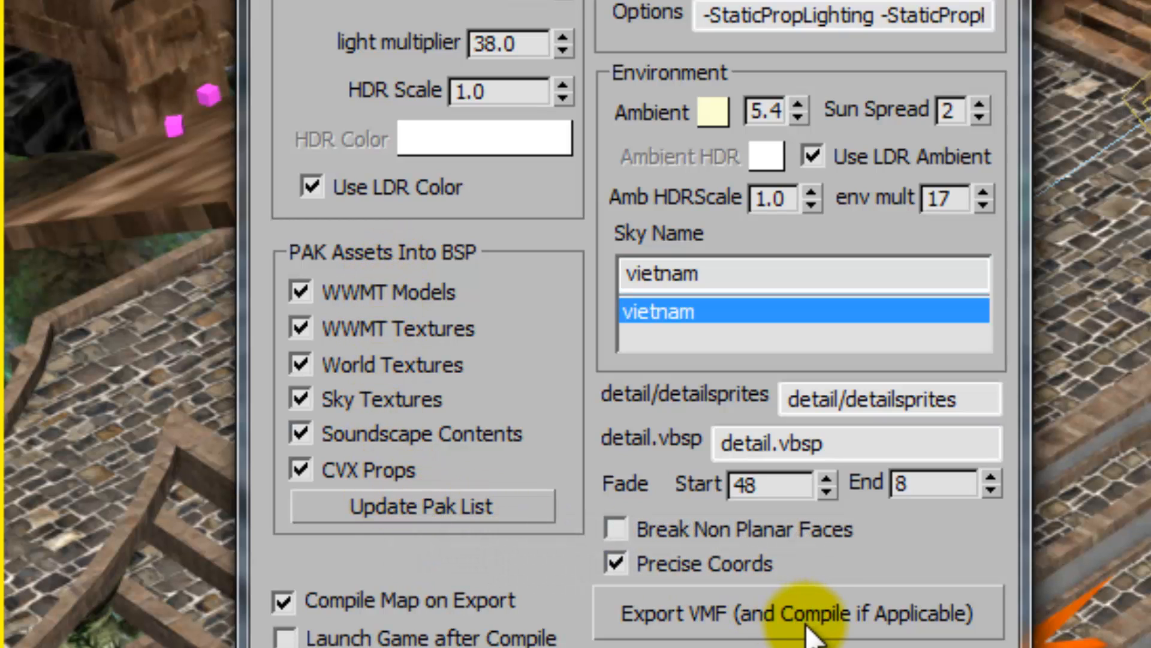
{"action": "mouse_move", "coordinate": [1020, 547]}
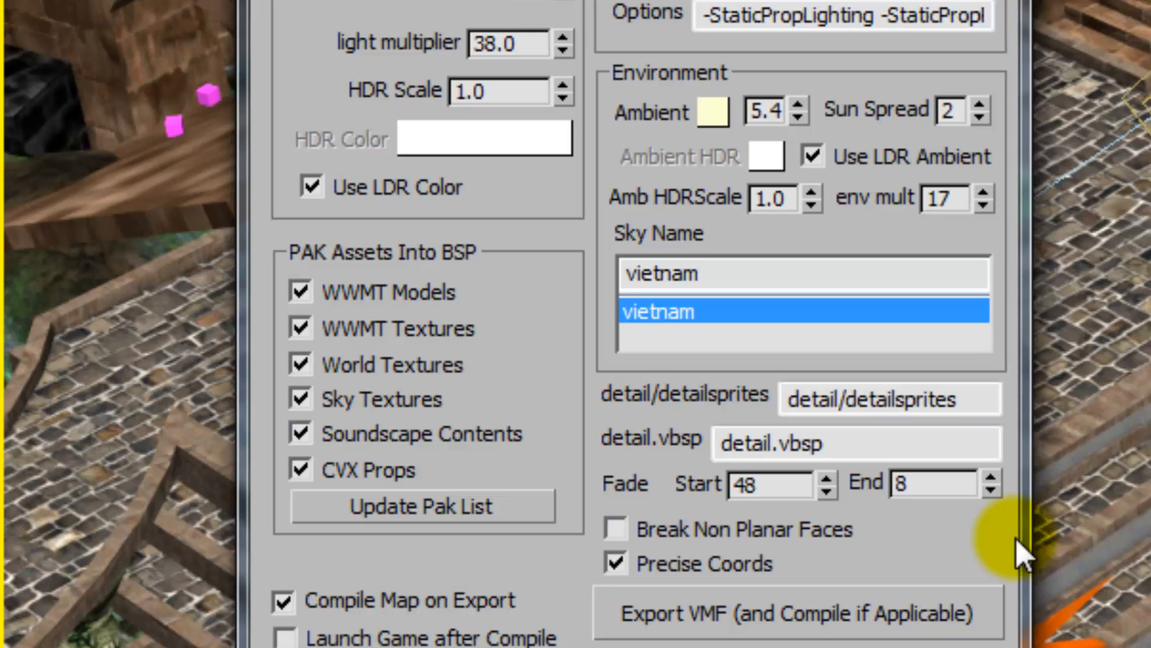
{"action": "mouse_move", "coordinate": [1014, 547]}
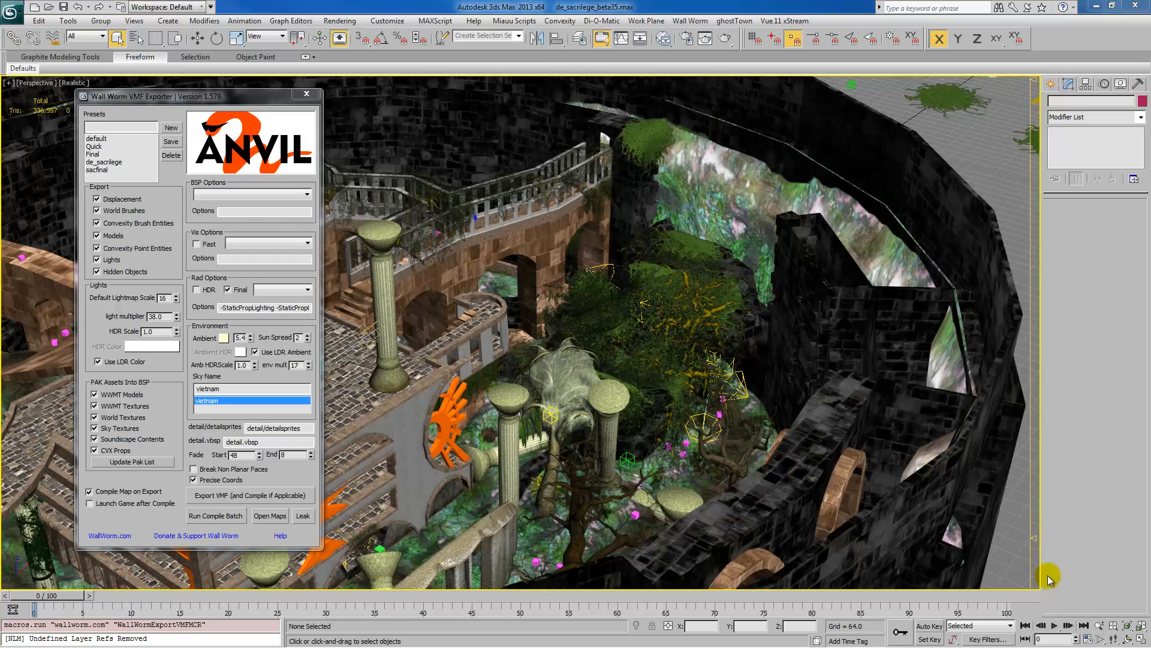
{"action": "mouse_move", "coordinate": [1015, 560]}
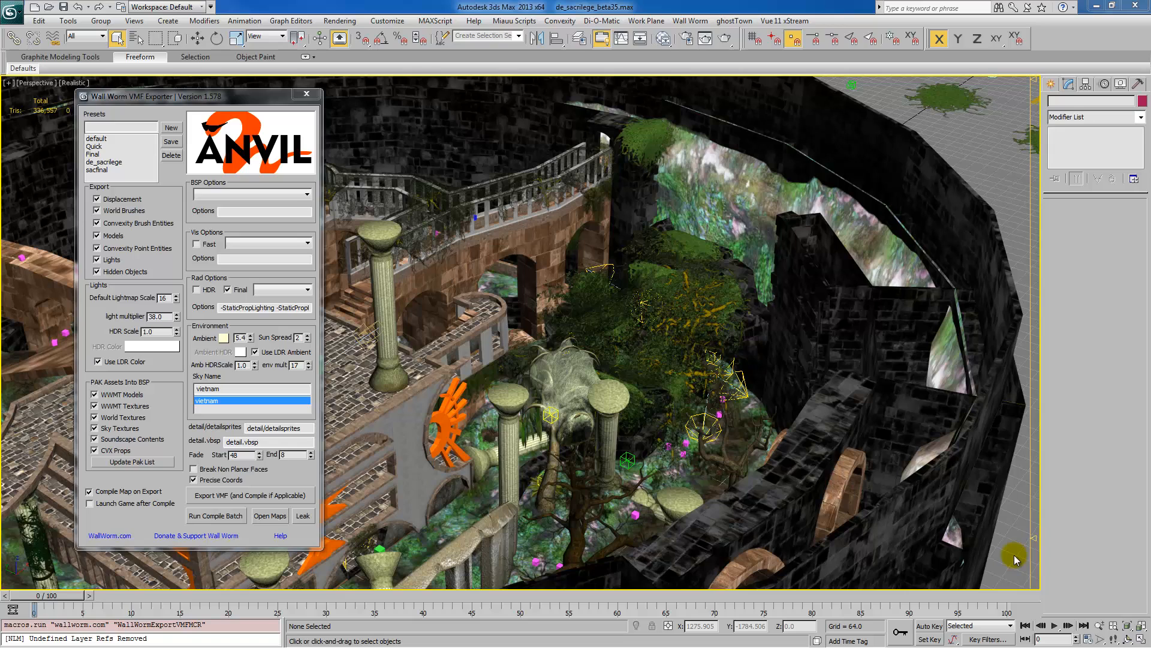
{"action": "mouse_move", "coordinate": [195, 168]}
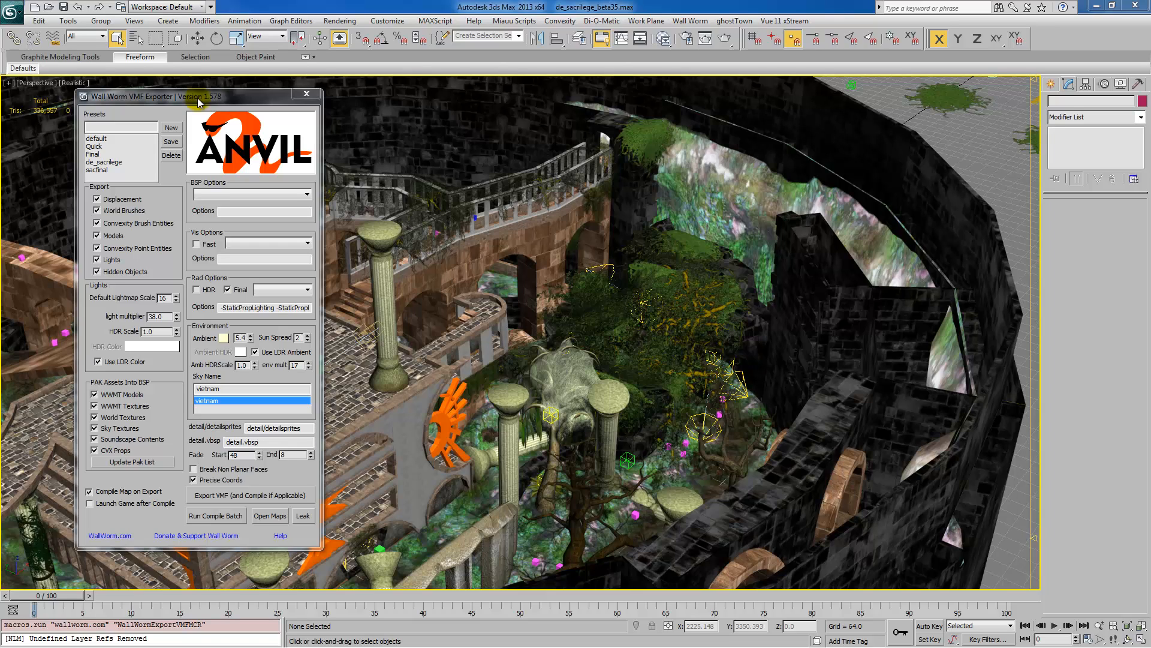
{"action": "mouse_move", "coordinate": [448, 183]}
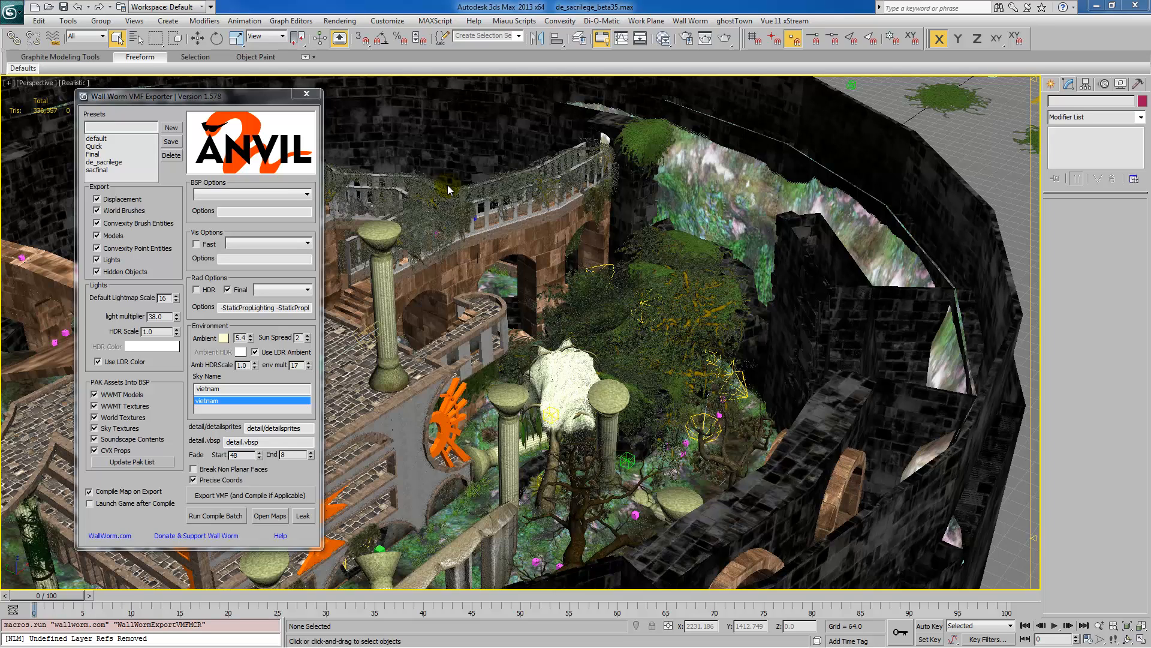
{"action": "mouse_move", "coordinate": [955, 138]}
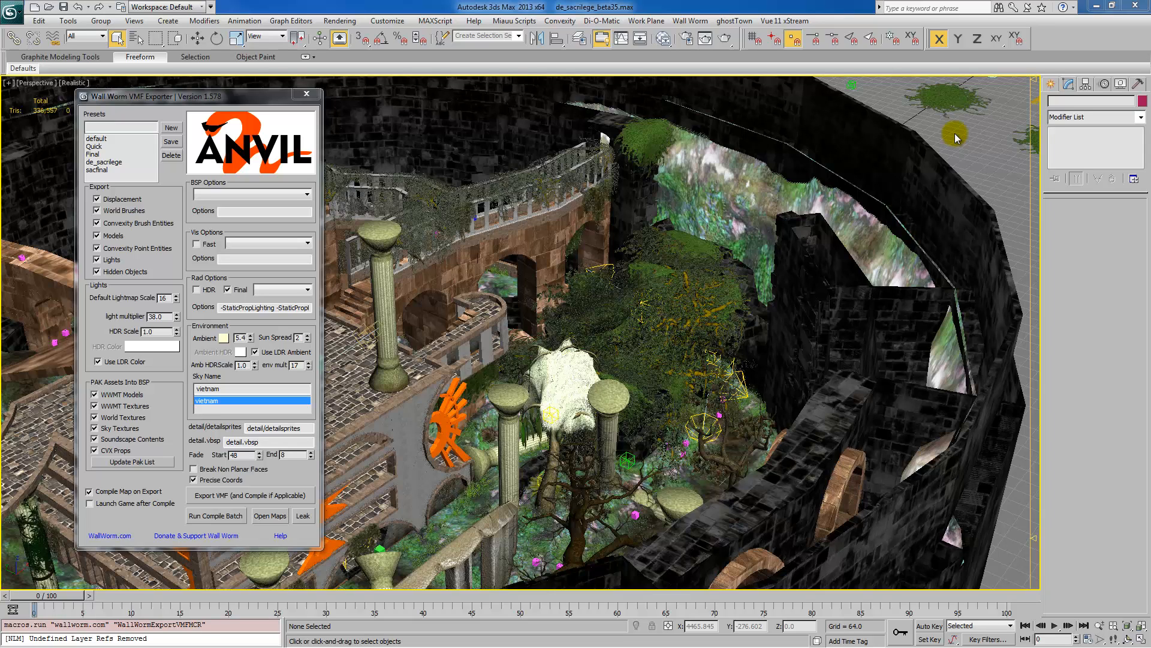
{"action": "mouse_move", "coordinate": [521, 232]}
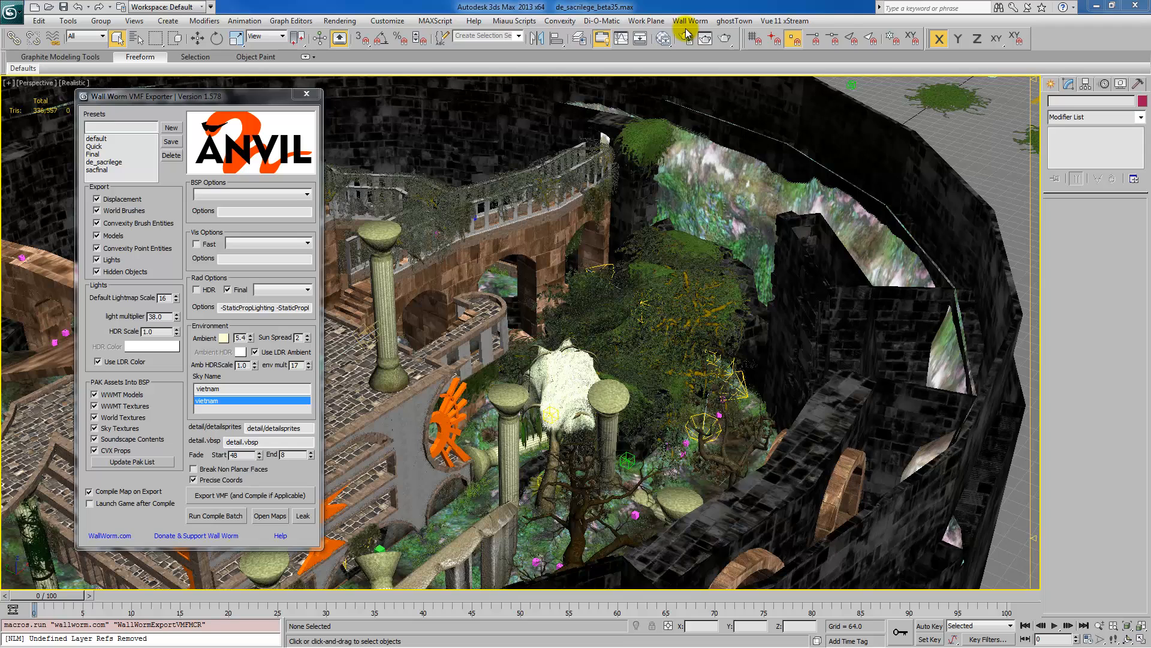
{"action": "mouse_move", "coordinate": [455, 263]}
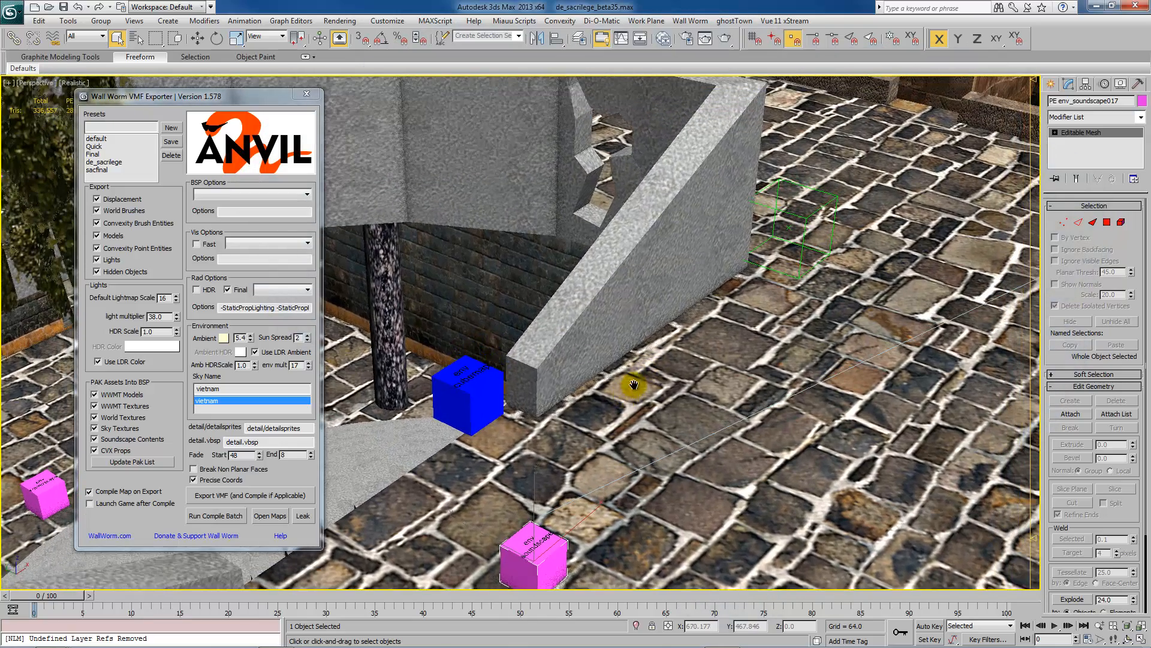
Bring up the Wall Worm menu to reach the Soundscaper utility
{"action": "left_click", "coordinate": [688, 20]}
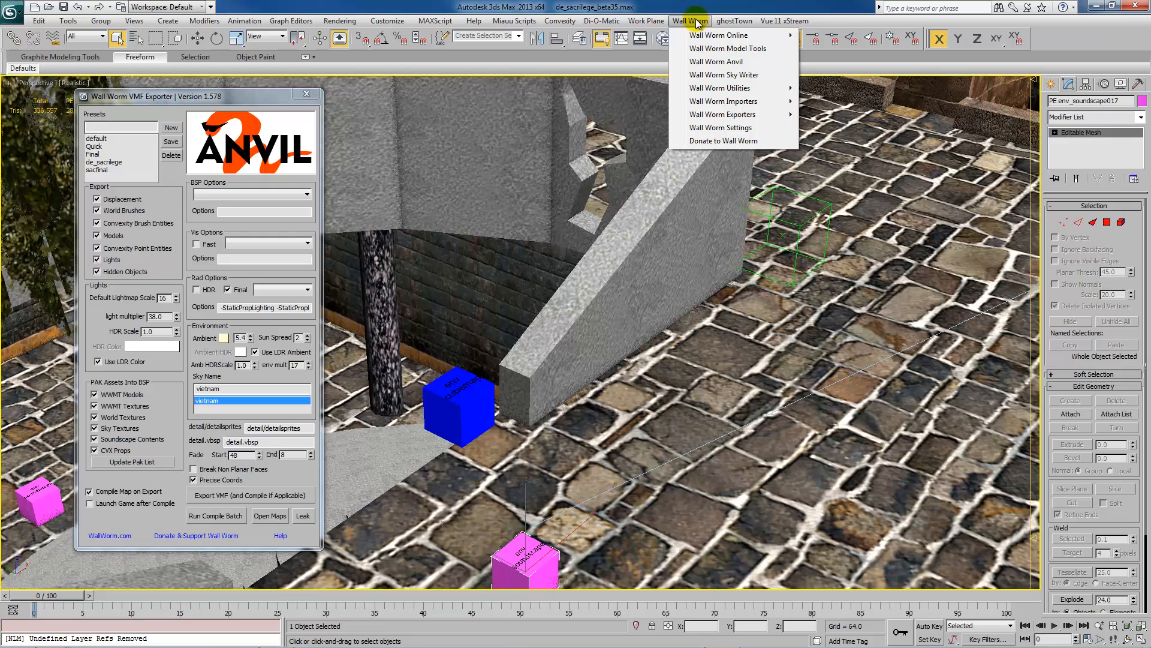
{"action": "mouse_move", "coordinate": [722, 87]}
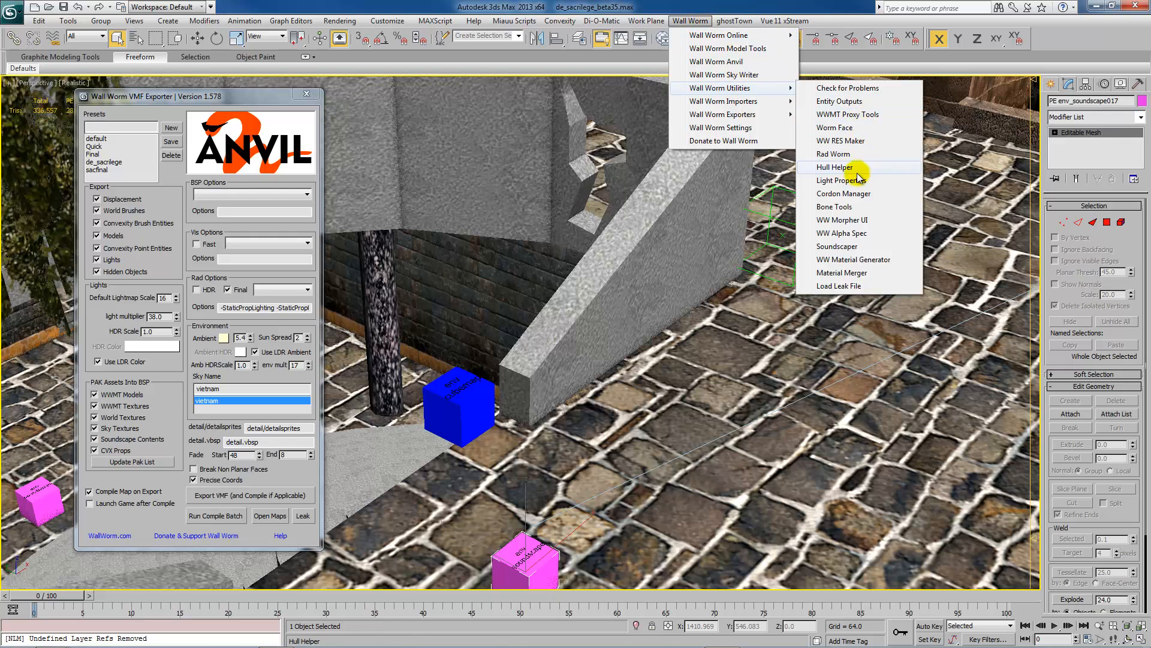
{"action": "mouse_move", "coordinate": [834, 129]}
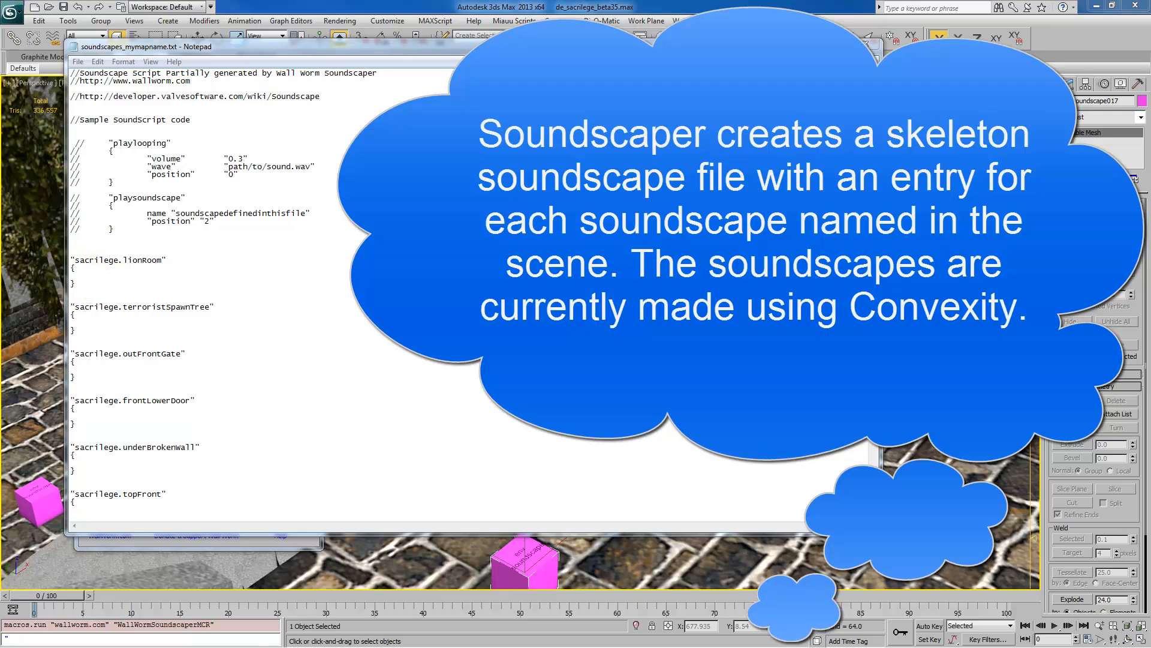
Scroll down the skeleton soundscape file listing sacrilege.lionRoom in Notepad
{"action": "scroll", "scroll_direction": "down", "scroll_amount": 3}
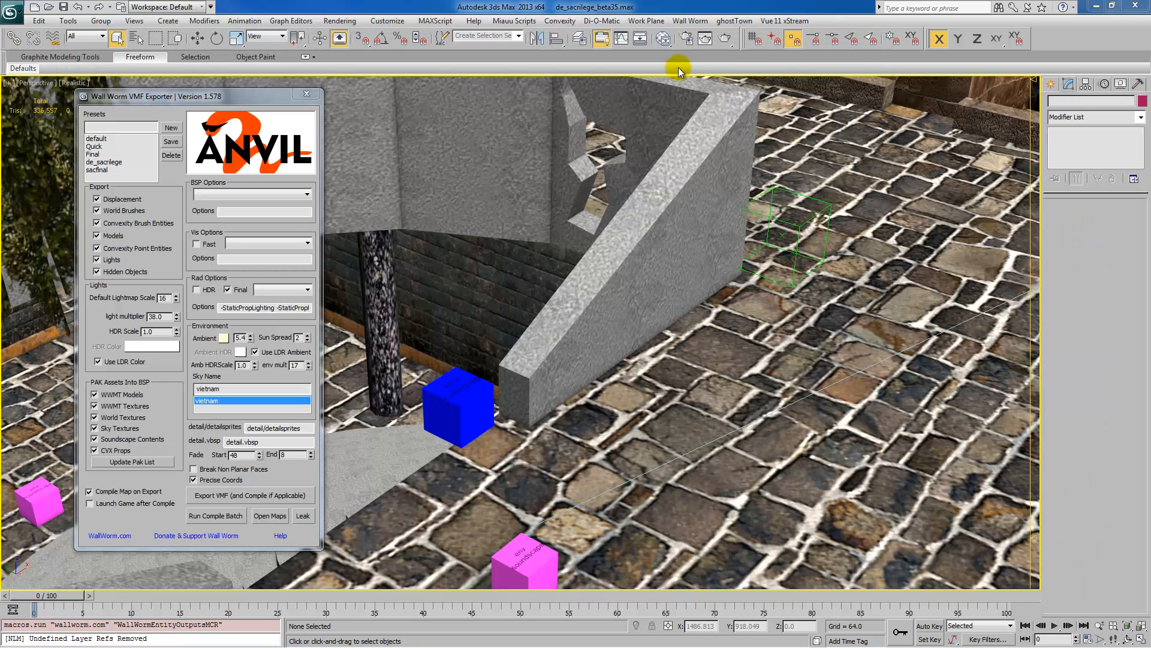
{"action": "left_click", "coordinate": [688, 20]}
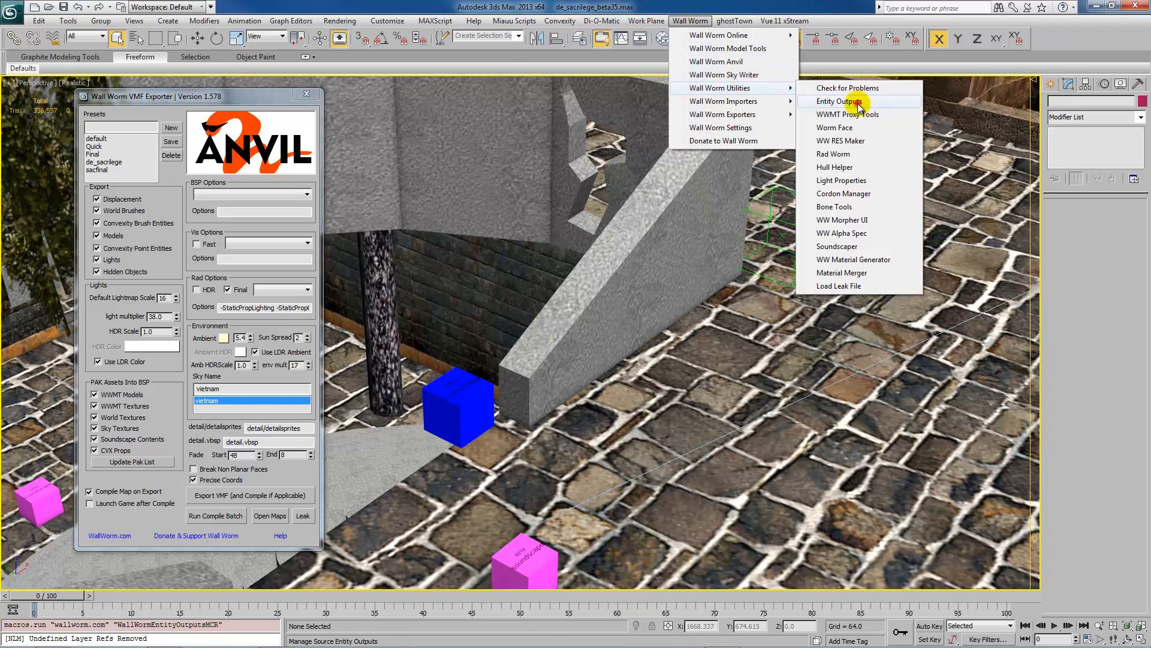
{"action": "left_click", "coordinate": [843, 101]}
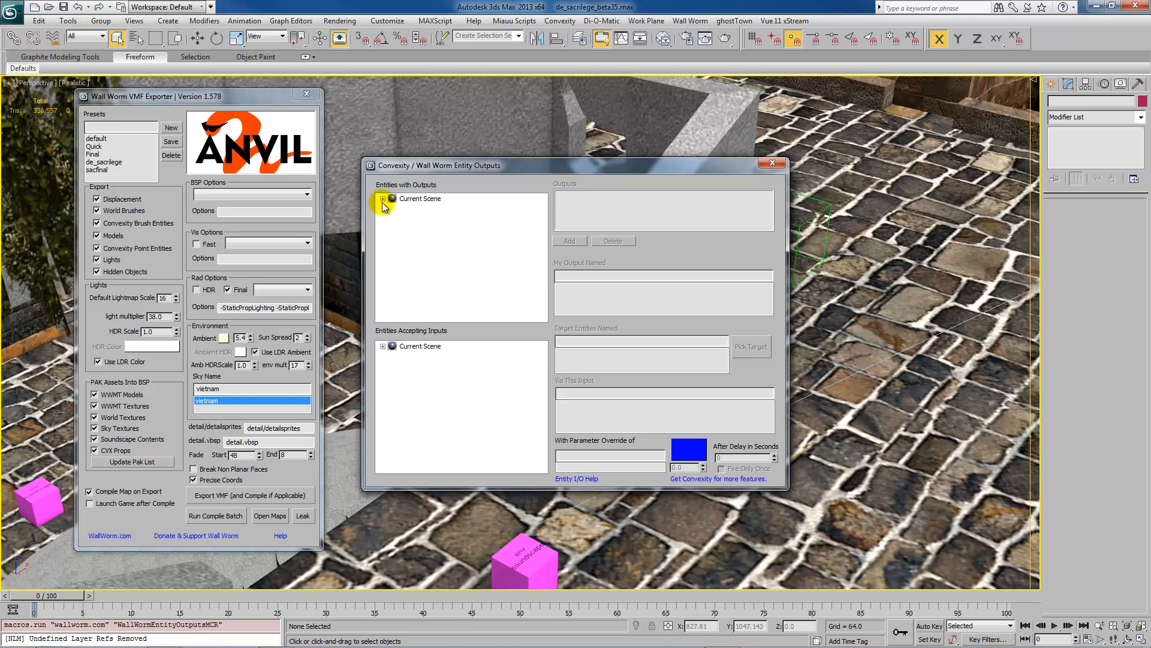
{"action": "left_click", "coordinate": [382, 198]}
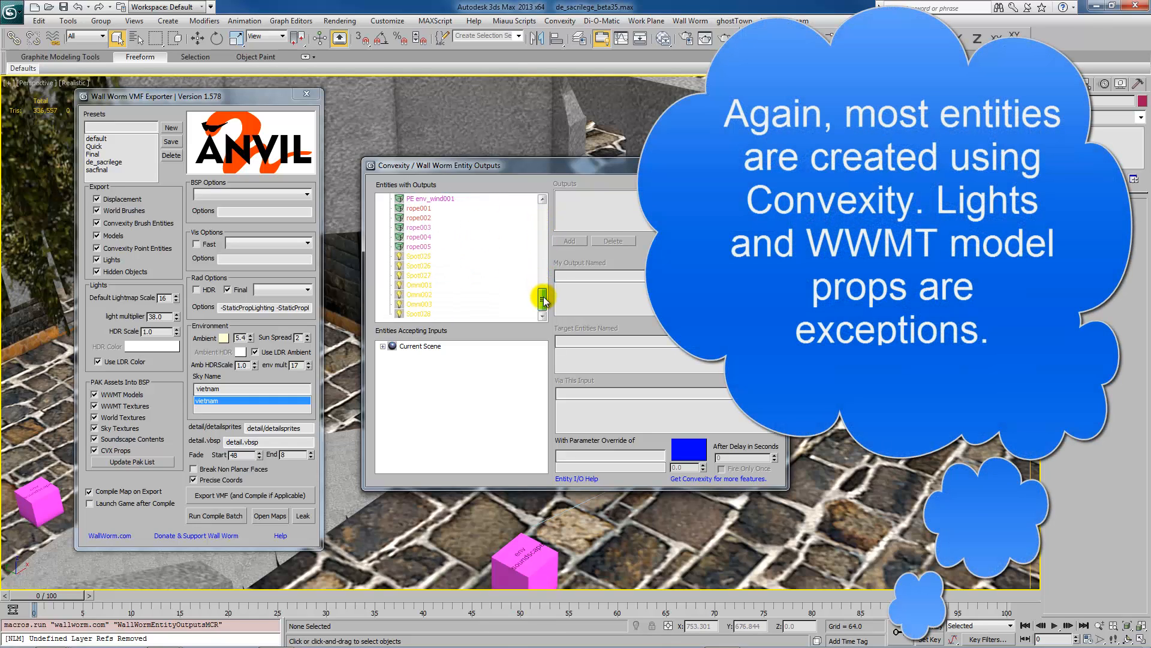
{"action": "left_click", "coordinate": [418, 208]}
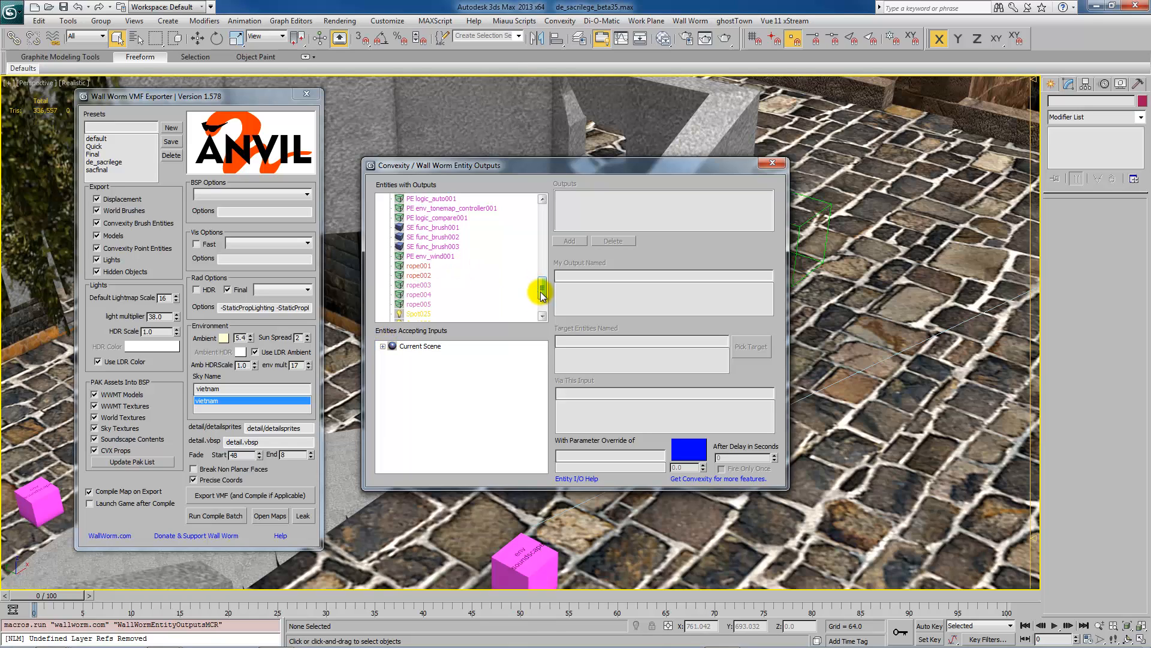
{"action": "scroll", "scroll_direction": "down", "scroll_amount": 3}
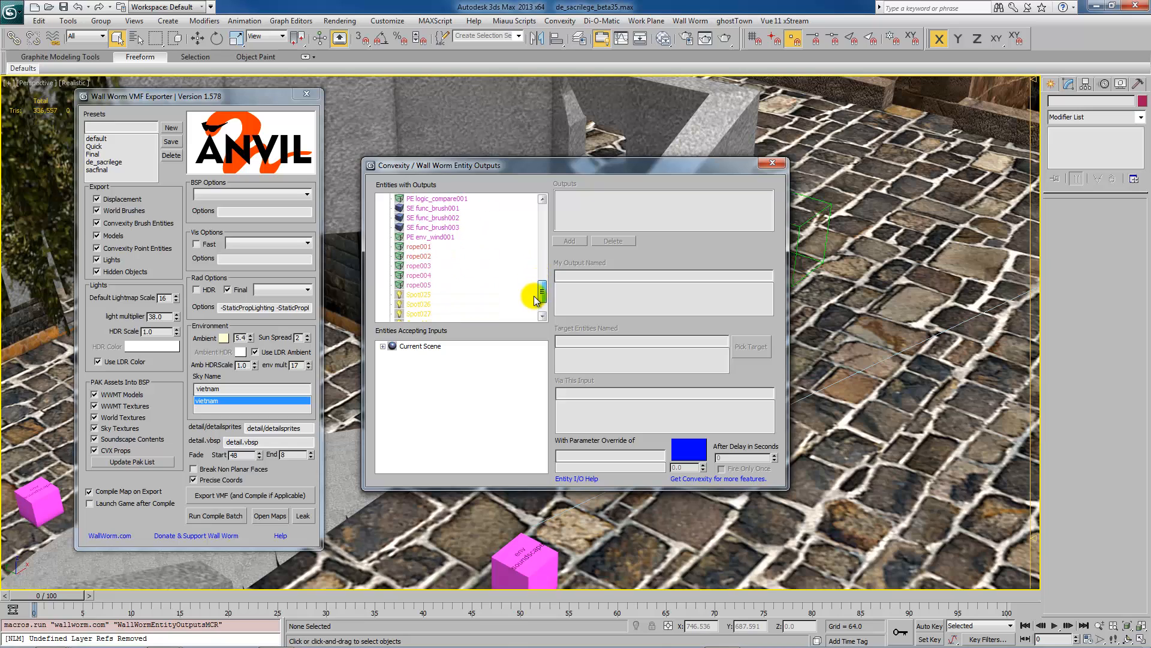
{"action": "left_click", "coordinate": [432, 226]}
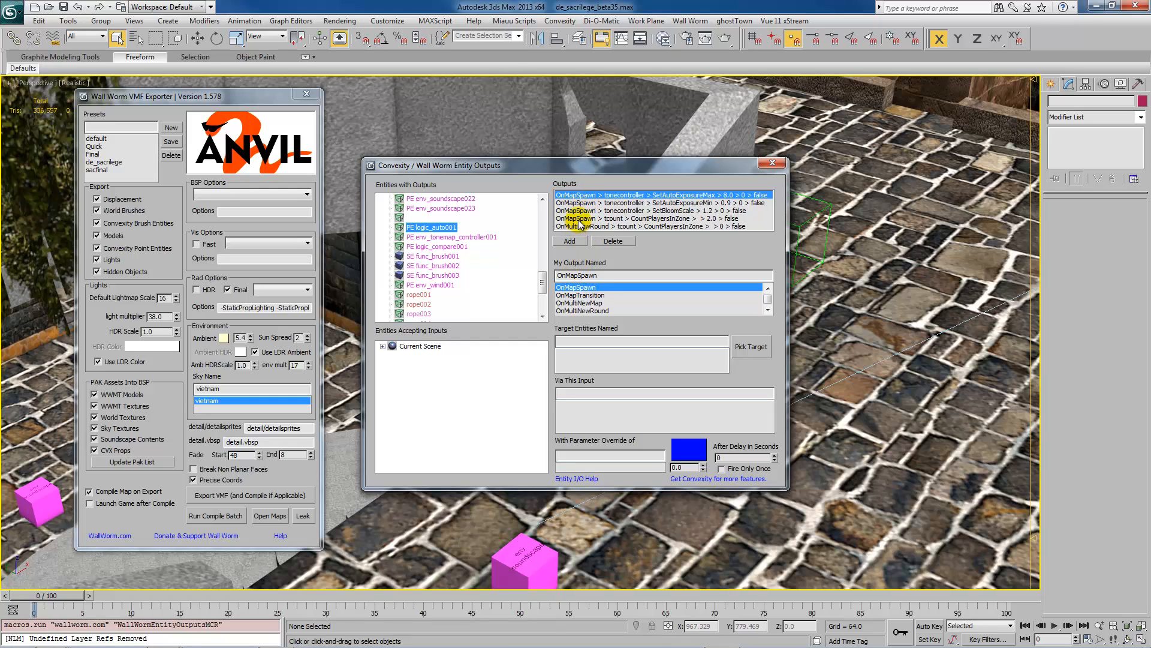
{"action": "left_click", "coordinate": [654, 218]}
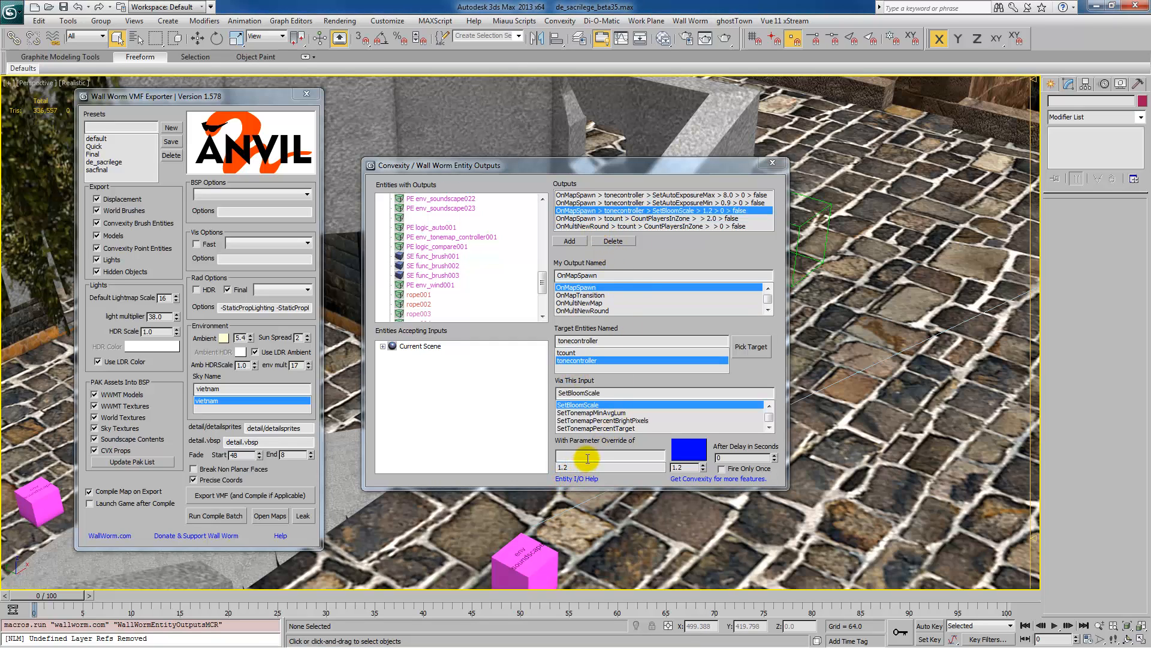
{"action": "left_click", "coordinate": [576, 361]}
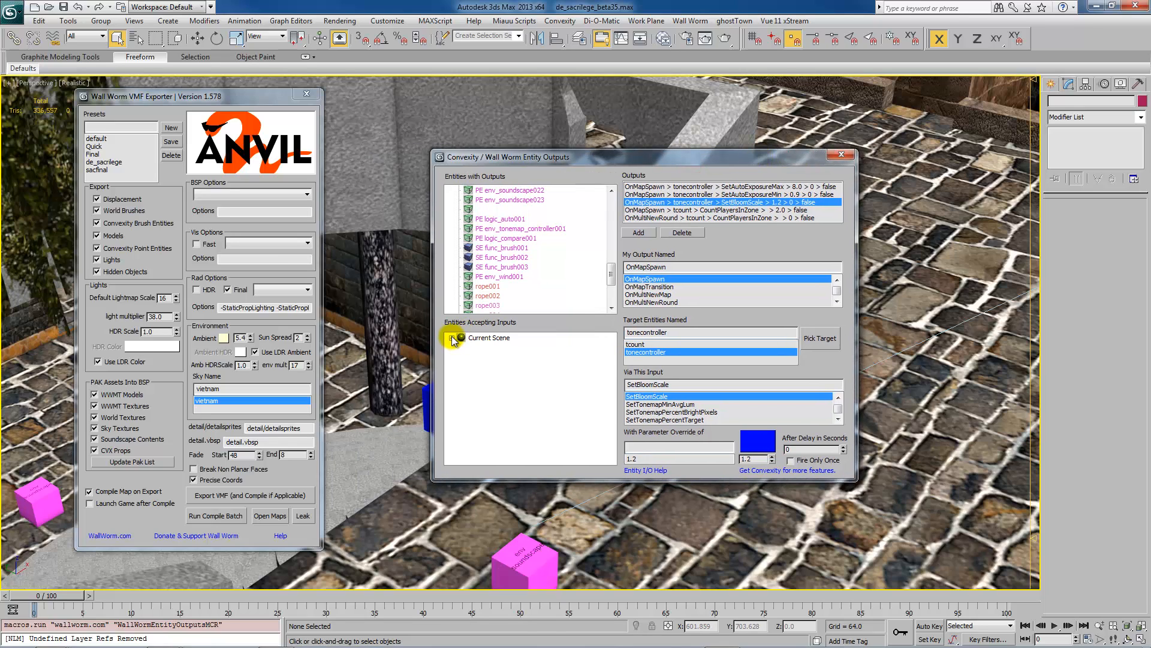
{"action": "left_click", "coordinate": [452, 337]}
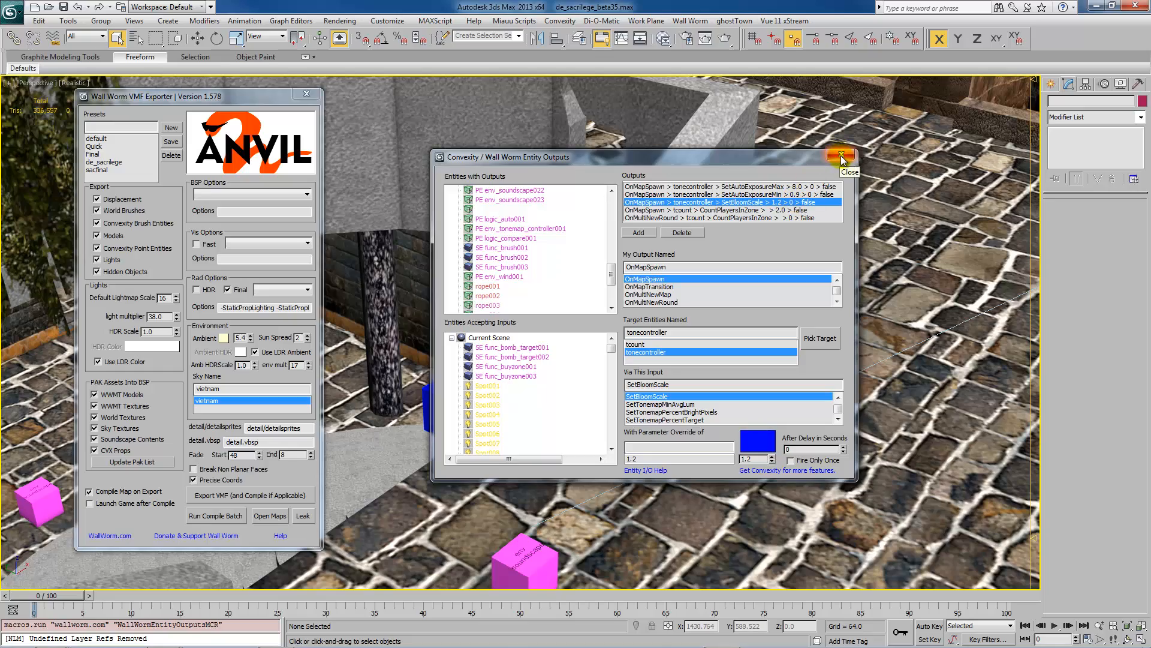
{"action": "left_click", "coordinate": [842, 156]}
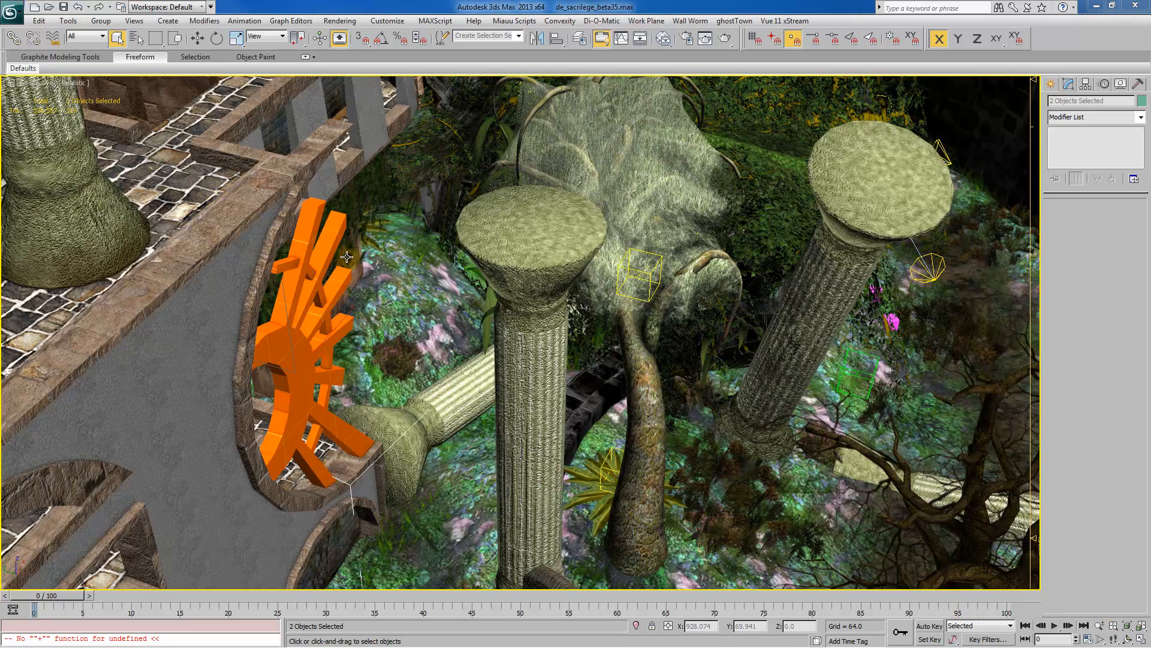
{"action": "mouse_move", "coordinate": [357, 244]}
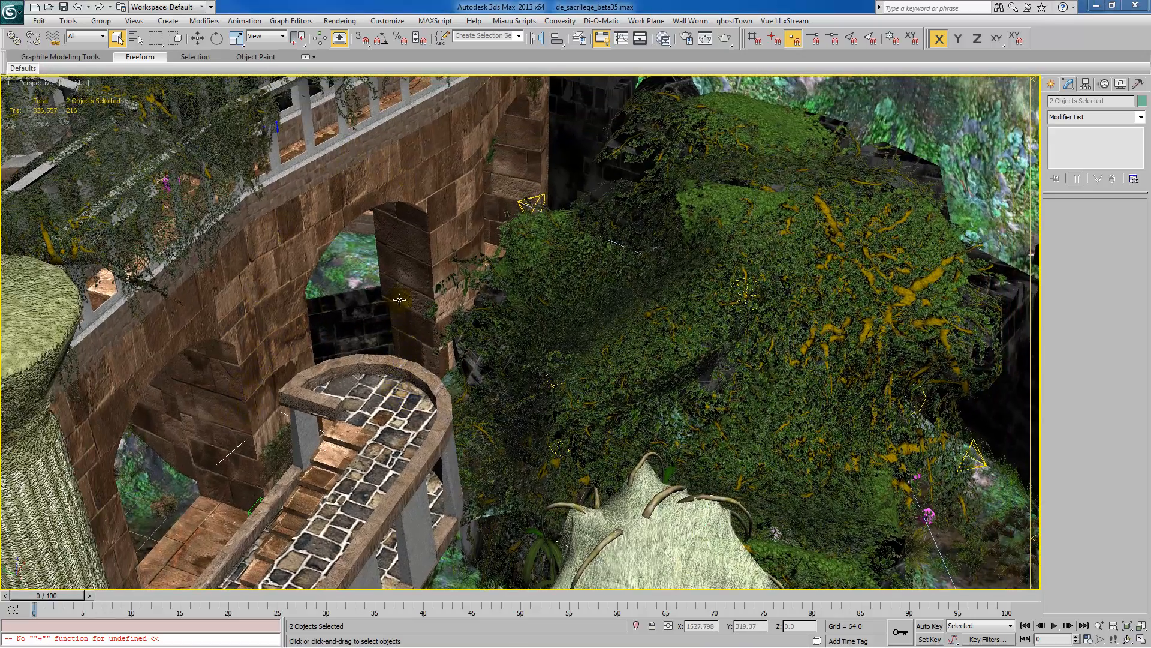
Orbit the Perspective view around the overgrown garden to reveal the dome wall
{"action": "left_click_drag", "start_coordinate": [400, 299], "coordinate": [411, 378]}
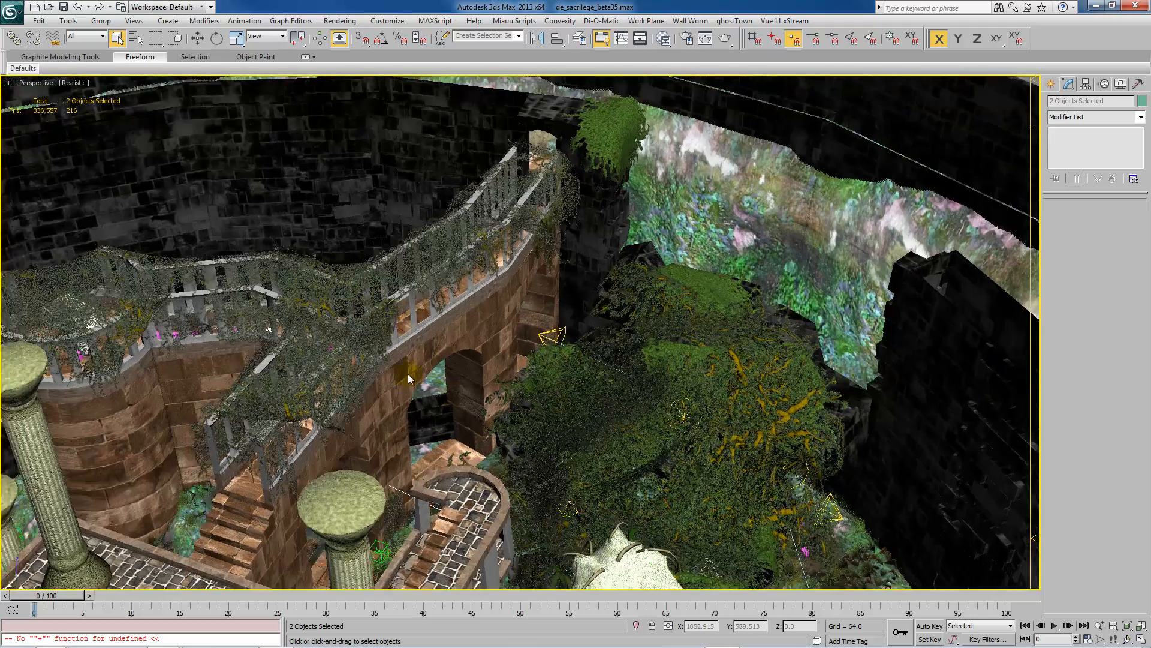
{"action": "left_click_drag", "start_coordinate": [411, 377], "coordinate": [551, 422]}
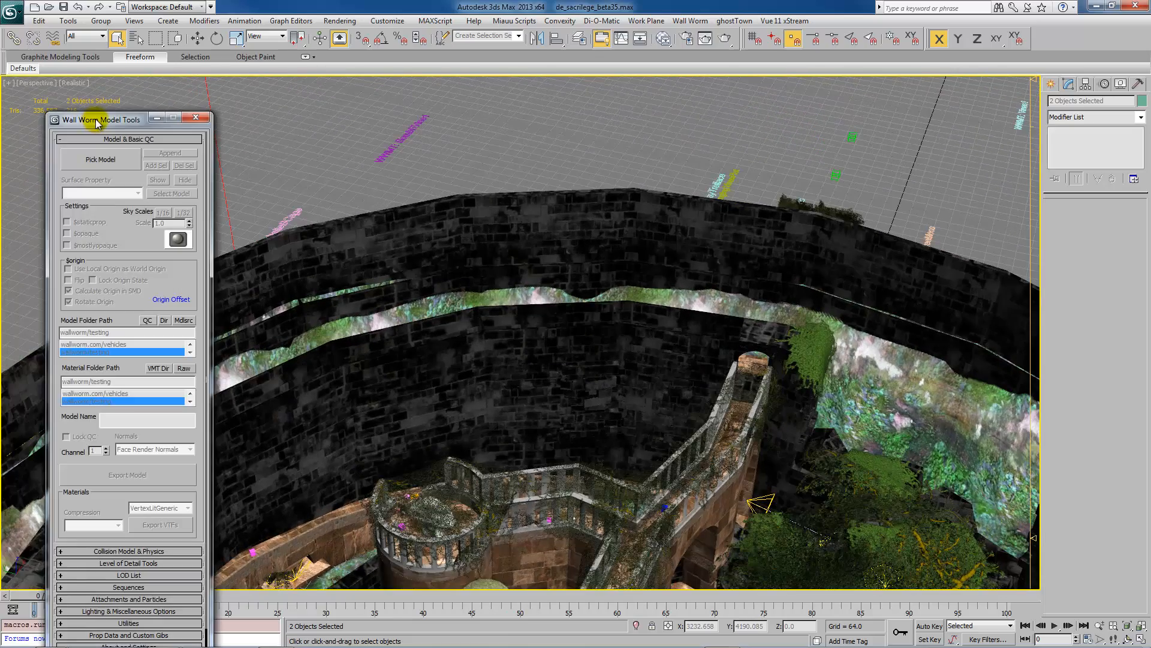
Recolour the WWMT BombBRubble2 helper and load its settings into Wall Worm Model Tools
{"action": "left_click_drag", "start_coordinate": [96, 119], "coordinate": [69, 86]}
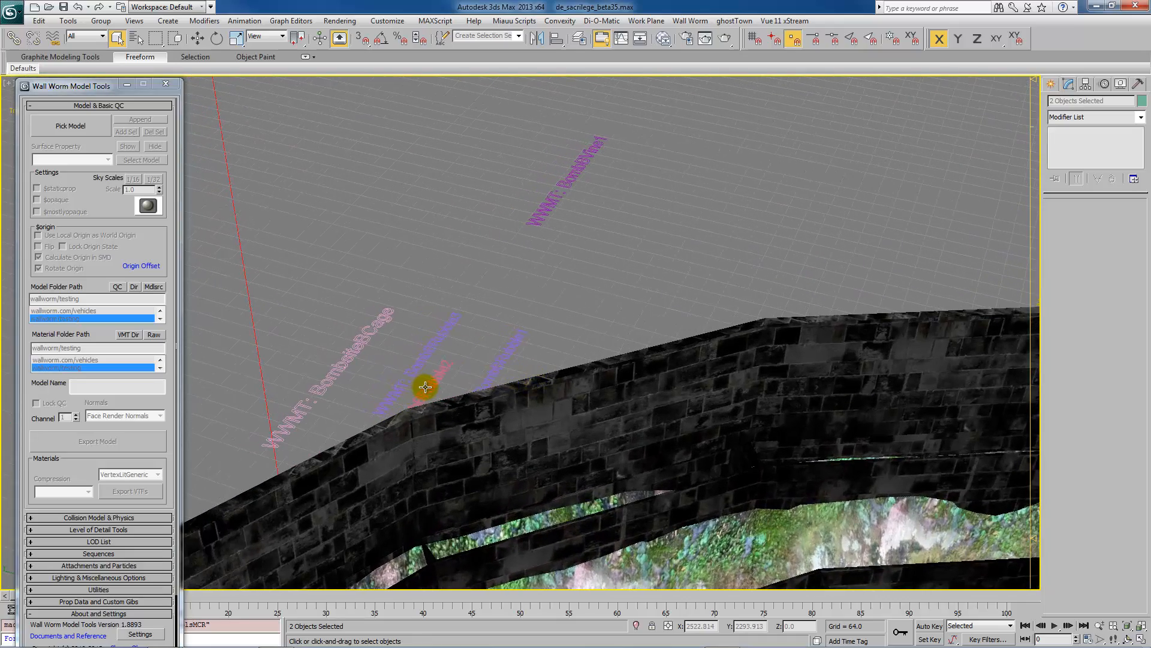
{"action": "left_click", "coordinate": [426, 388]}
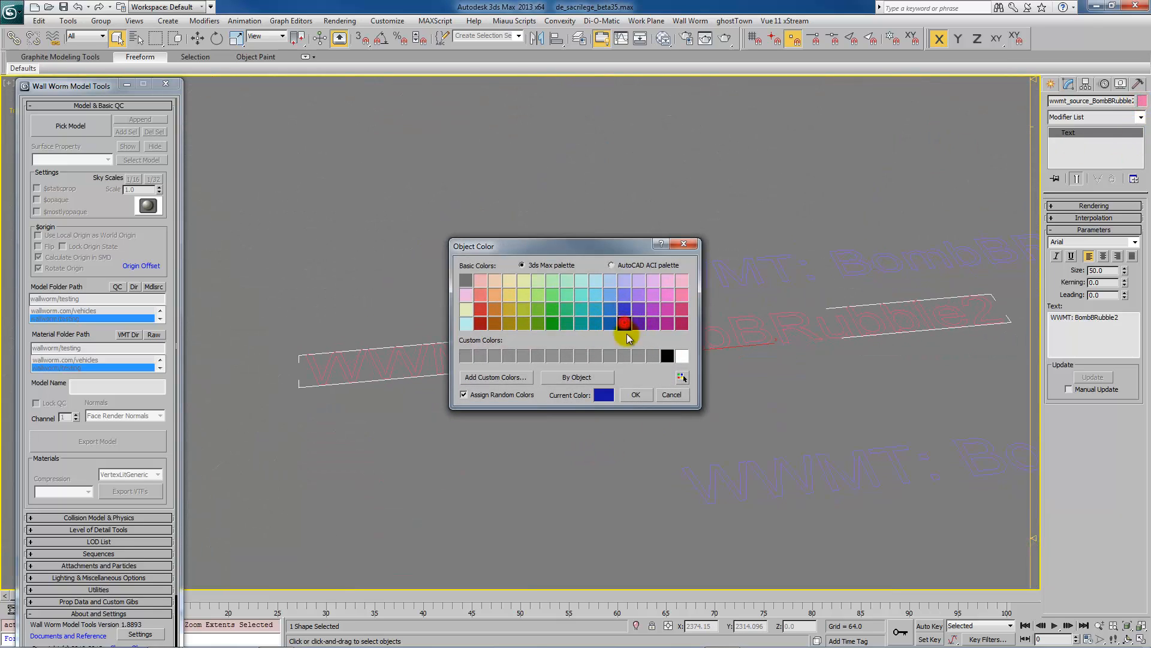
{"action": "left_click", "coordinate": [636, 394]}
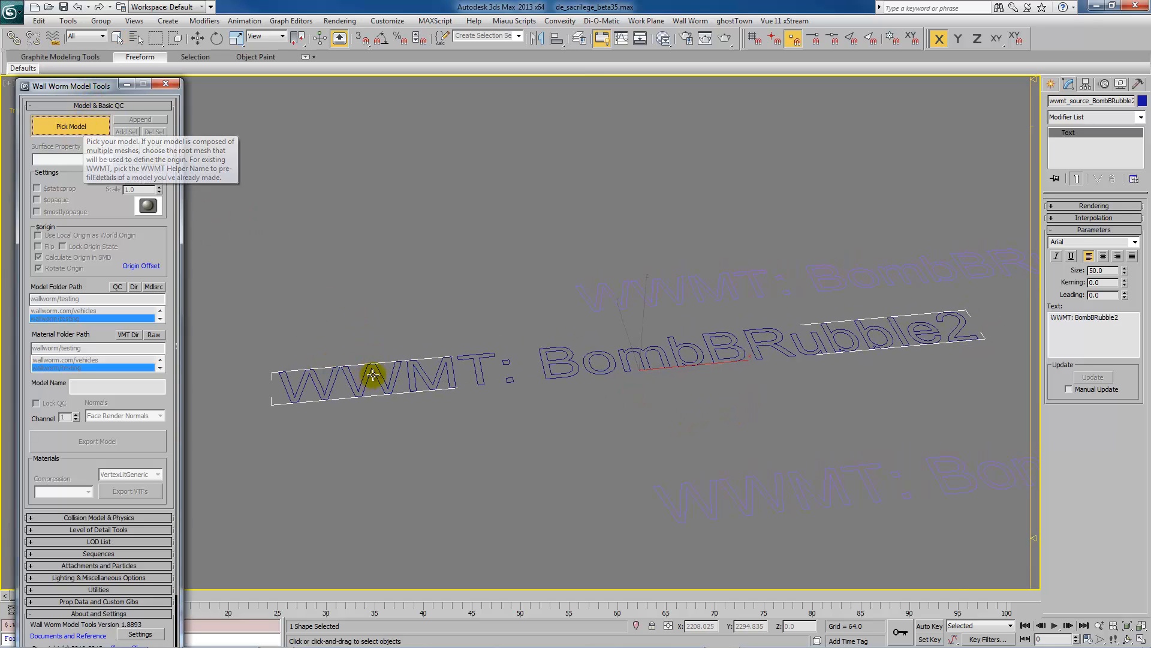
{"action": "left_click", "coordinate": [71, 126]}
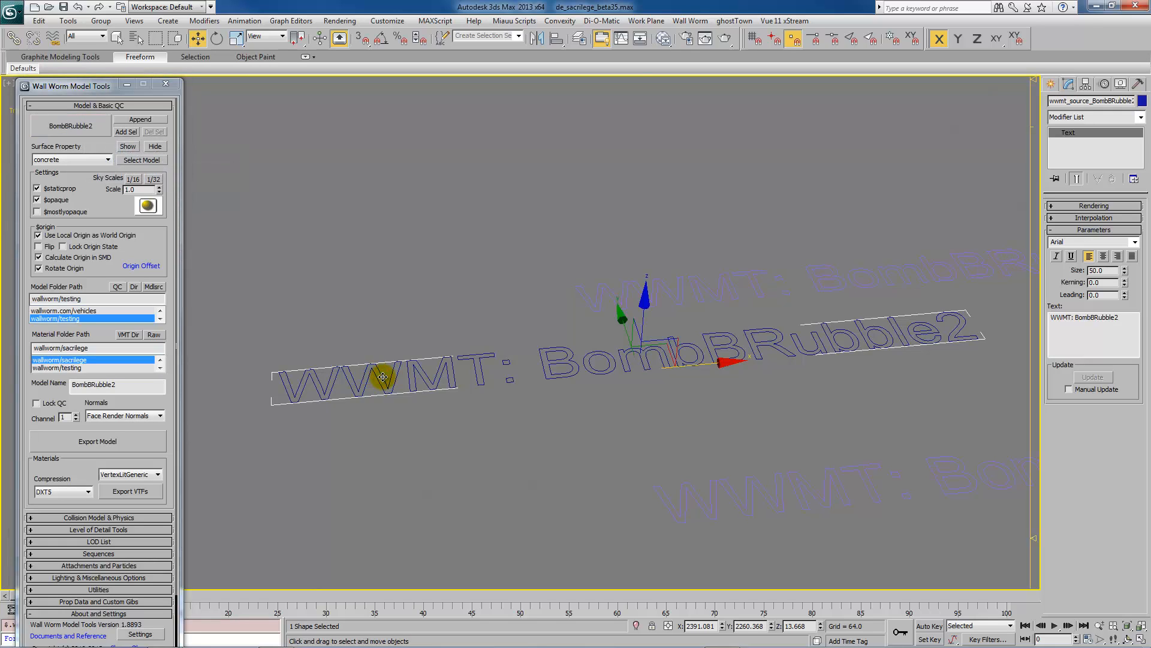
{"action": "mouse_move", "coordinate": [446, 374]}
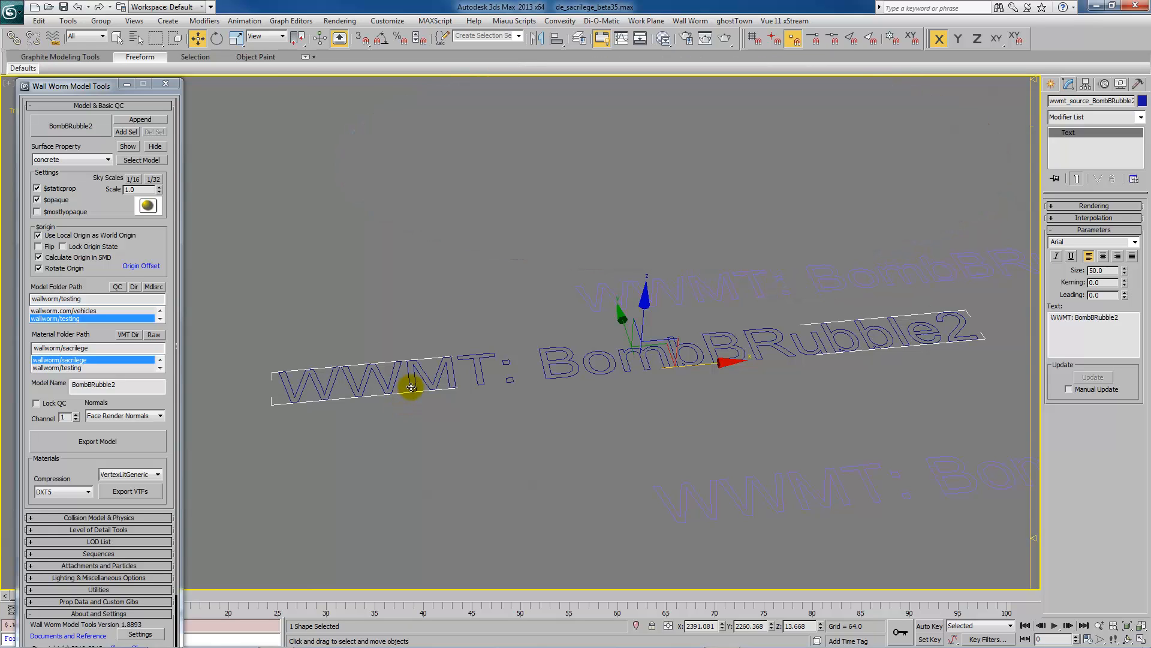
{"action": "right_click", "coordinate": [410, 387]}
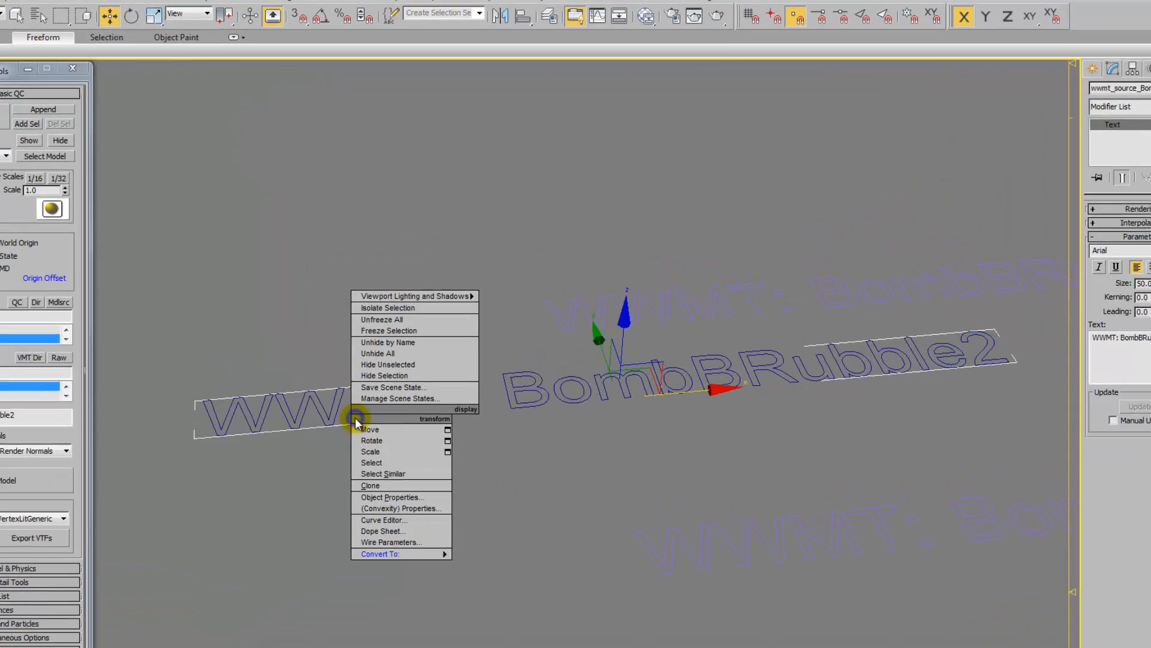
{"action": "left_click", "coordinate": [392, 496]}
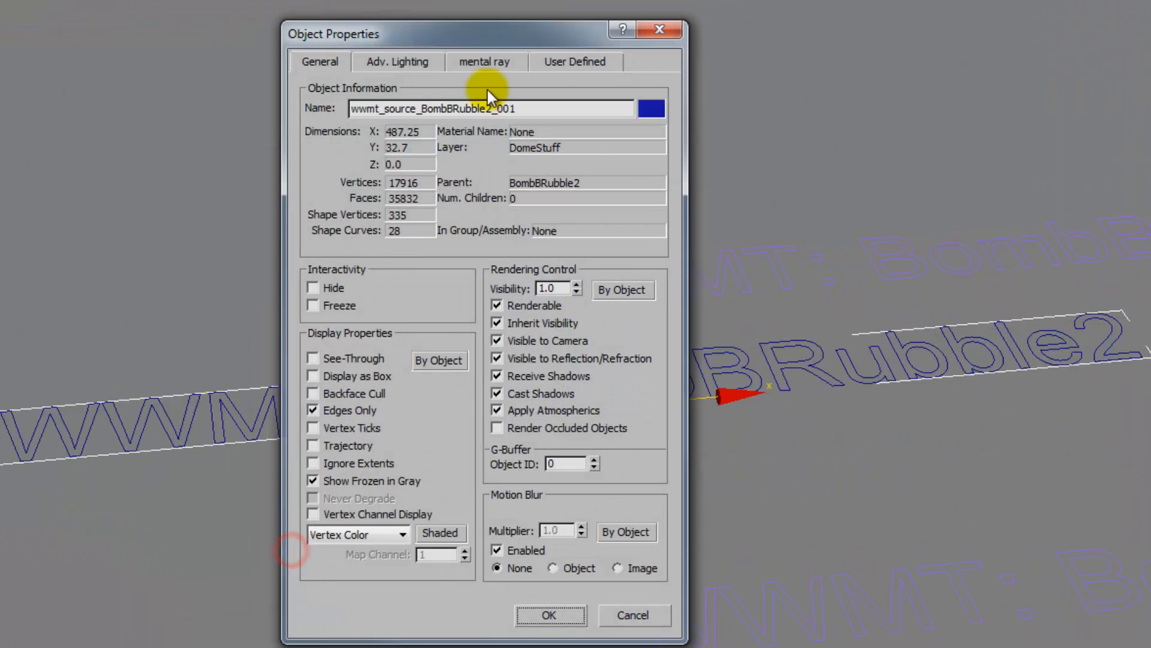
{"action": "left_click", "coordinate": [574, 61]}
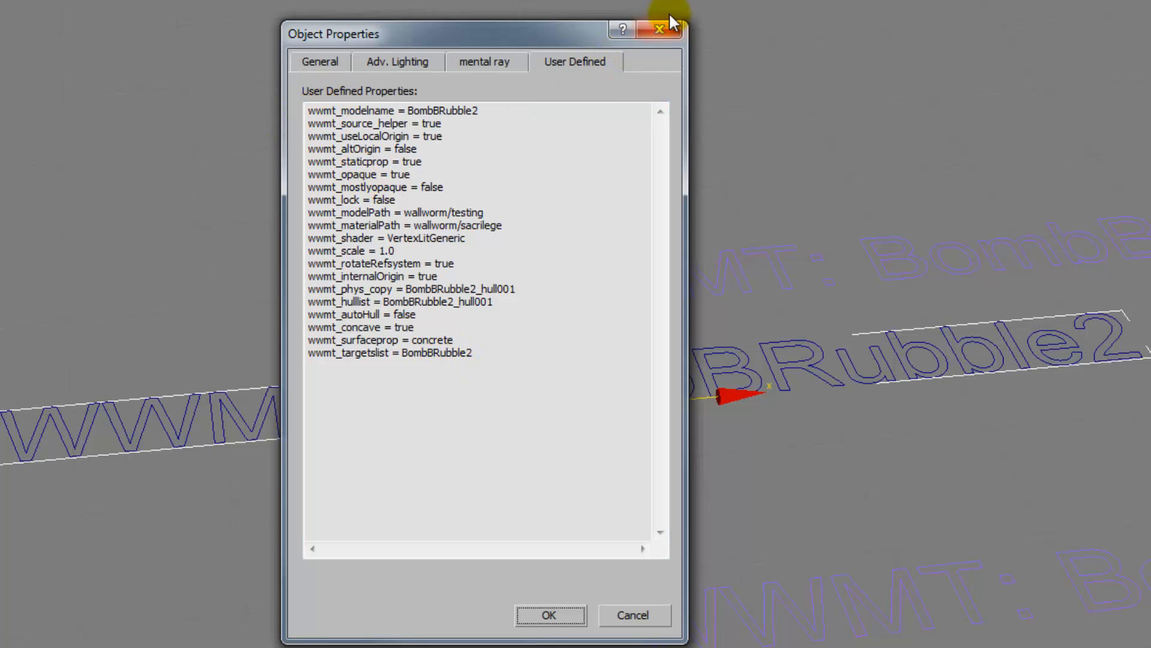
{"action": "left_click", "coordinate": [659, 29]}
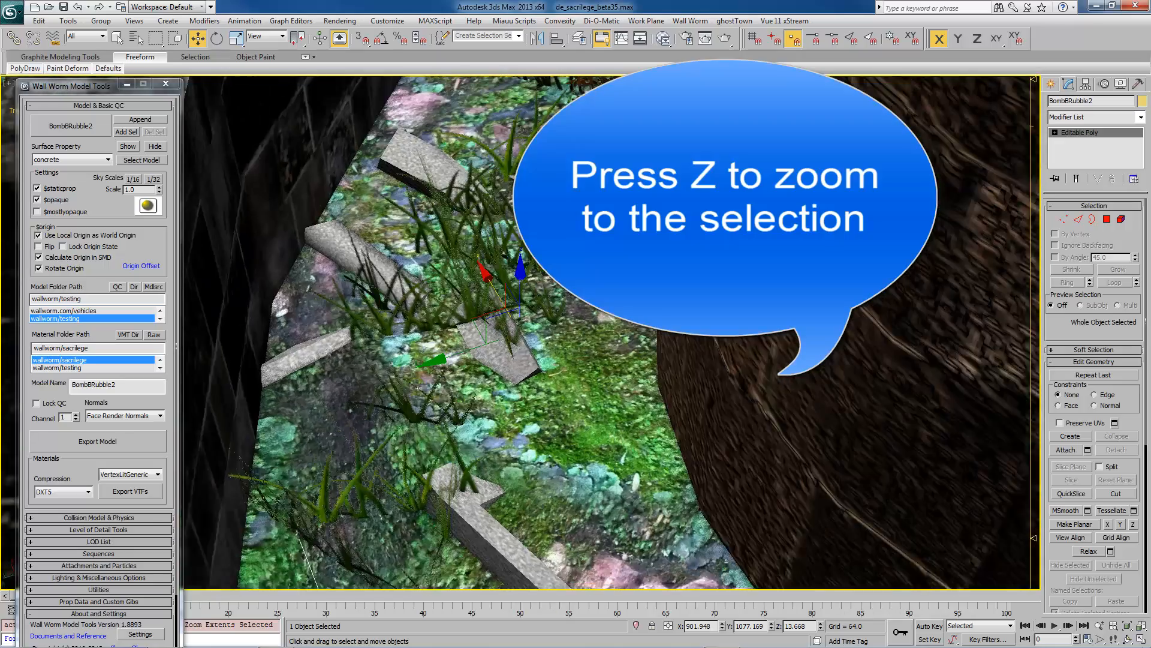
Zoom extents on the selected BombBRubble2 rubble model with Z
{"action": "key", "text": "z"}
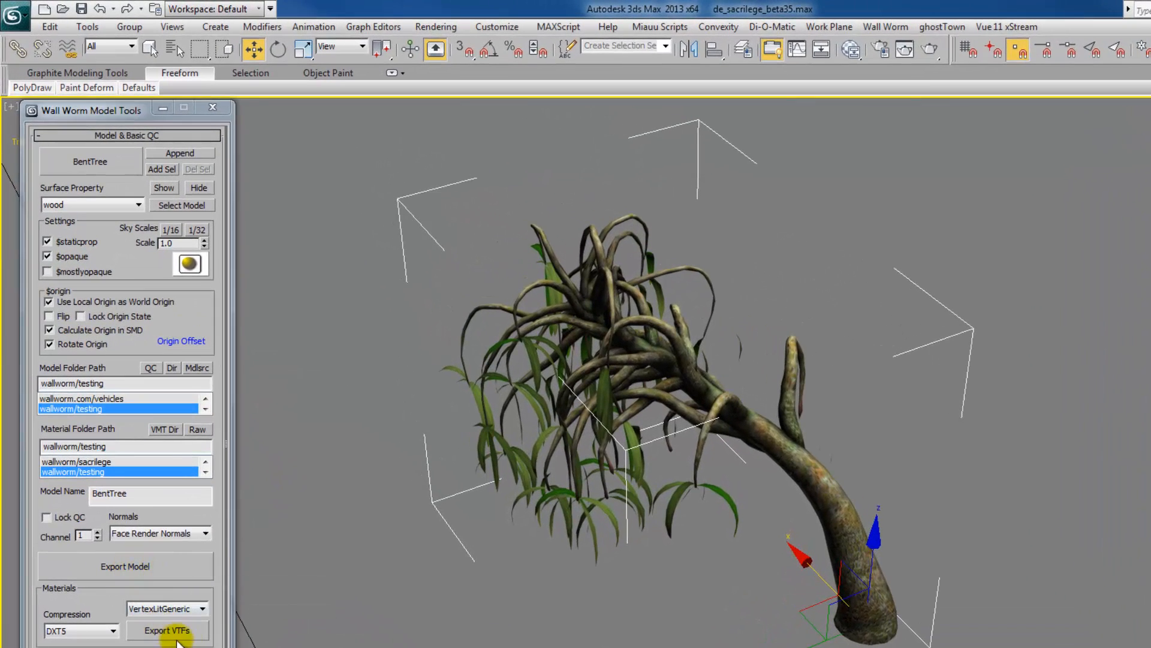
{"action": "left_click", "coordinate": [165, 629]}
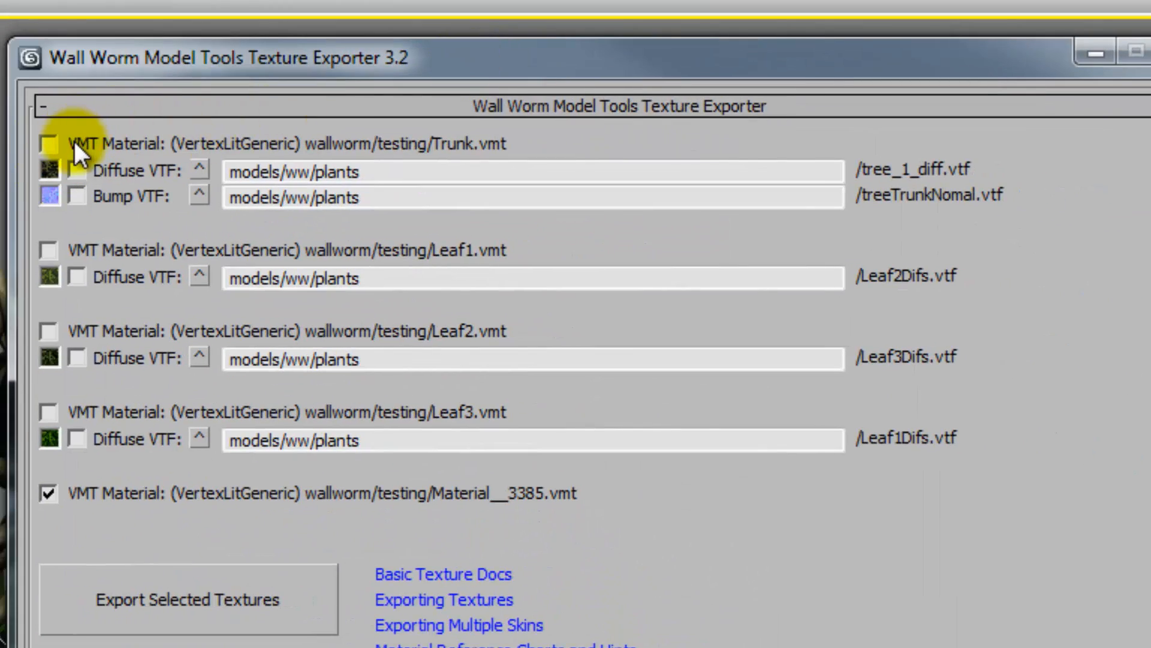
{"action": "mouse_move", "coordinate": [136, 262]}
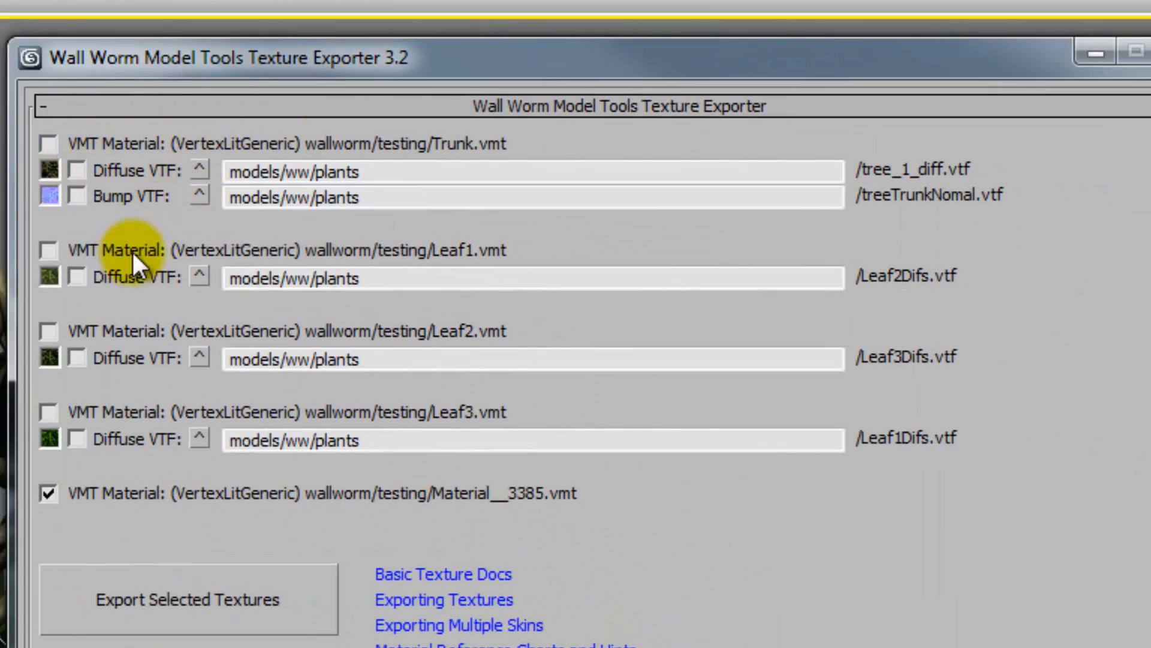
{"action": "mouse_move", "coordinate": [356, 543]}
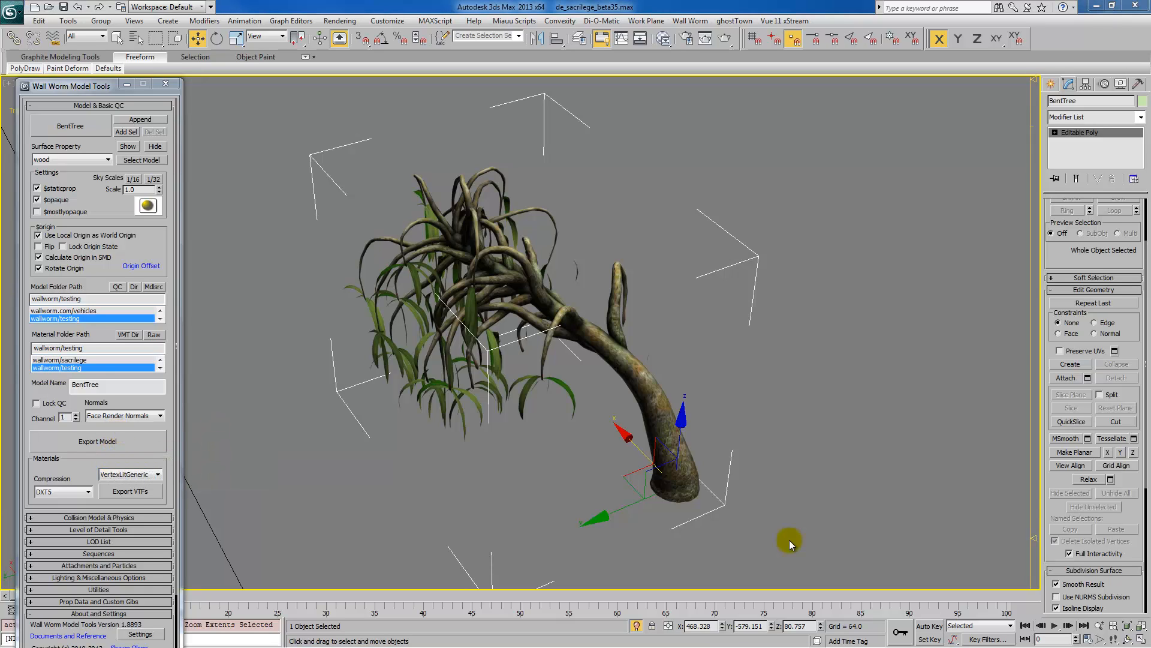
{"action": "mouse_move", "coordinate": [799, 536]}
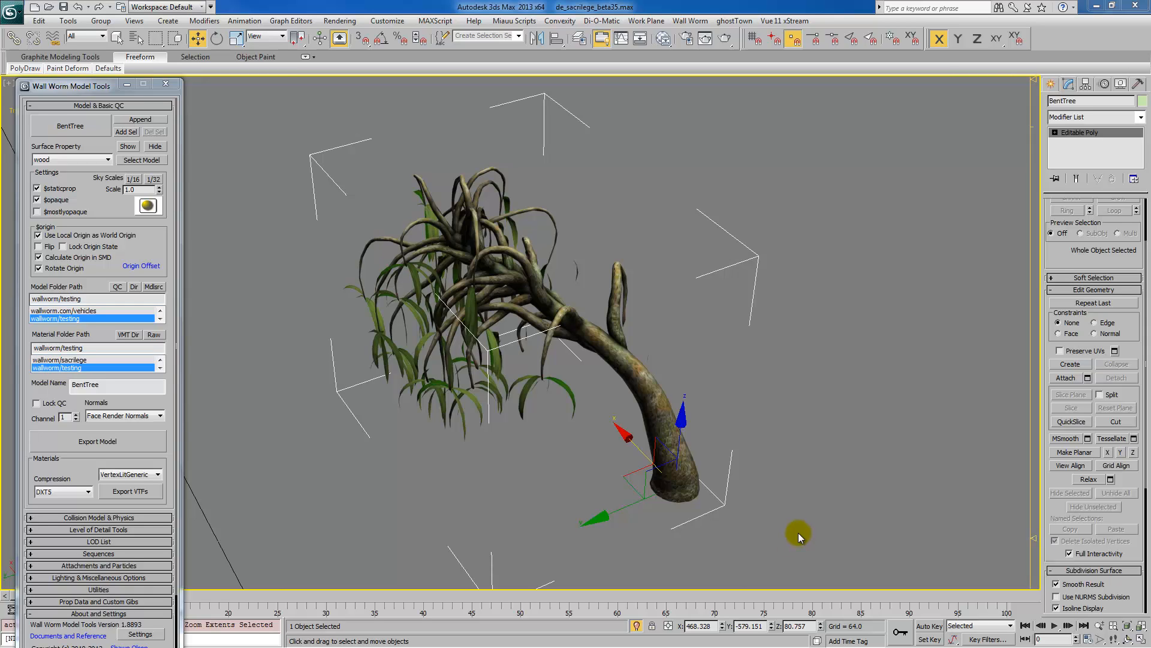
{"action": "mouse_move", "coordinate": [802, 530]}
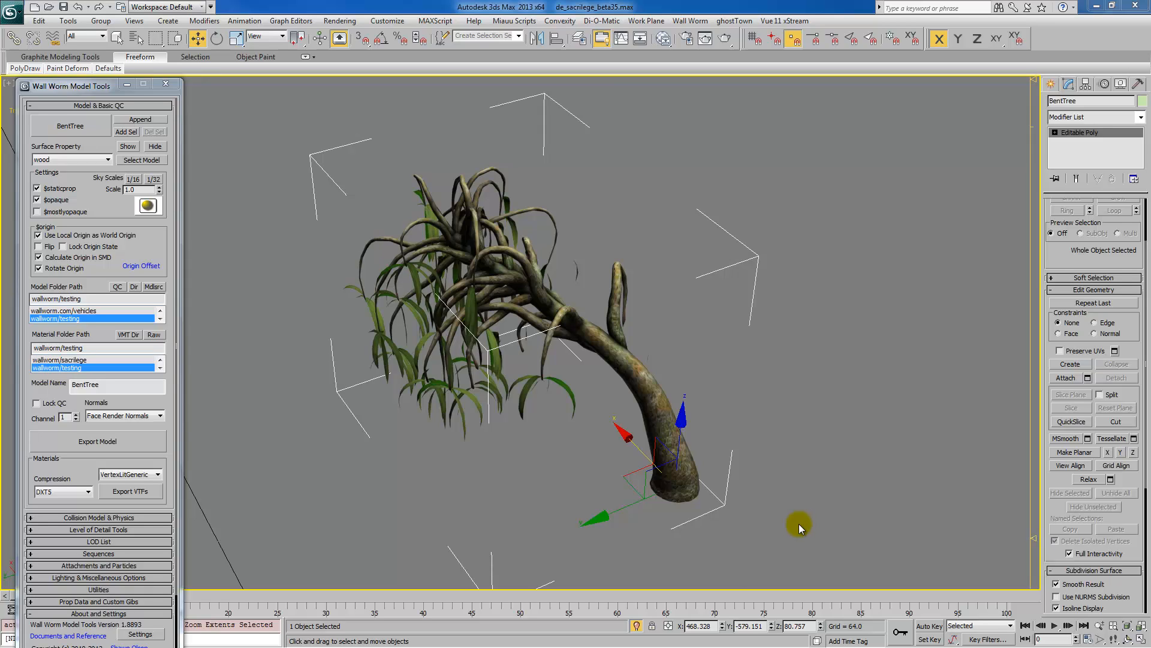
{"action": "mouse_move", "coordinate": [800, 528]}
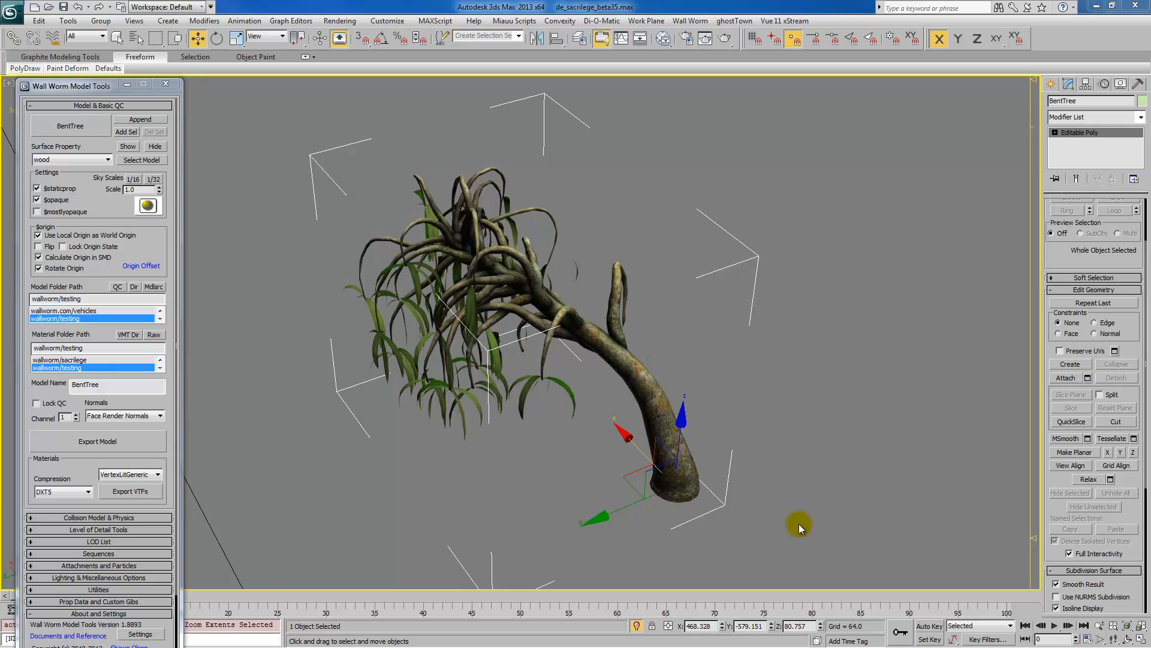
{"action": "mouse_move", "coordinate": [286, 406]}
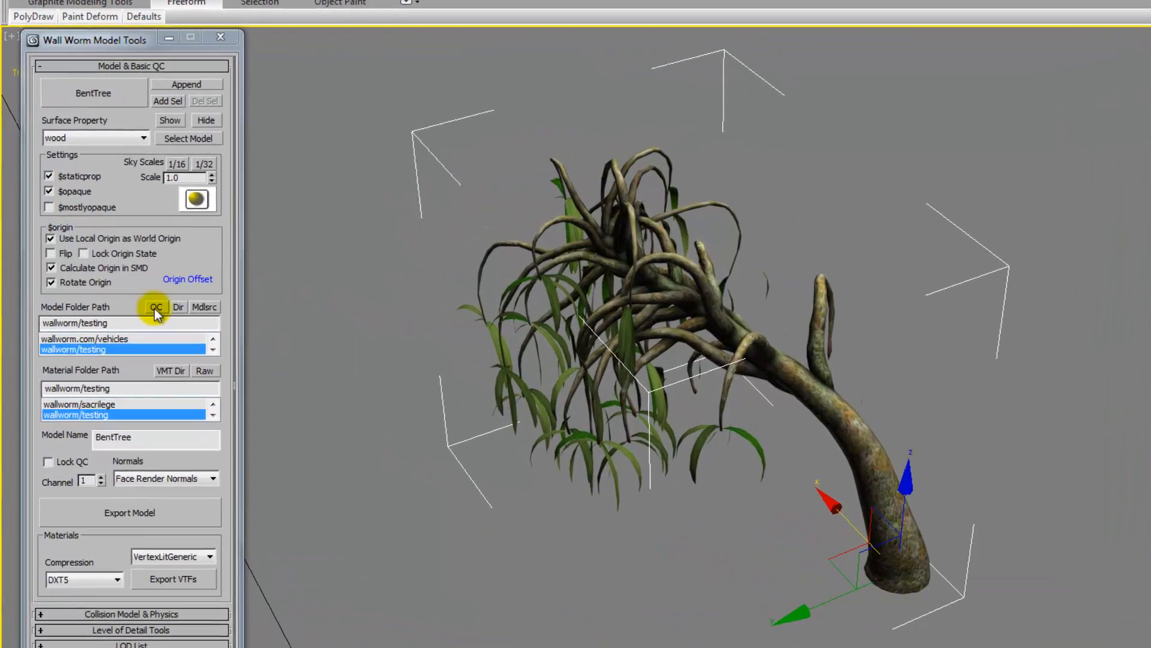
{"action": "left_click", "coordinate": [154, 307]}
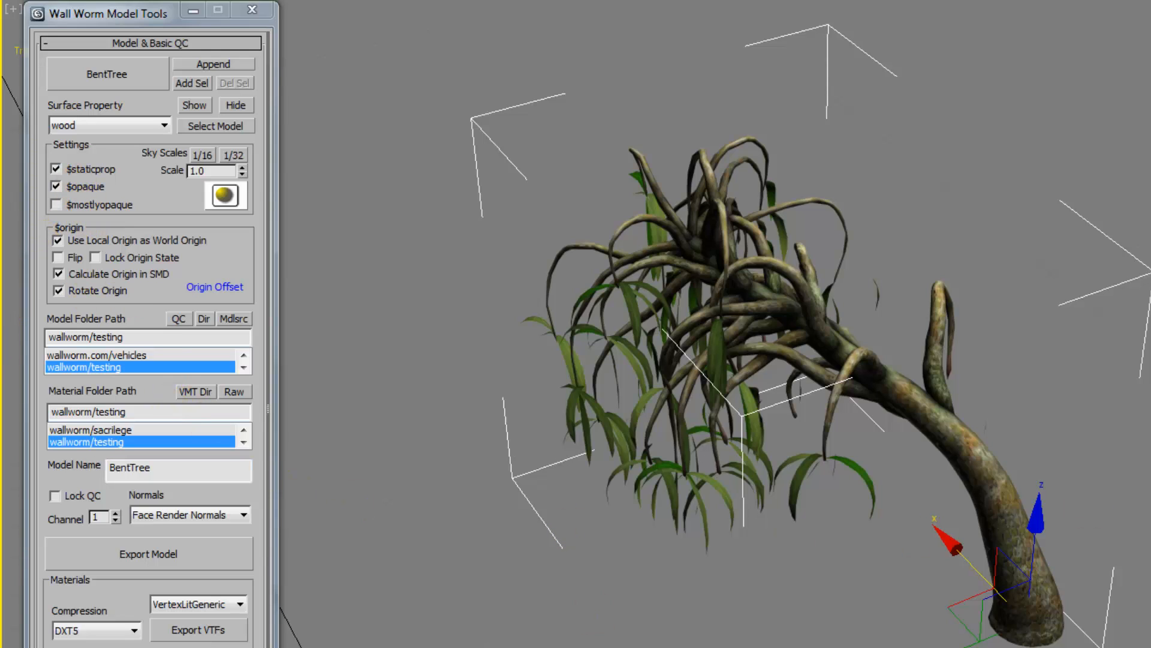
{"action": "mouse_move", "coordinate": [179, 319]}
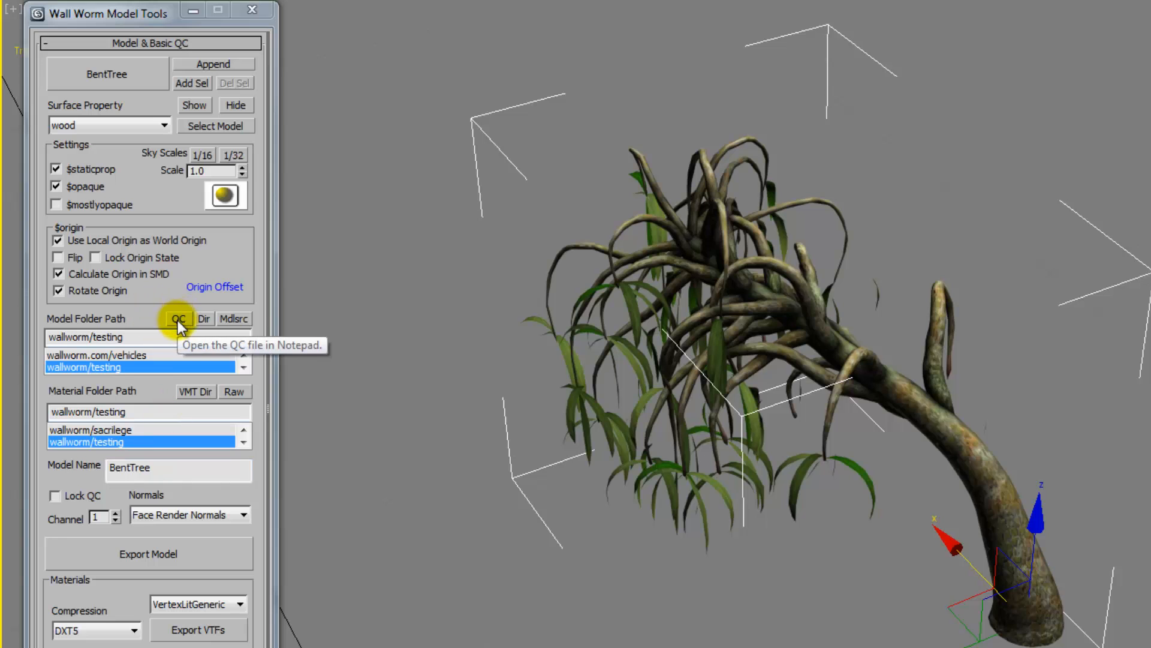
{"action": "left_click", "coordinate": [179, 318]}
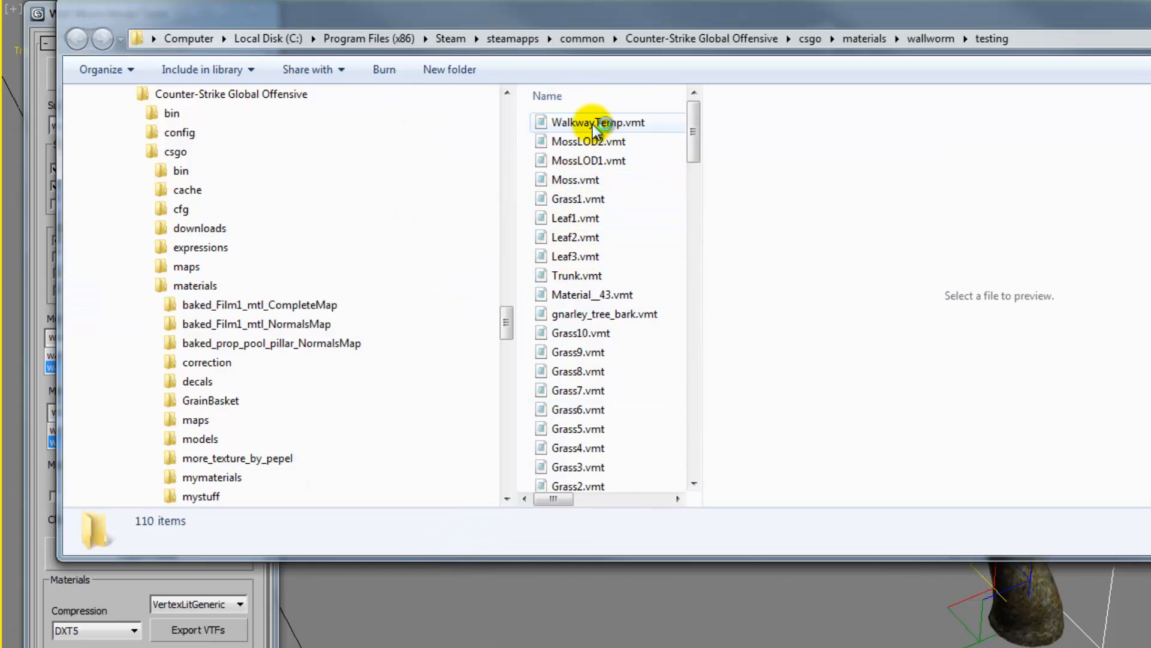
Open one of the exported VMT material files in csgo/materials/wallworm/testing
{"action": "double_click", "coordinate": [598, 122]}
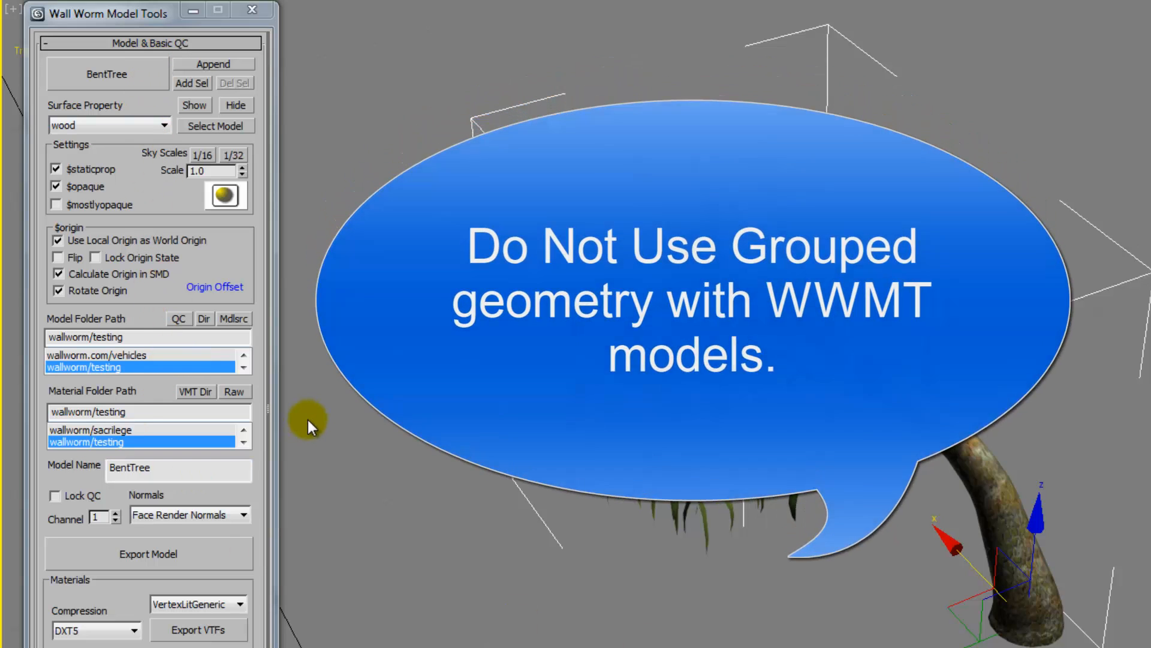
{"action": "left_click", "coordinate": [158, 32]}
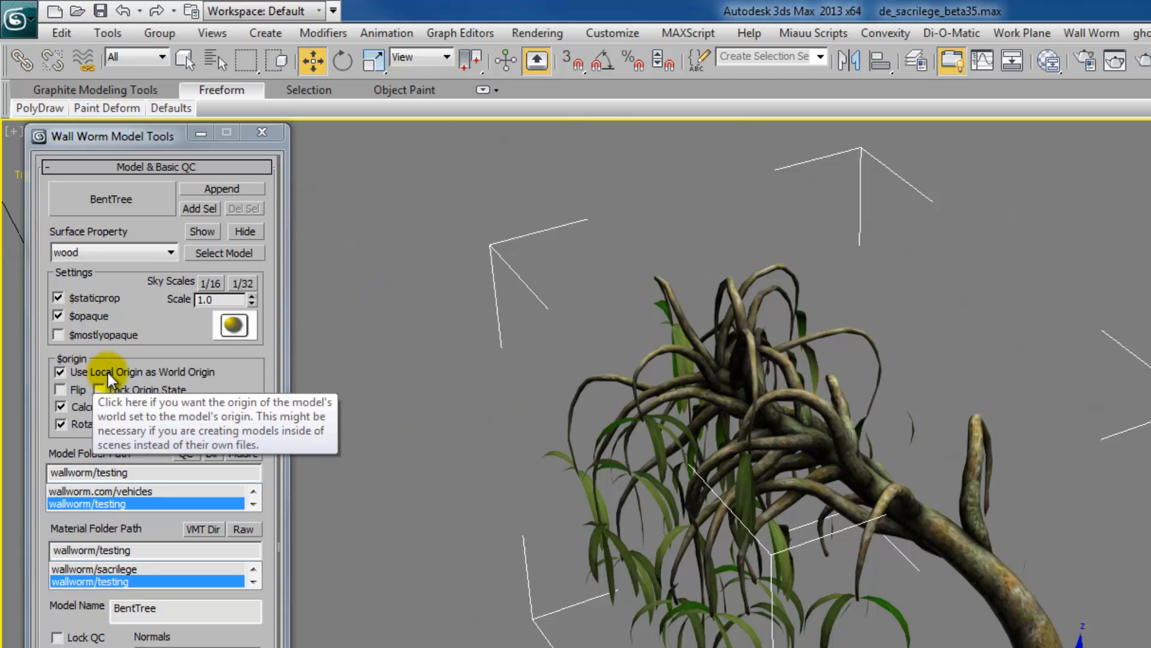
{"action": "mouse_move", "coordinate": [80, 387]}
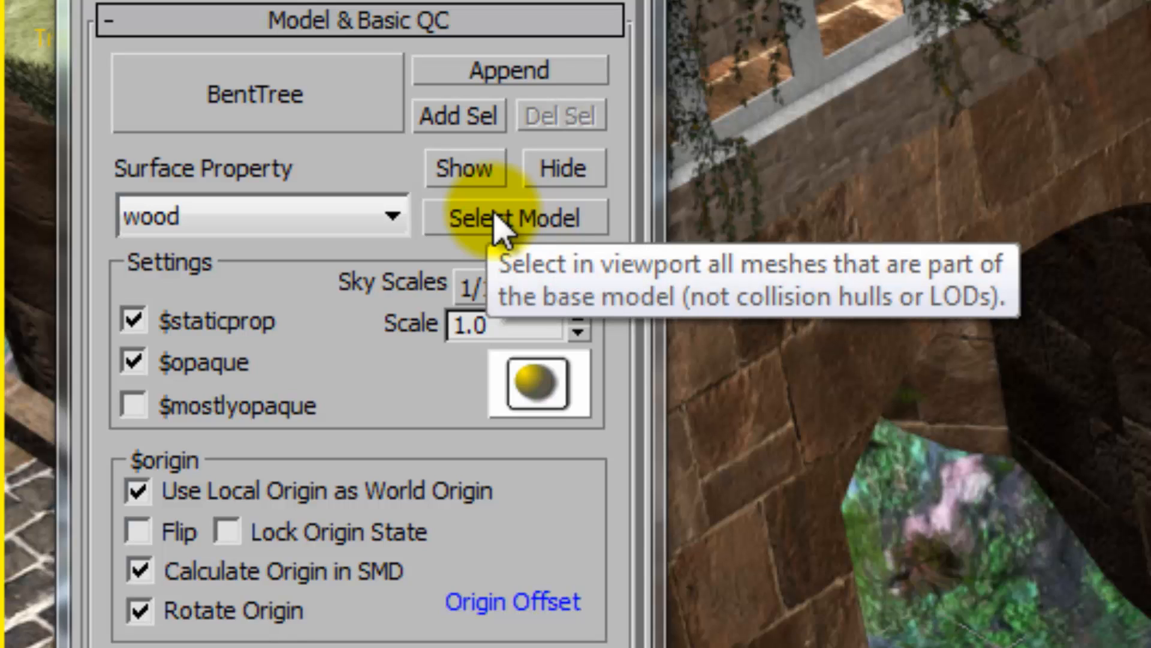
{"action": "mouse_move", "coordinate": [463, 168]}
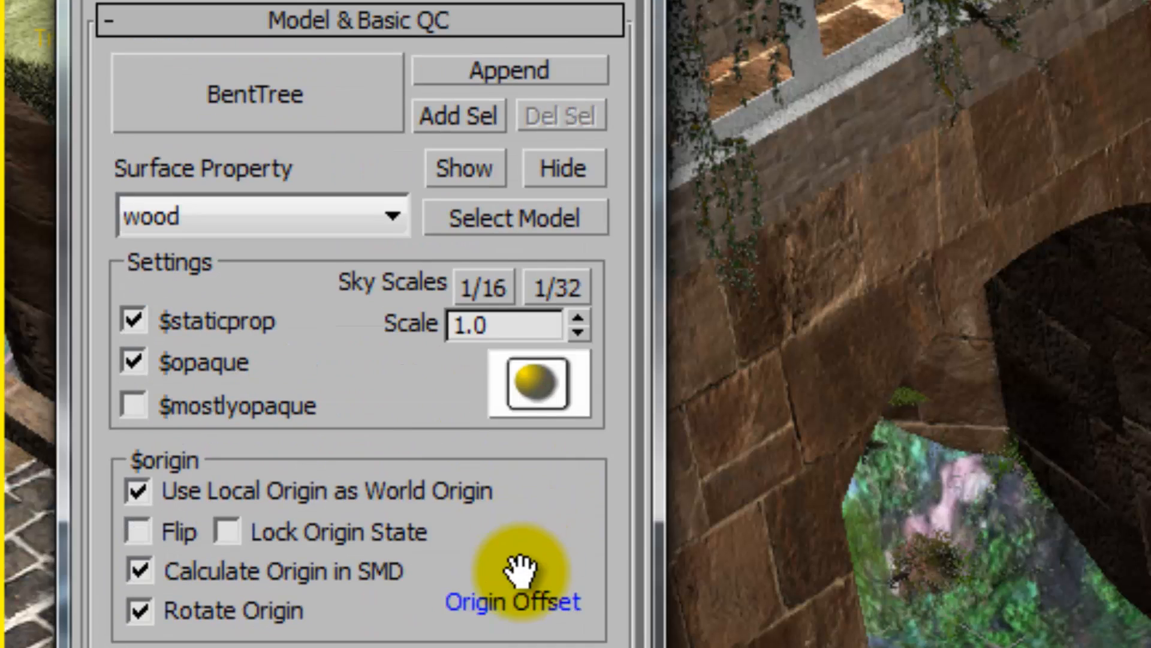
{"action": "mouse_move", "coordinate": [463, 168]}
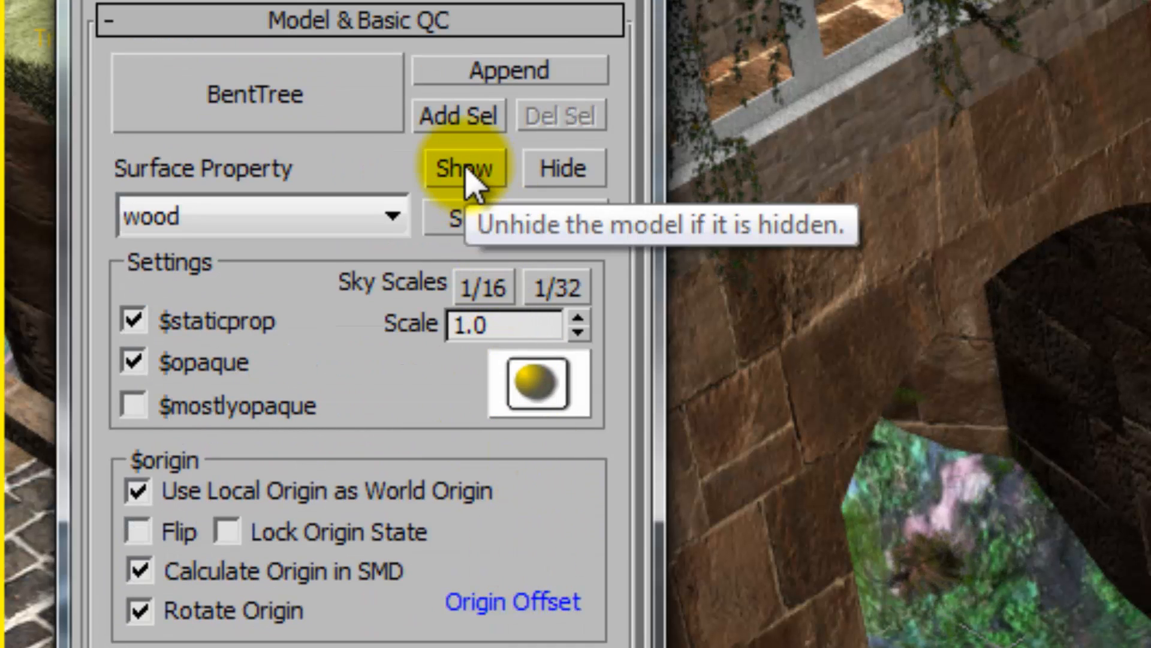
{"action": "mouse_move", "coordinate": [563, 168]}
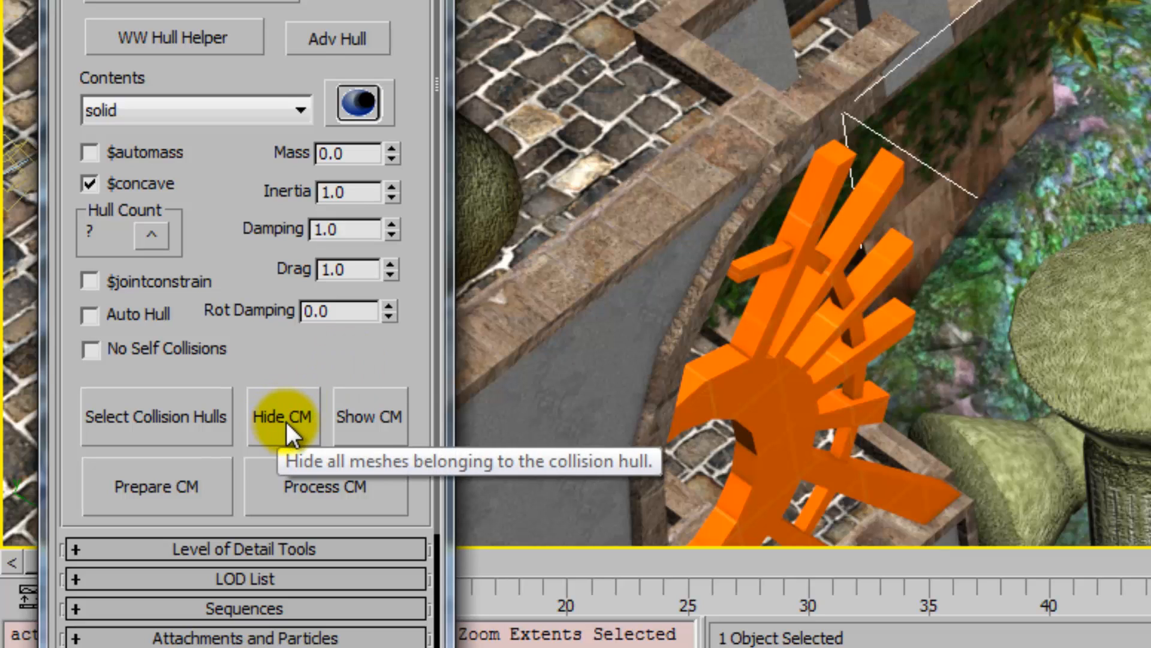
{"action": "mouse_move", "coordinate": [370, 416]}
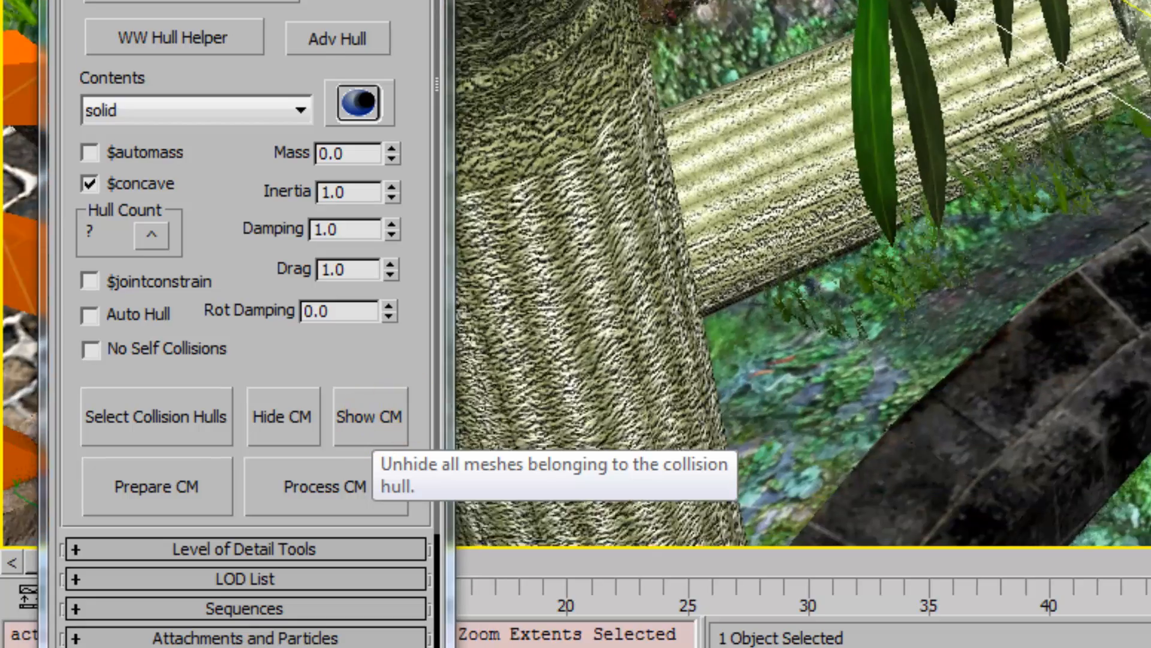
{"action": "left_click", "coordinate": [279, 473]}
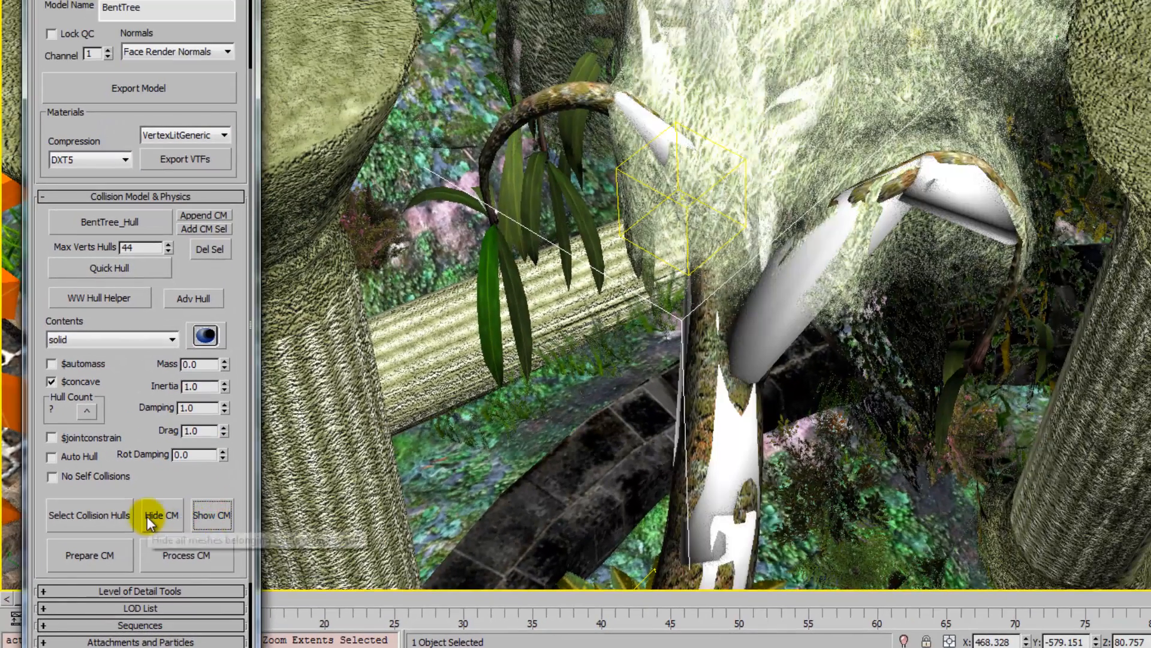
{"action": "left_click", "coordinate": [160, 514]}
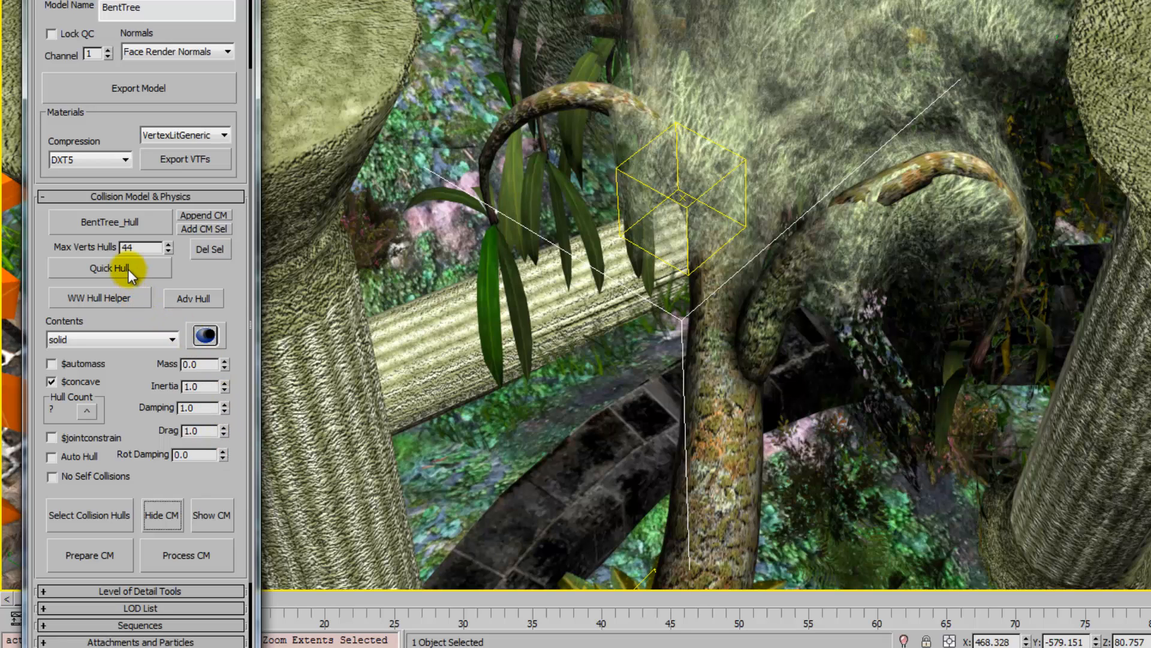
{"action": "mouse_move", "coordinate": [126, 276]}
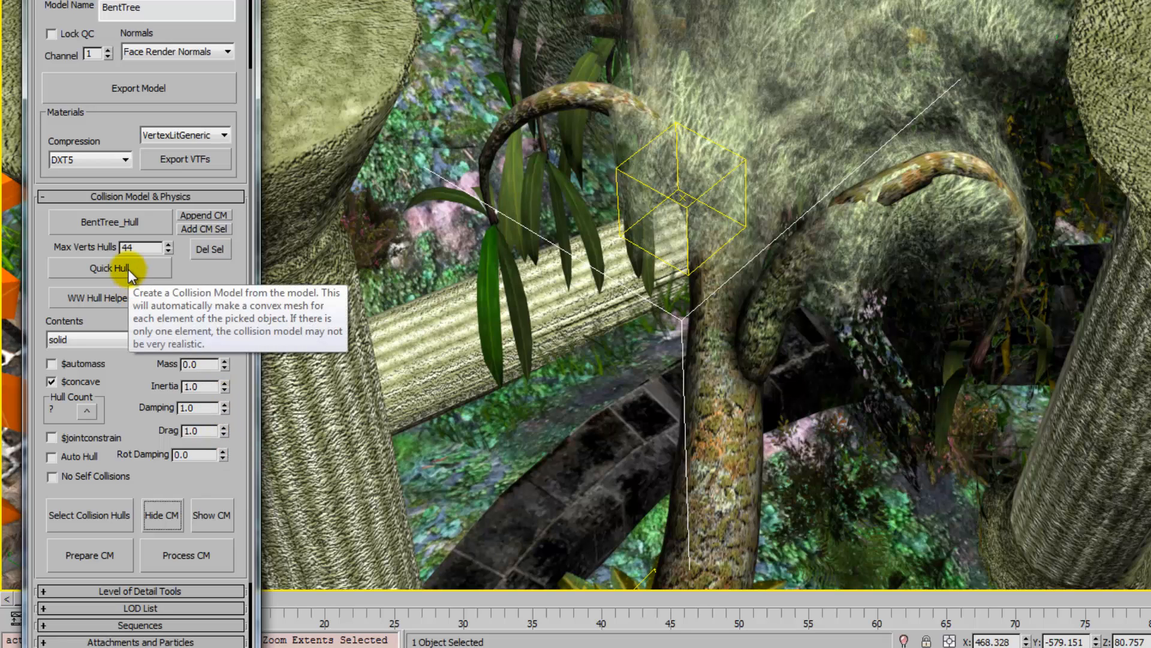
{"action": "mouse_move", "coordinate": [353, 286]}
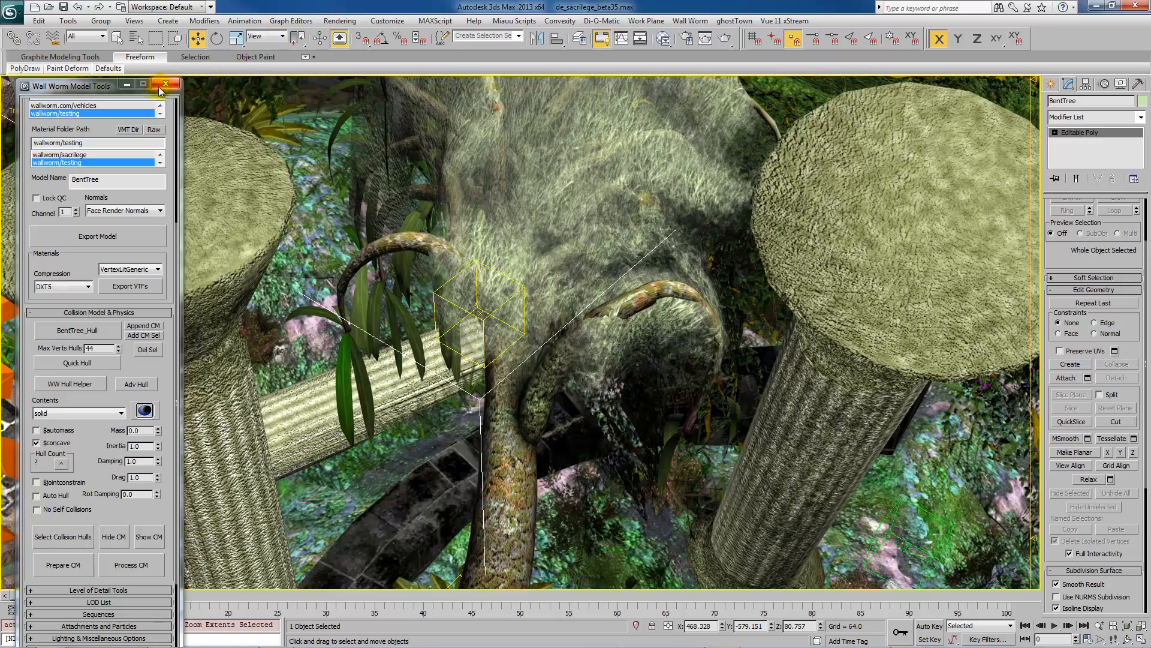
Close the Wall Worm Model Tools floater and the scene layer list
{"action": "left_click", "coordinate": [167, 84]}
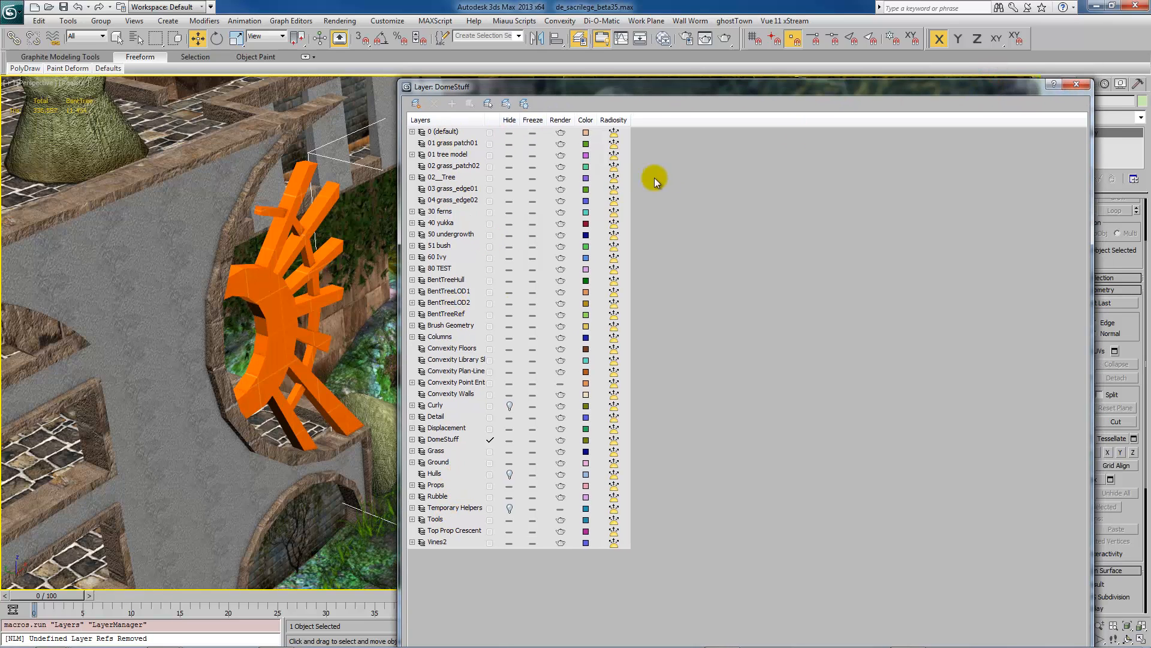
{"action": "mouse_move", "coordinate": [1078, 84]}
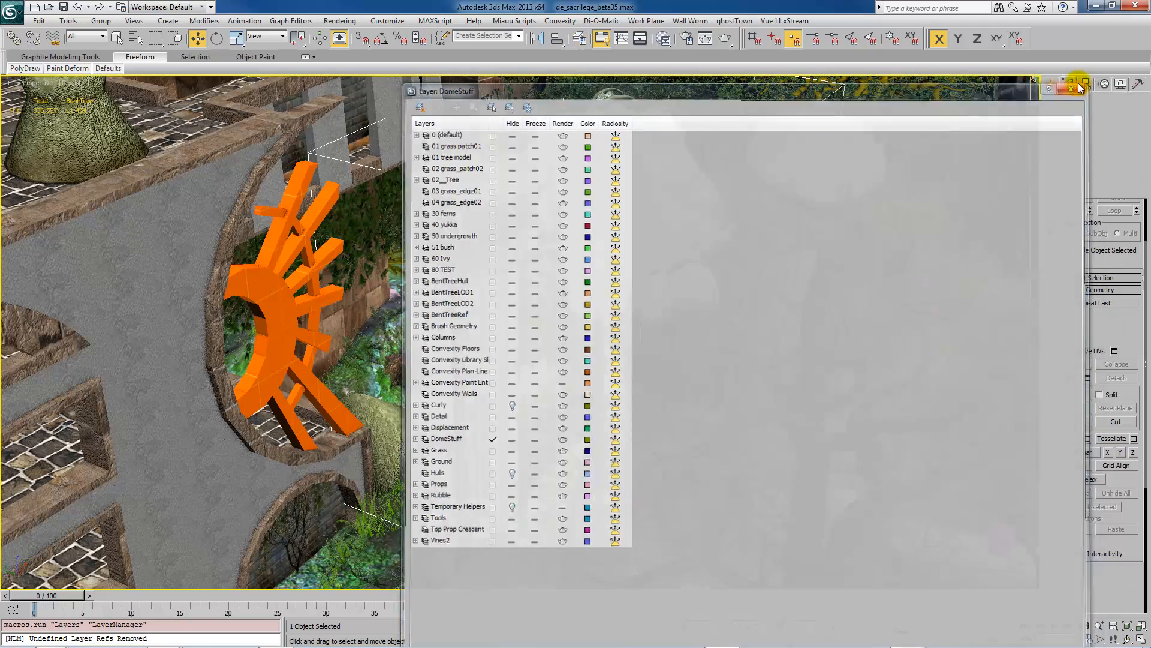
{"action": "left_click", "coordinate": [1071, 84]}
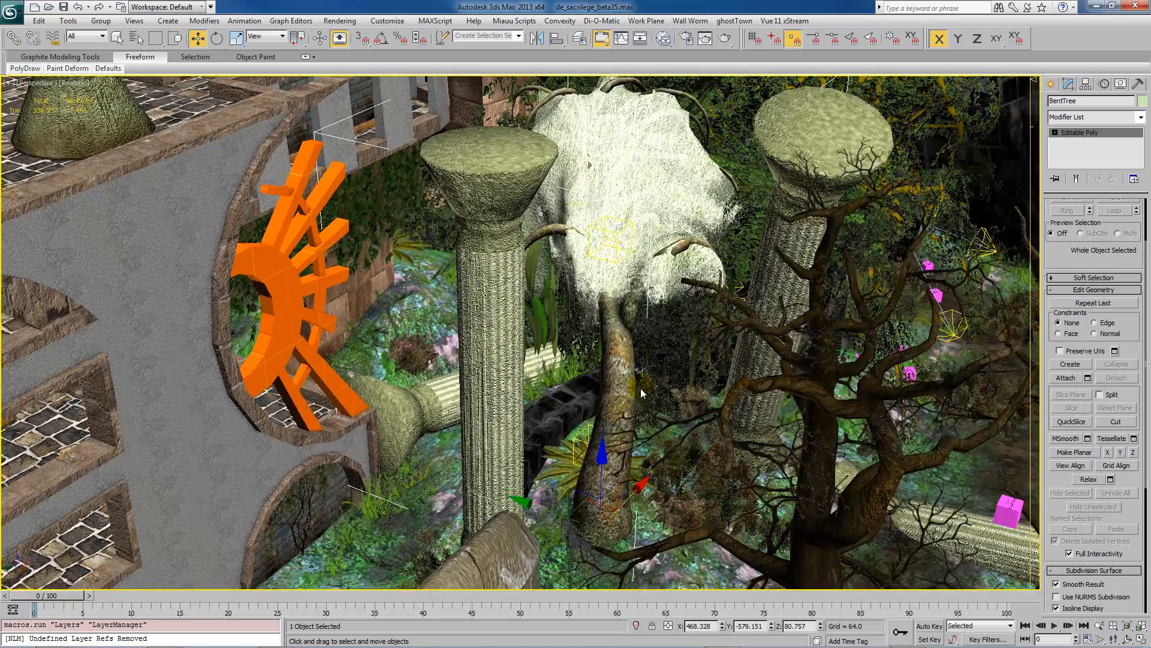
{"action": "left_click", "coordinate": [1123, 84]}
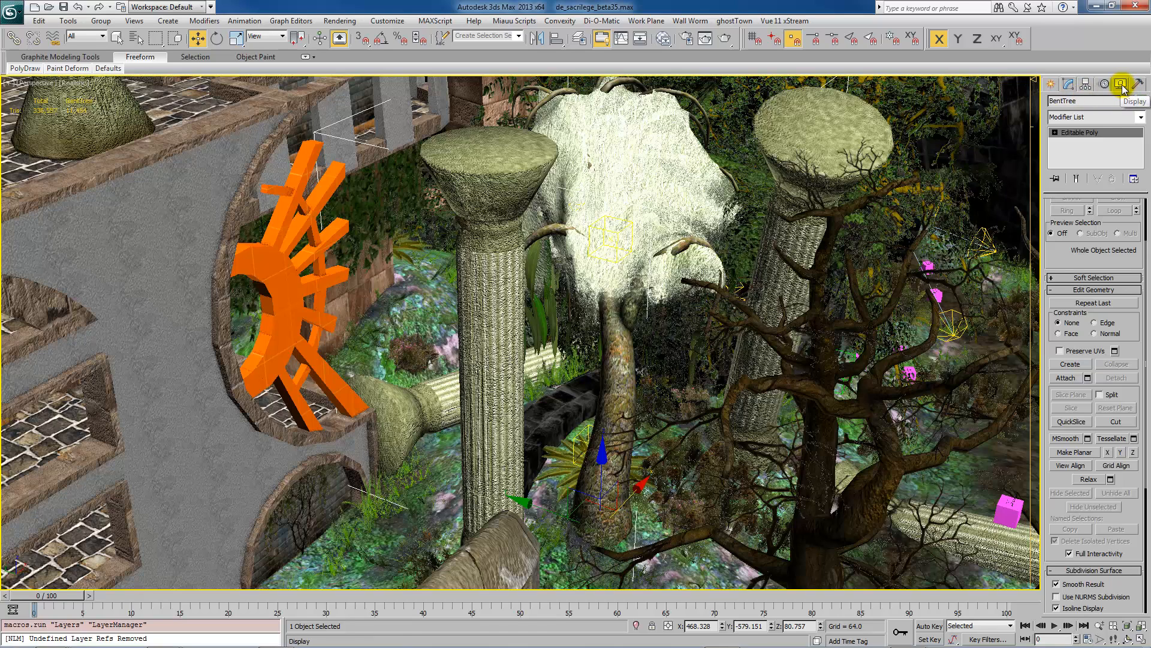
{"action": "left_click", "coordinate": [1123, 82]}
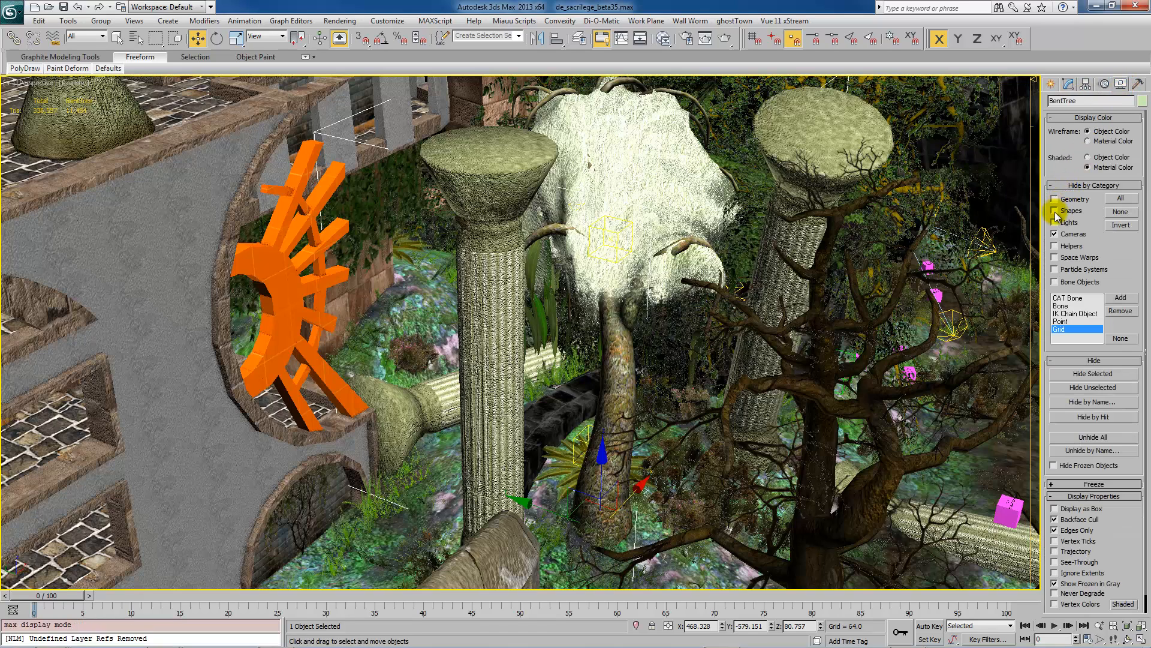
{"action": "left_click", "coordinate": [1055, 197]}
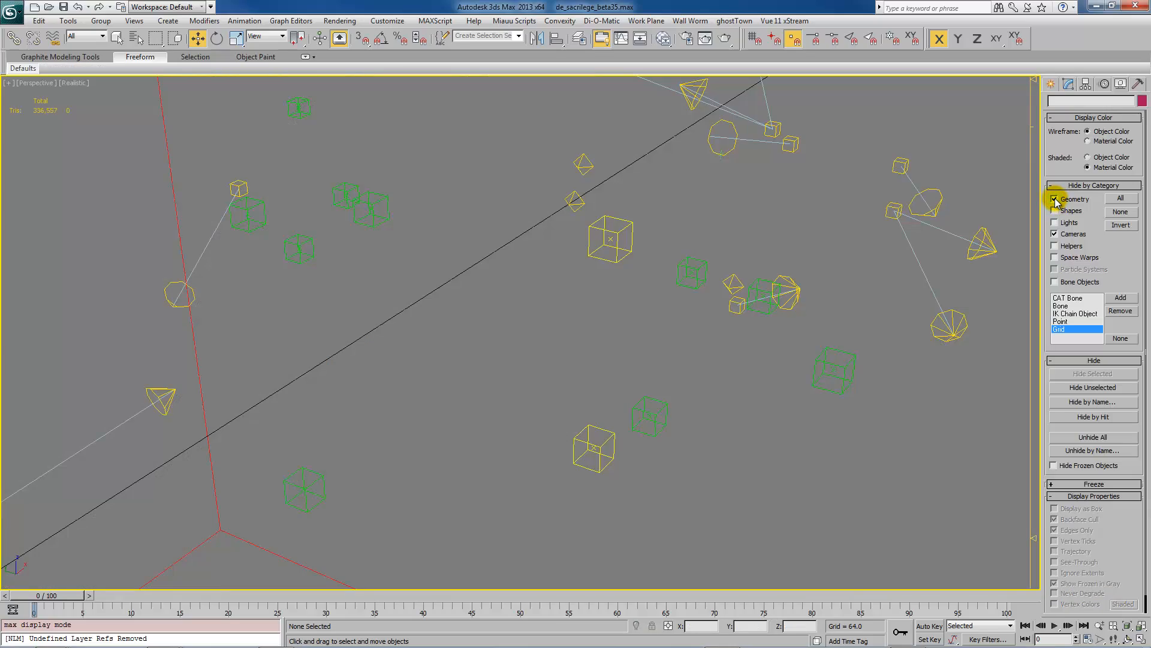
{"action": "left_click", "coordinate": [1055, 198]}
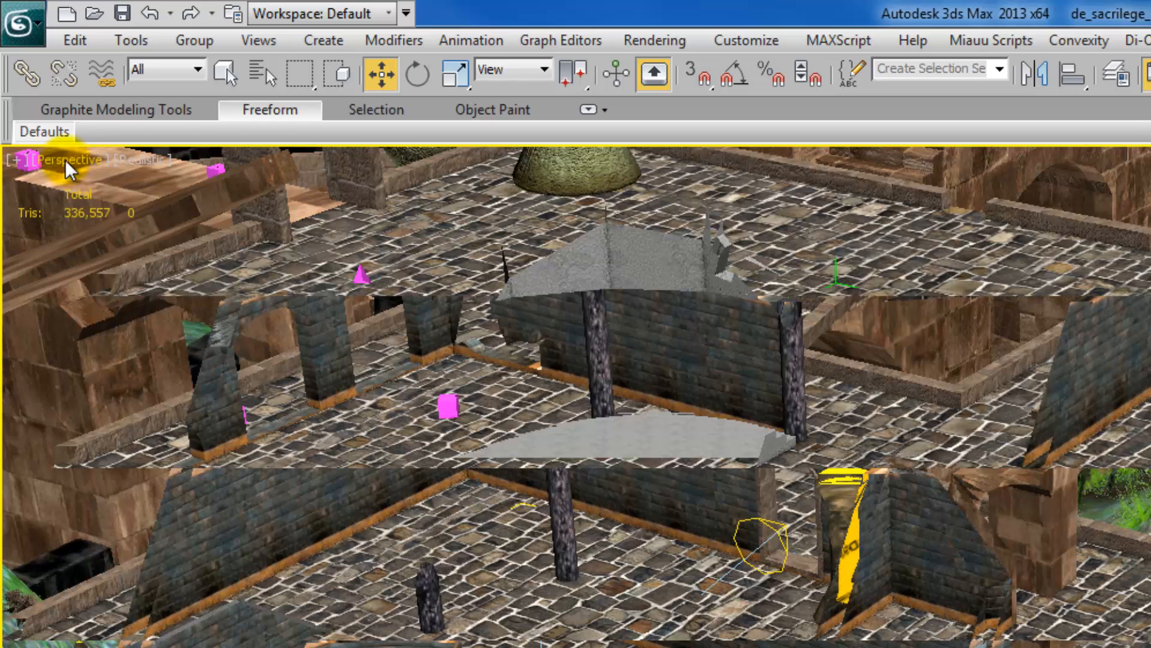
{"action": "mouse_move", "coordinate": [70, 170]}
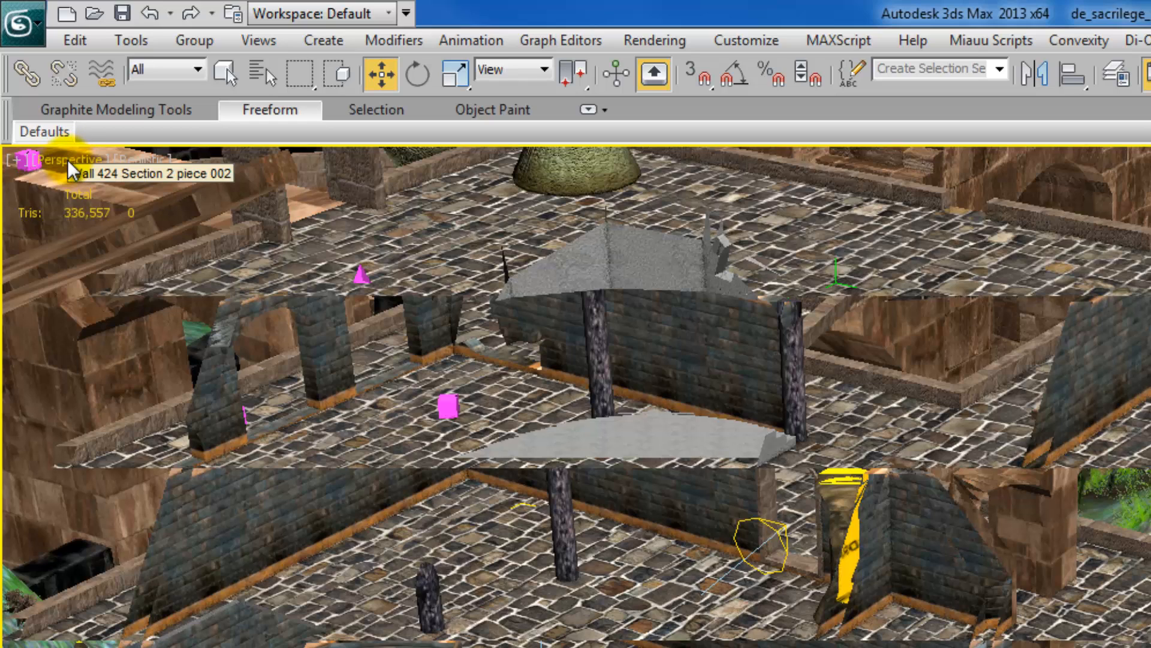
Uncheck Viewport Clipping in the Perspective viewport's view options
{"action": "left_click", "coordinate": [71, 159]}
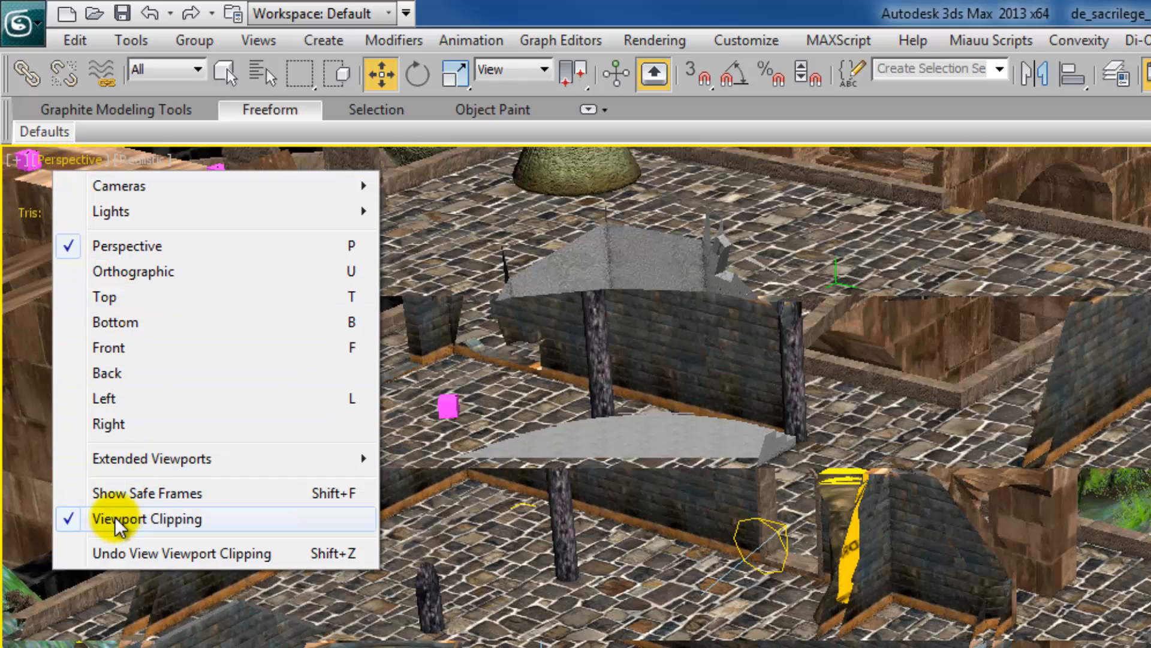
{"action": "left_click", "coordinate": [146, 518]}
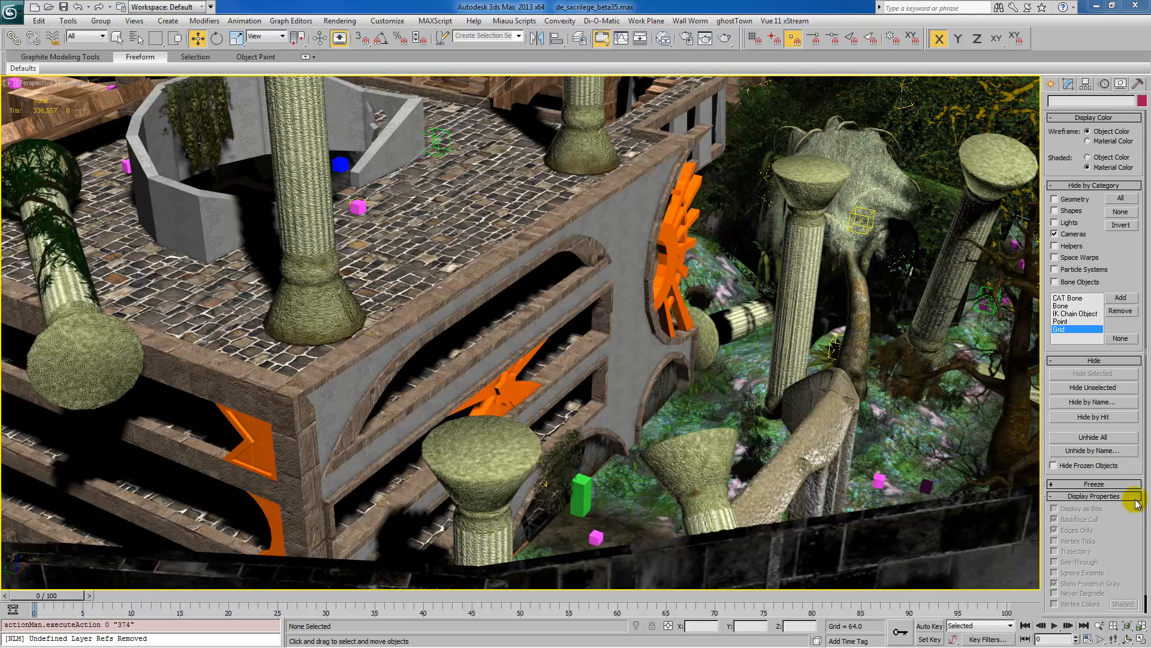
{"action": "mouse_move", "coordinate": [976, 380]}
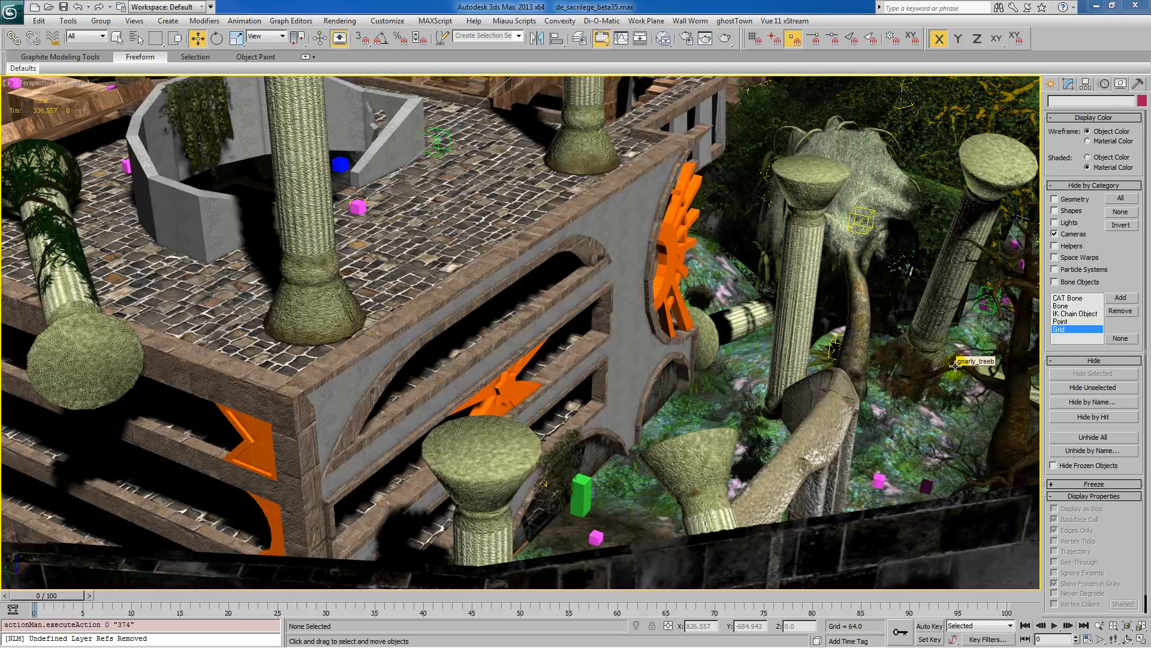
{"action": "mouse_move", "coordinate": [957, 364]}
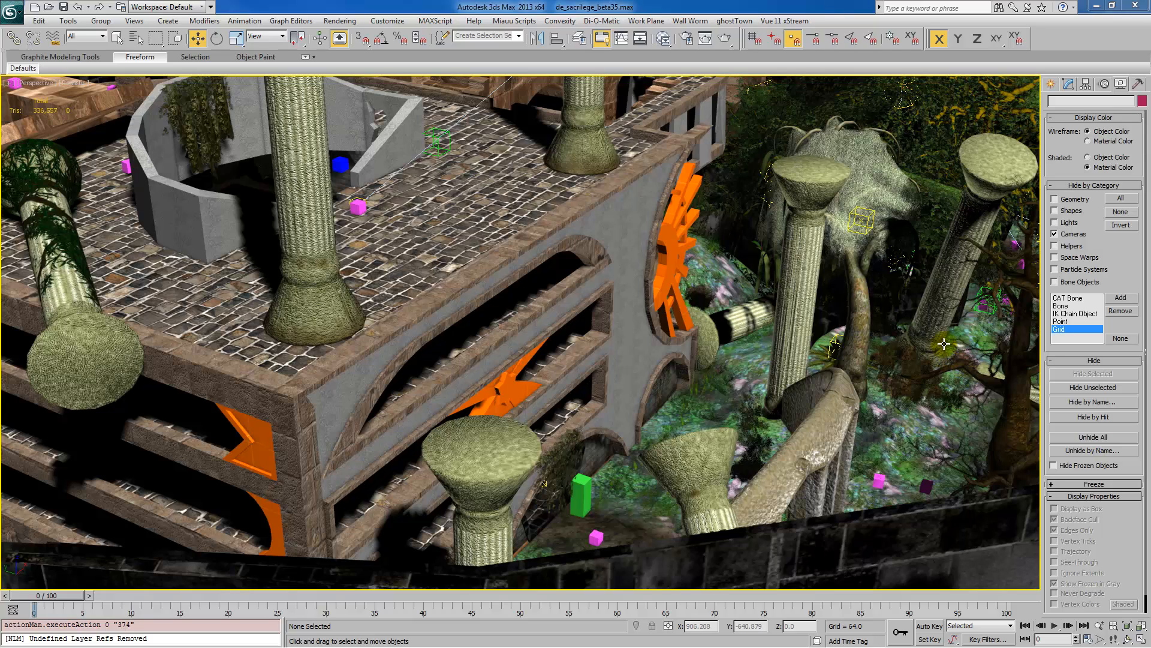
{"action": "mouse_move", "coordinate": [948, 332]}
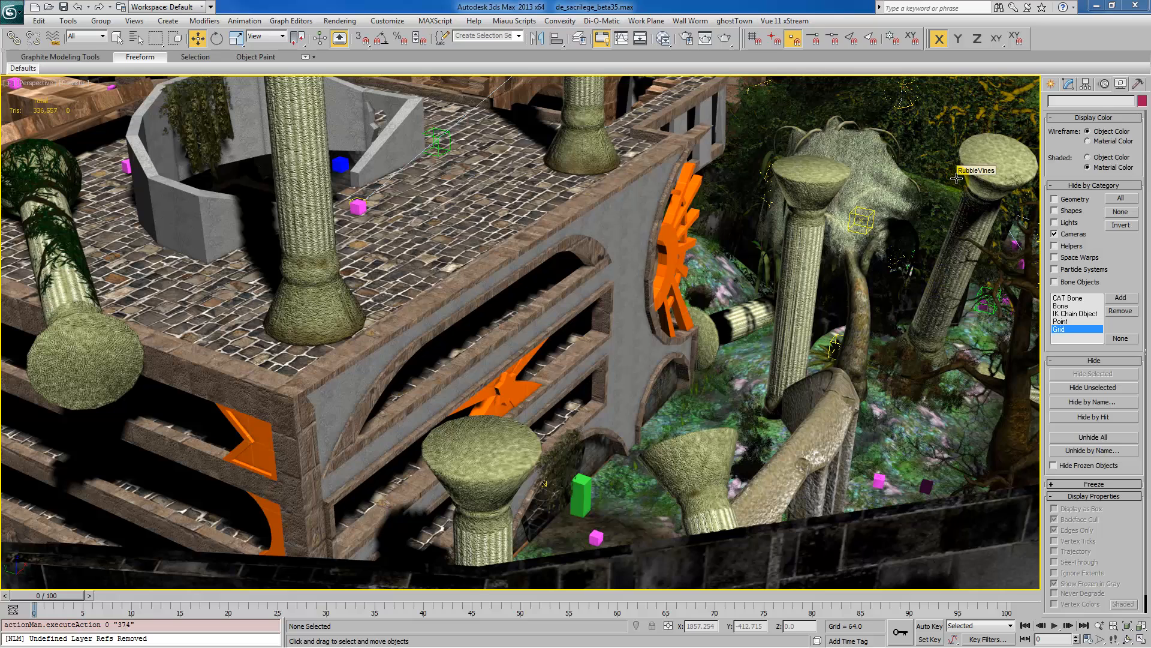
Launch Wall Worm Model Tools from the Wall Worm menu
{"action": "left_click", "coordinate": [690, 20]}
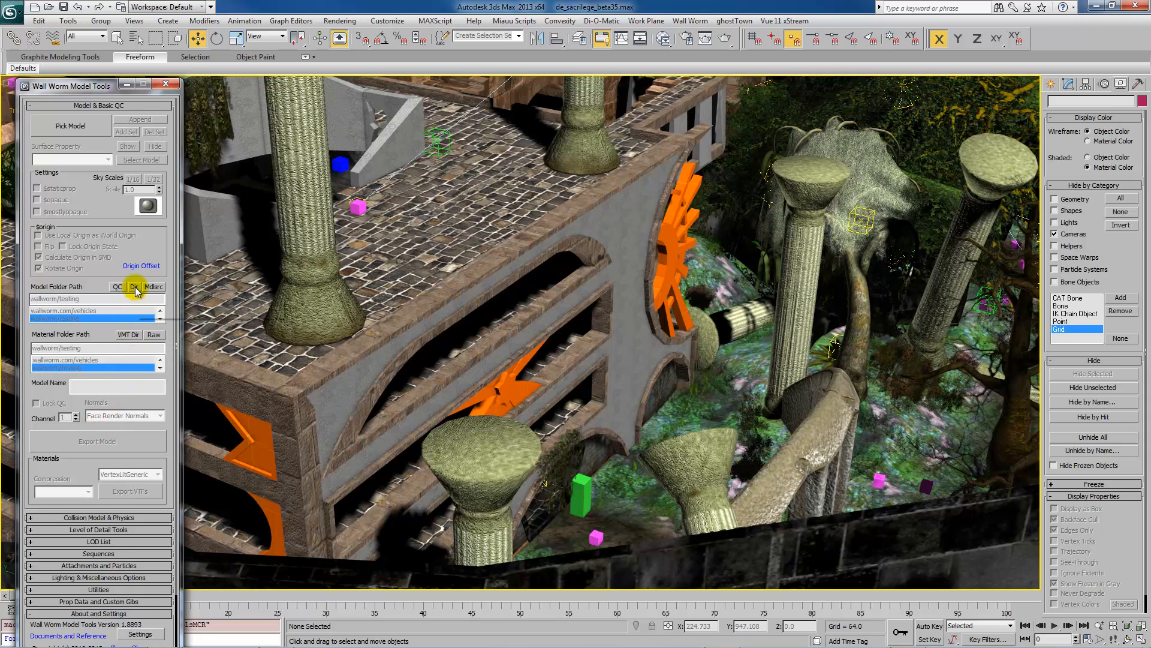
Show the wallworm testing model output folder in Explorer via the Dir button
{"action": "left_click", "coordinate": [133, 287]}
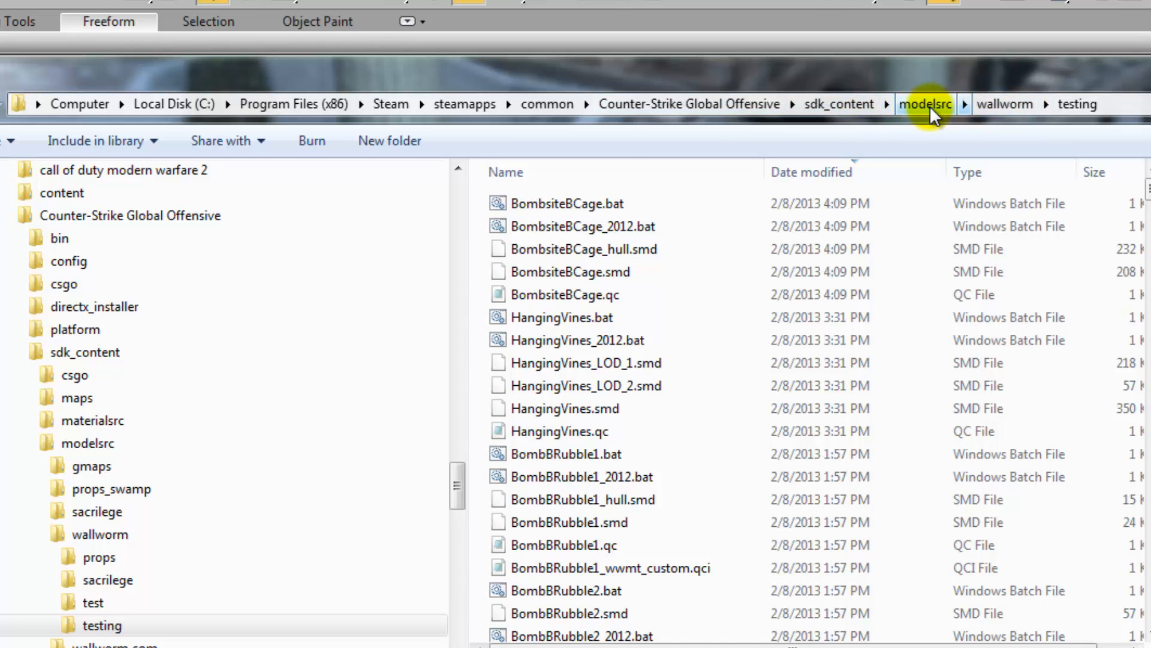
Browse up to modelsrc, into wallworm, then into the csgo game folder
{"action": "left_click", "coordinate": [924, 103]}
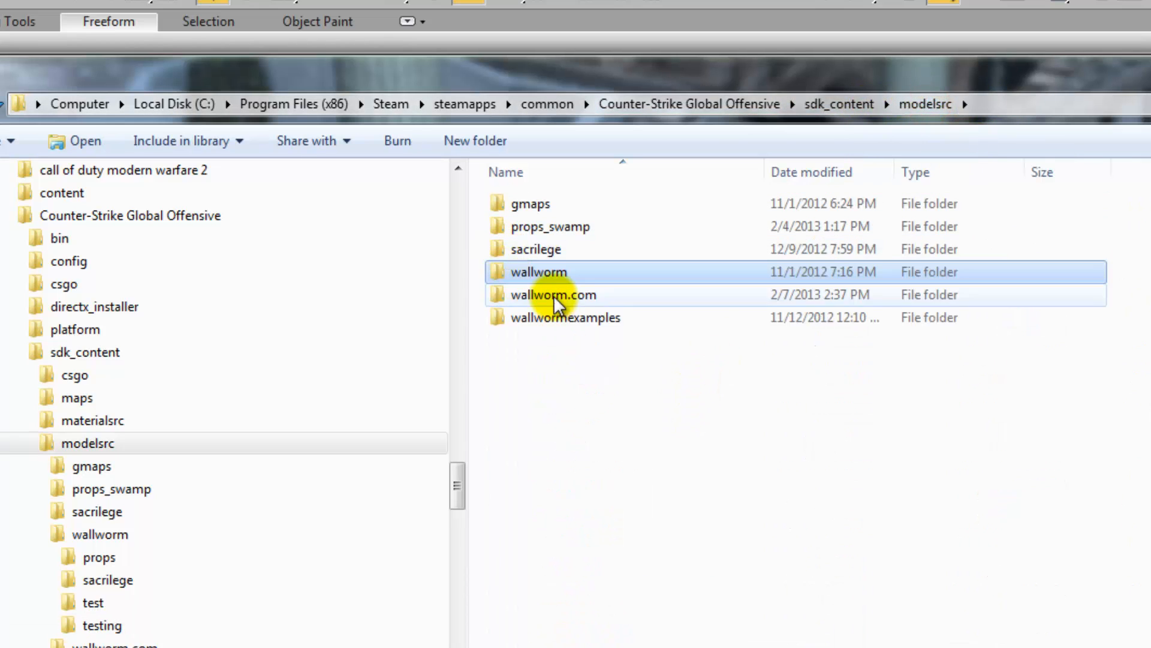
{"action": "double_click", "coordinate": [538, 272]}
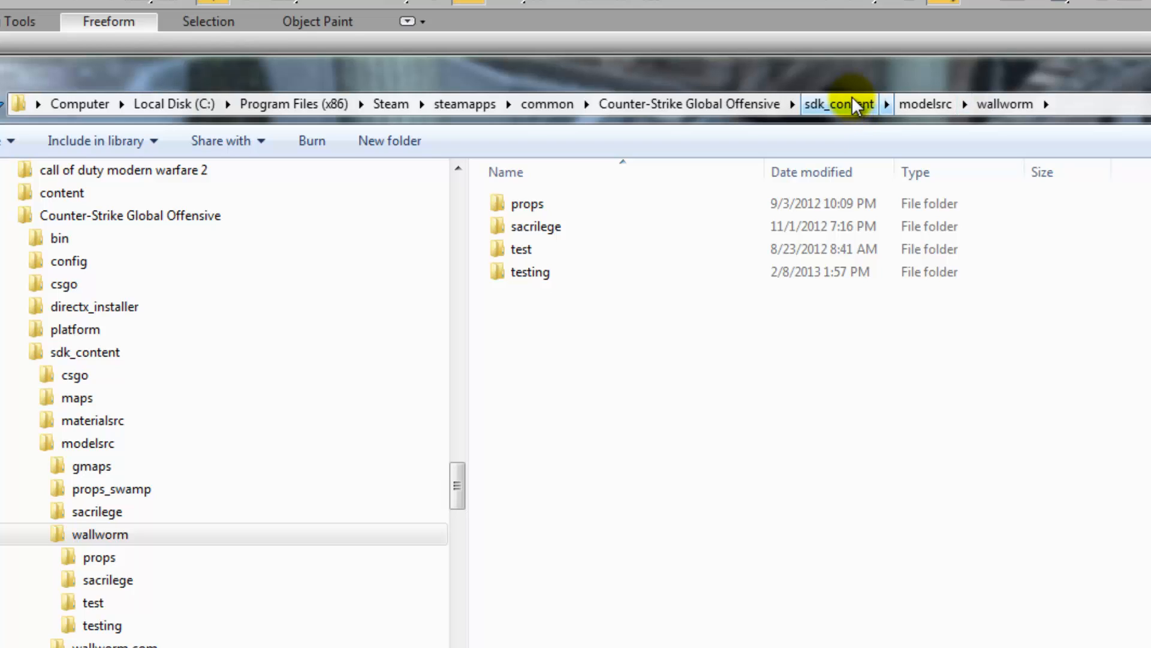
{"action": "mouse_move", "coordinate": [845, 109]}
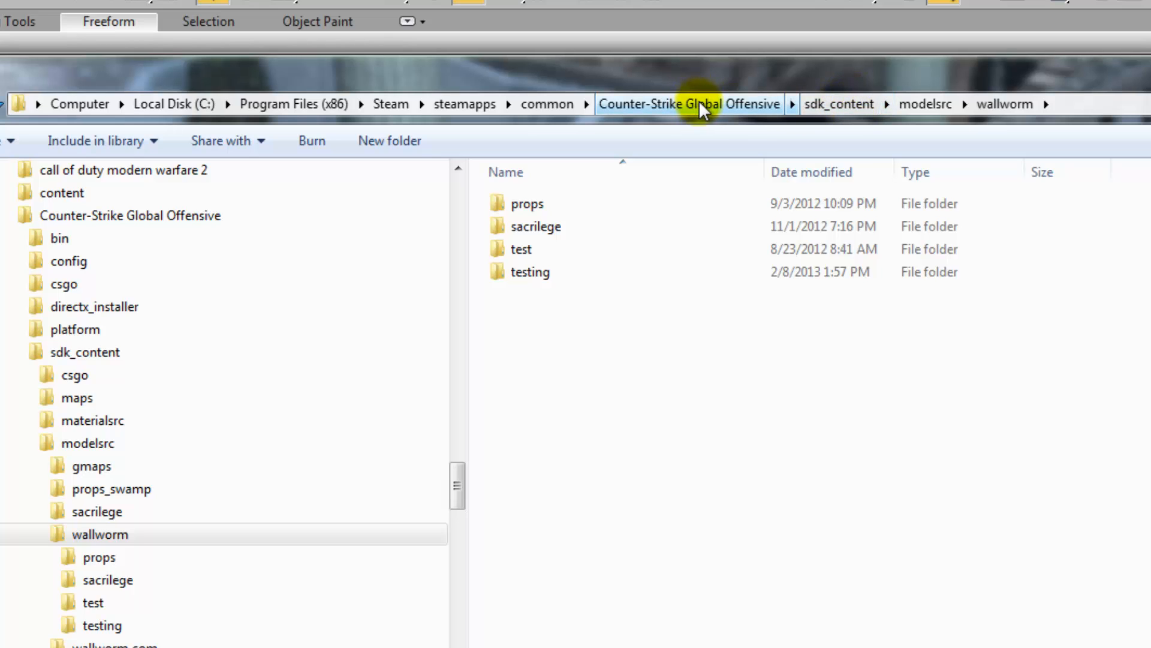
{"action": "mouse_move", "coordinate": [716, 103]}
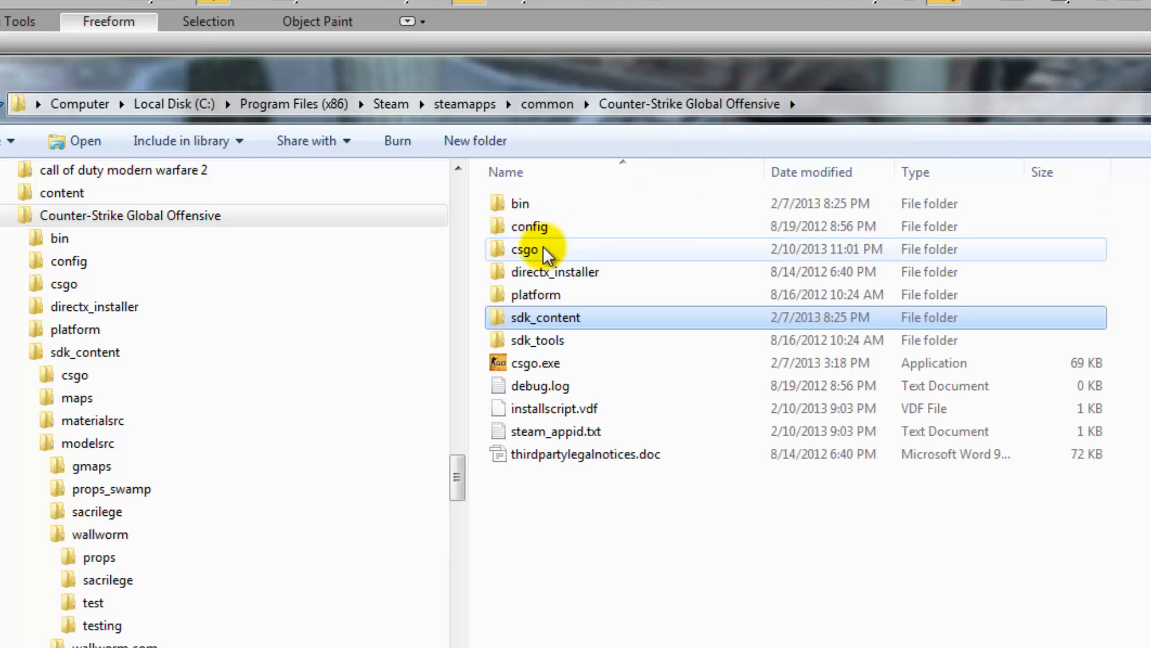
{"action": "double_click", "coordinate": [524, 250]}
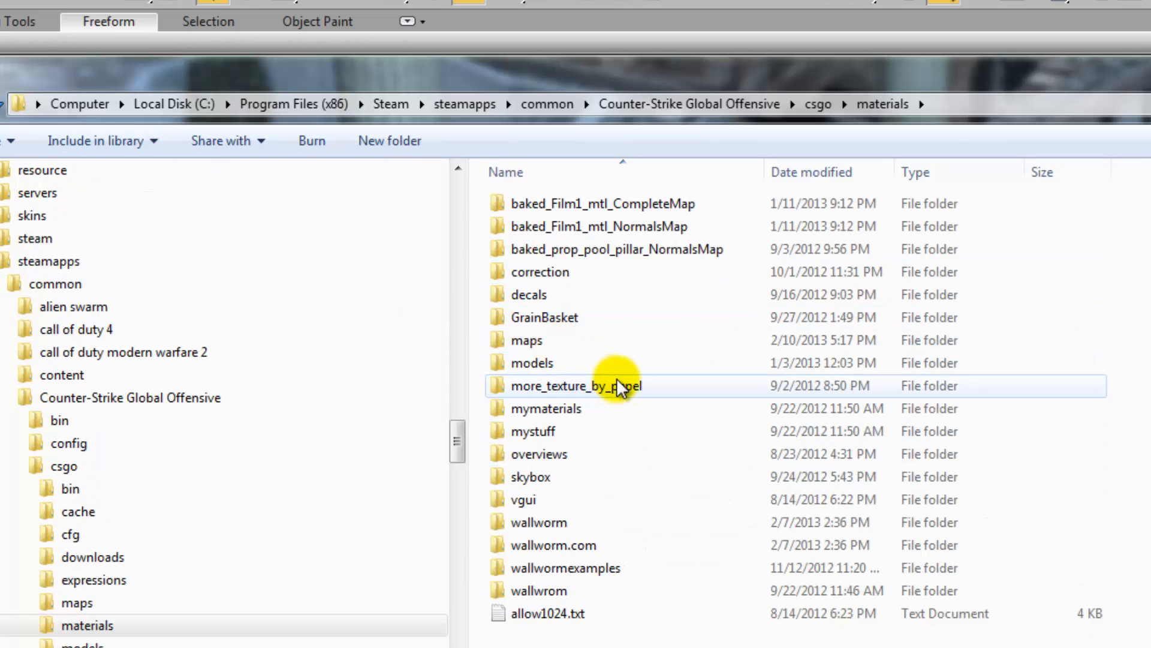
{"action": "mouse_move", "coordinate": [539, 521]}
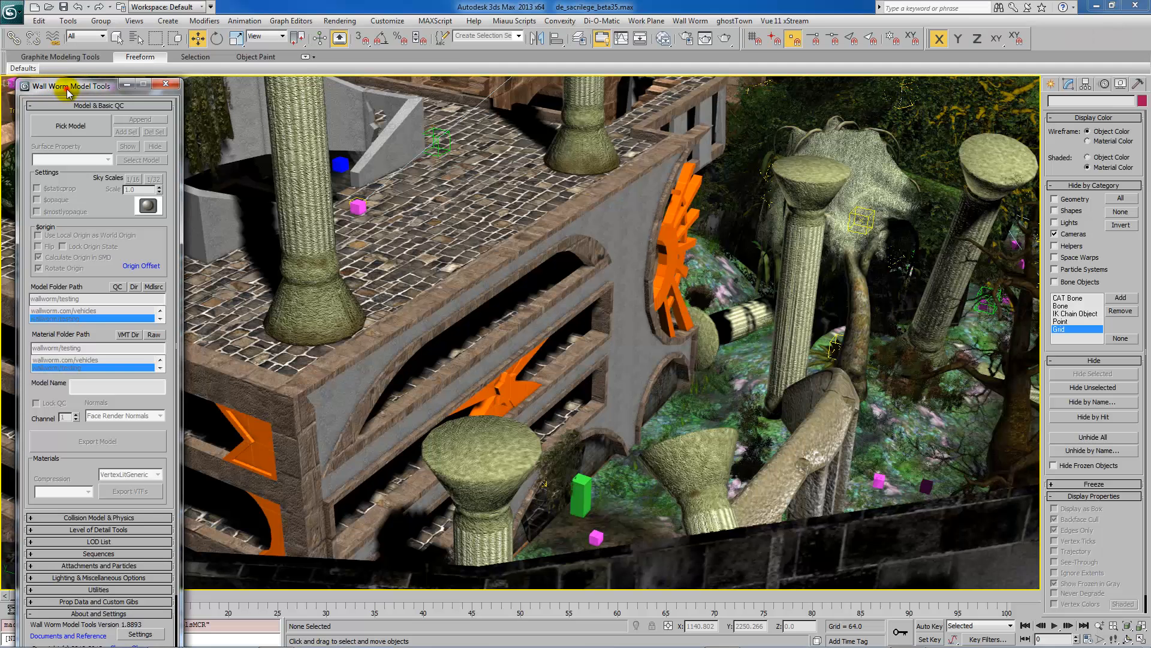
Close Wall Worm Model Tools and launch Hammer World Editor from the SDK launcher
{"action": "left_click", "coordinate": [168, 84]}
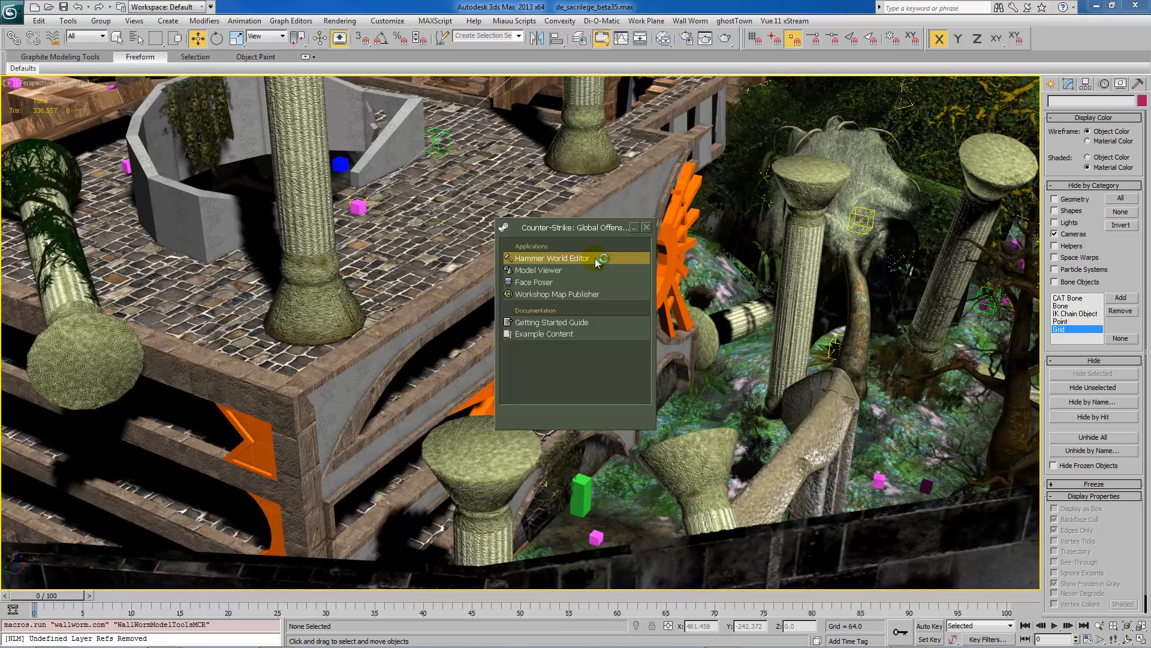
{"action": "left_click", "coordinate": [550, 258]}
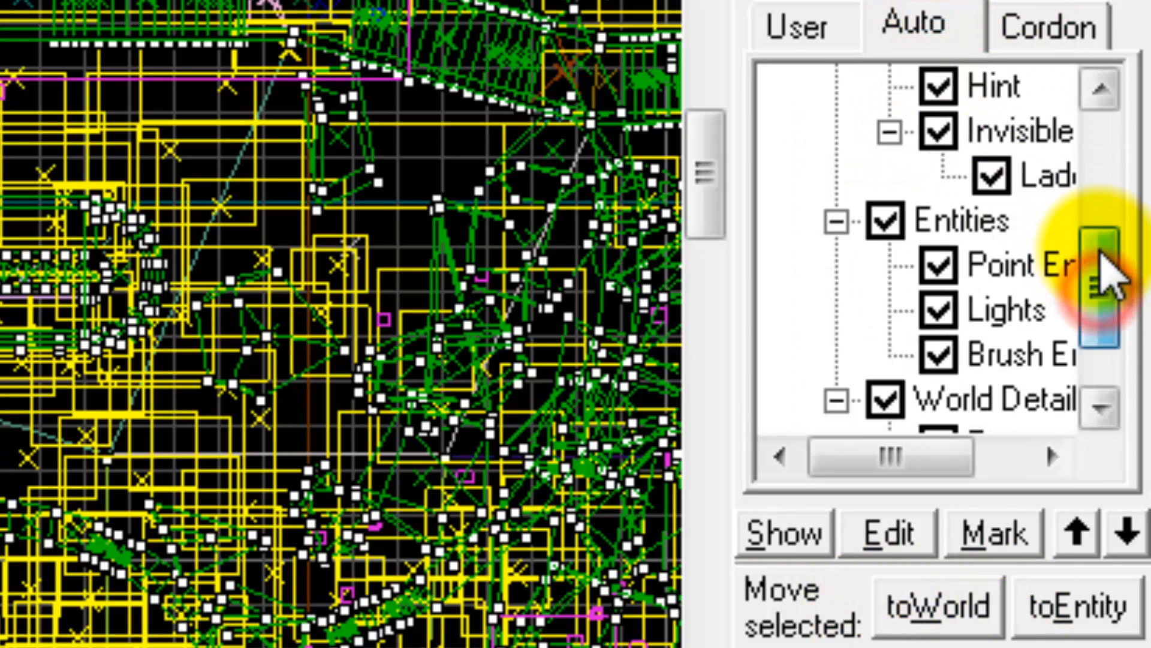
Show Hammer's User visgroups list with the Props and Brush Geometry layers
{"action": "left_click", "coordinate": [802, 26]}
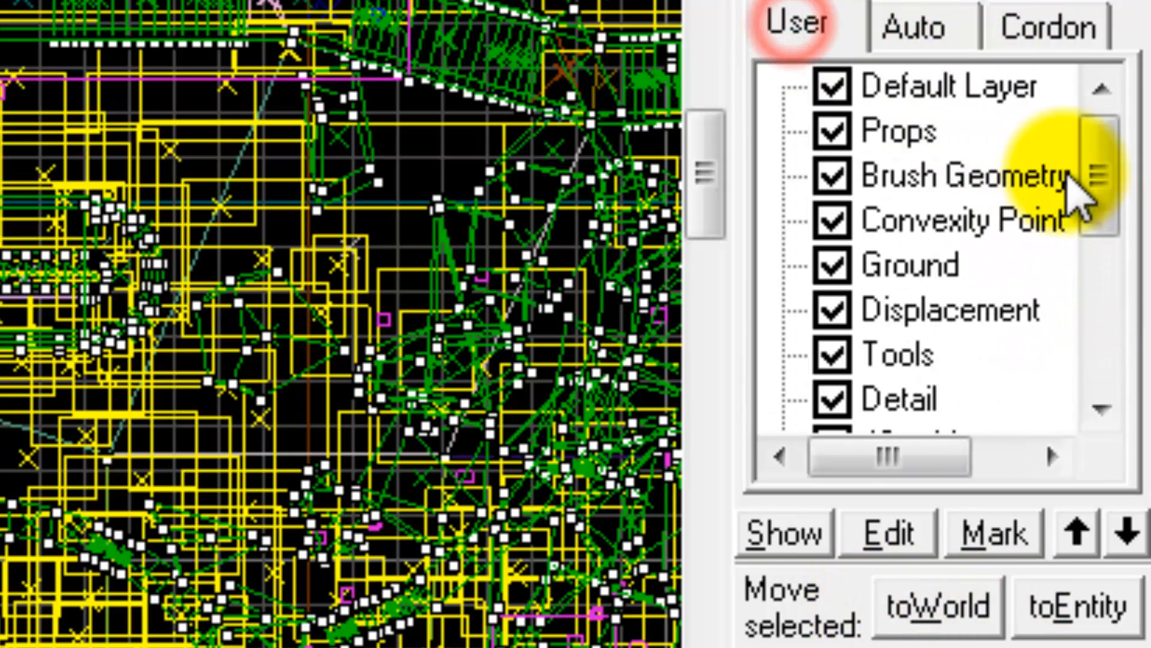
{"action": "scroll", "scroll_direction": "down", "scroll_amount": 3}
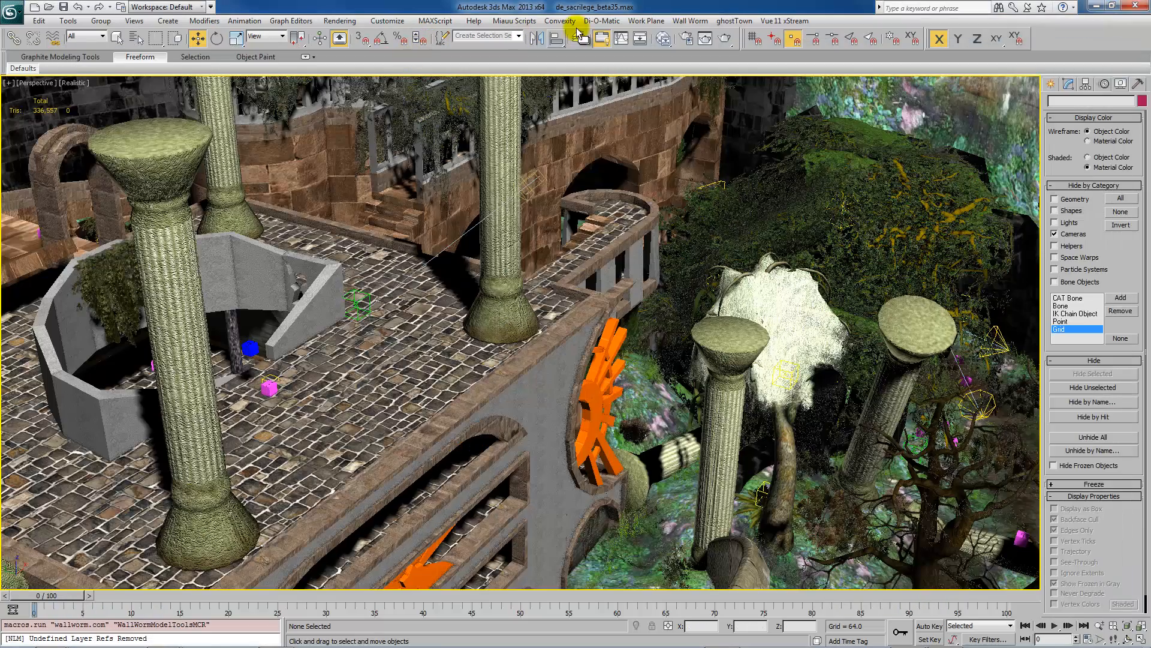
Launch the Anvil level design tools from the Wall Worm menu, then dismiss them
{"action": "left_click", "coordinate": [688, 20]}
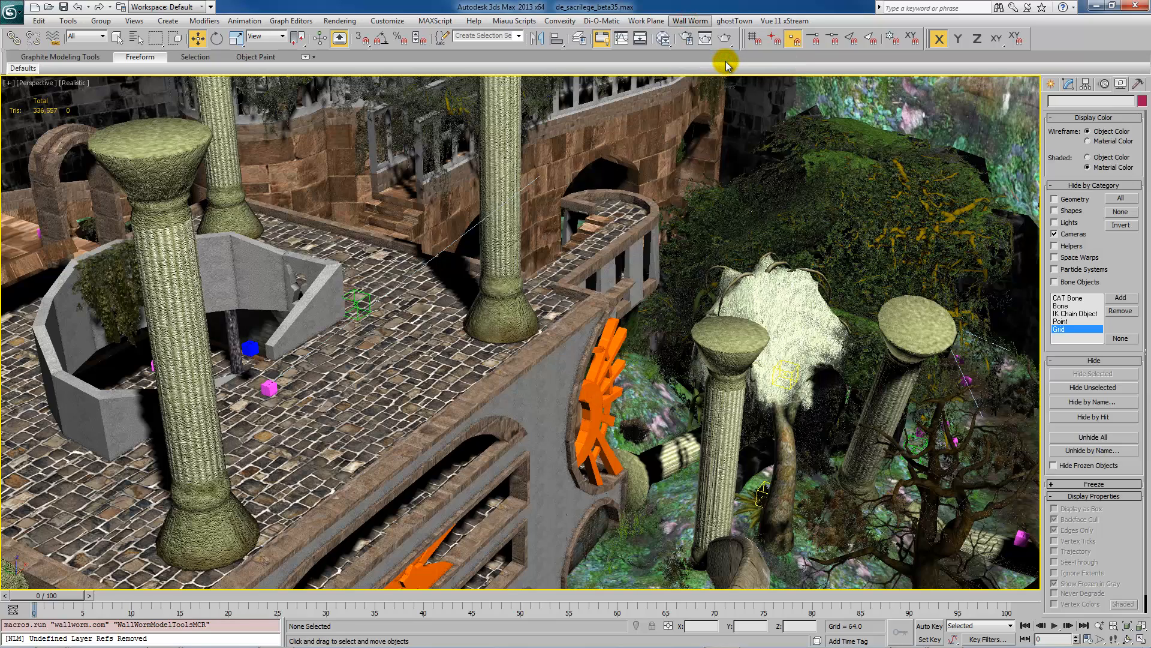
{"action": "left_click", "coordinate": [690, 20]}
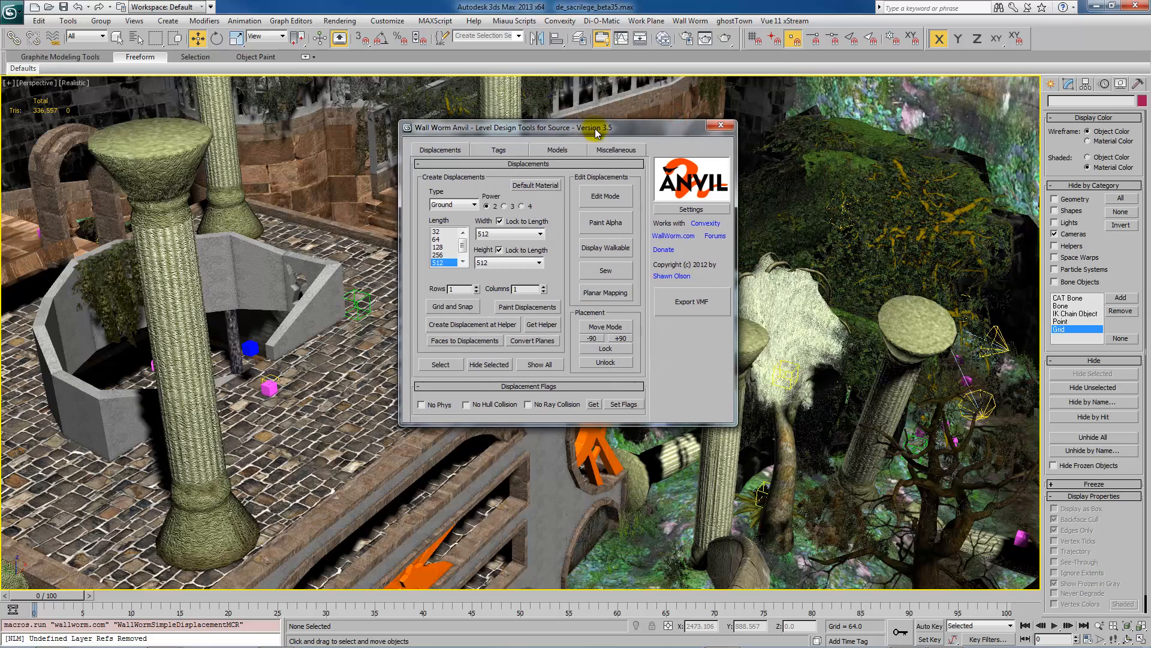
{"action": "left_click", "coordinate": [688, 21]}
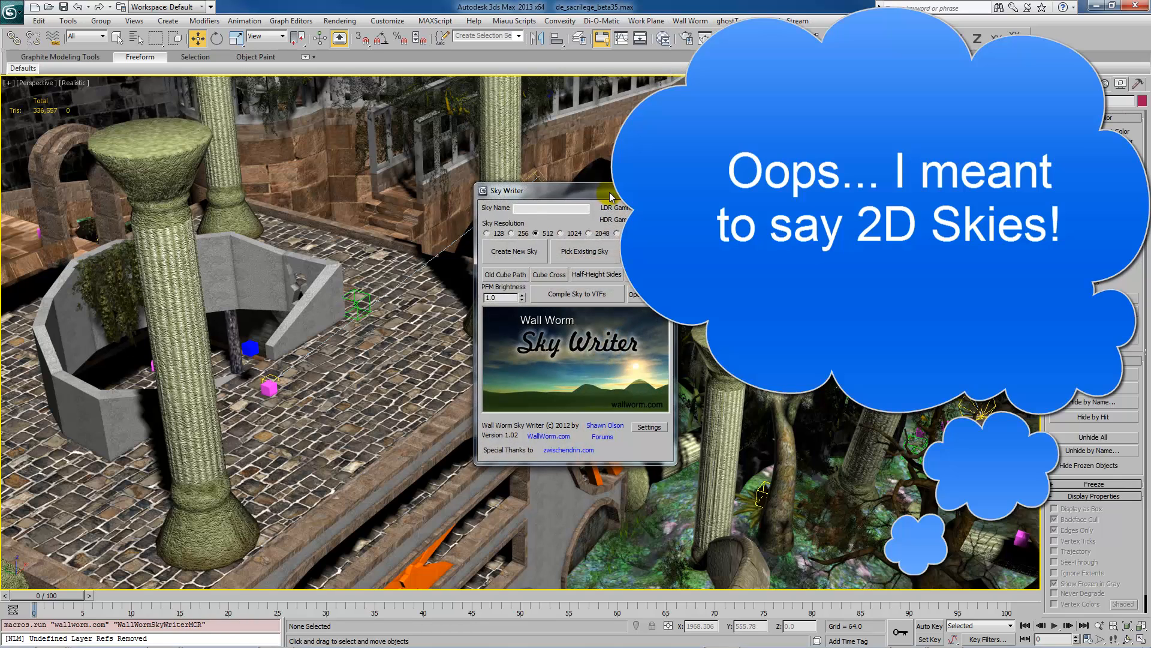
{"action": "mouse_move", "coordinate": [609, 197]}
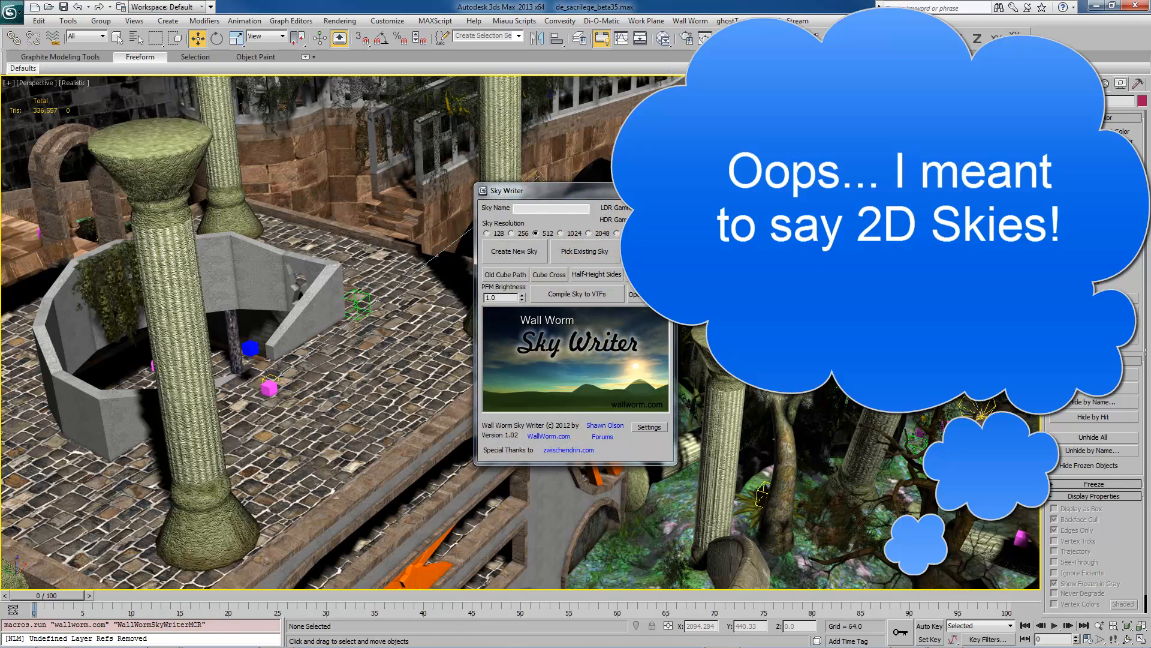